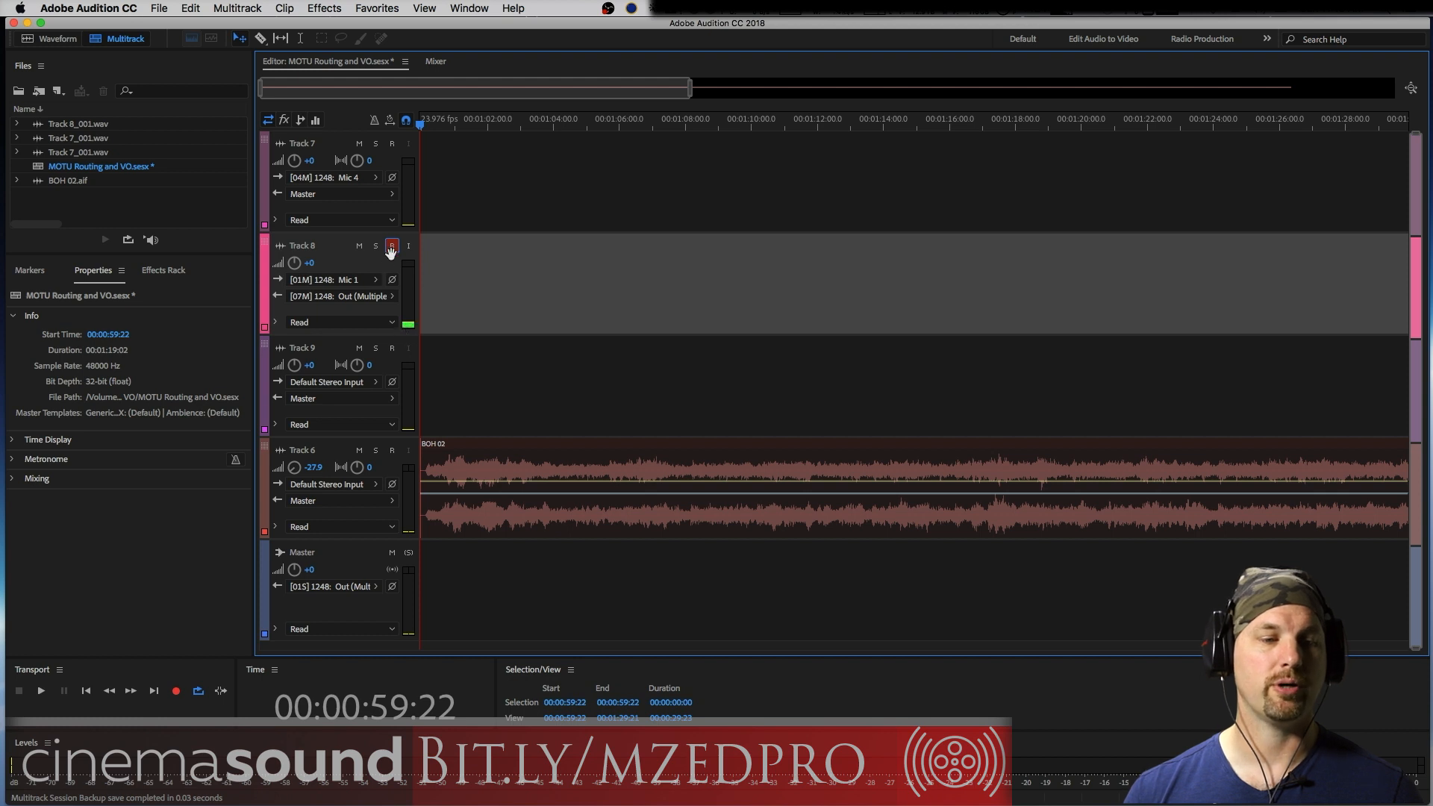
# Arm Track 8 for recording and toggle its input monitoring.
pyautogui.click(392, 245)
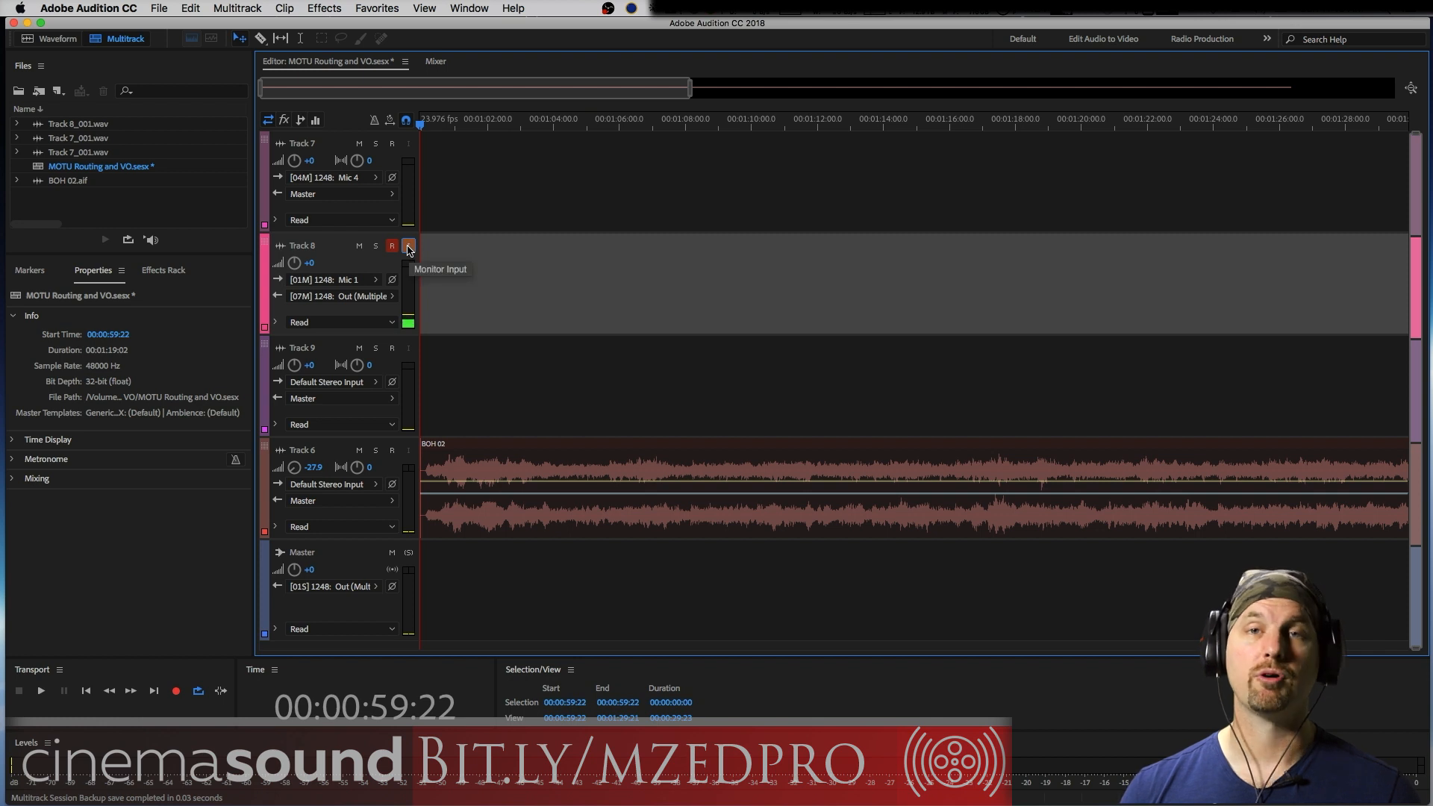
pyautogui.moveTo(408, 249)
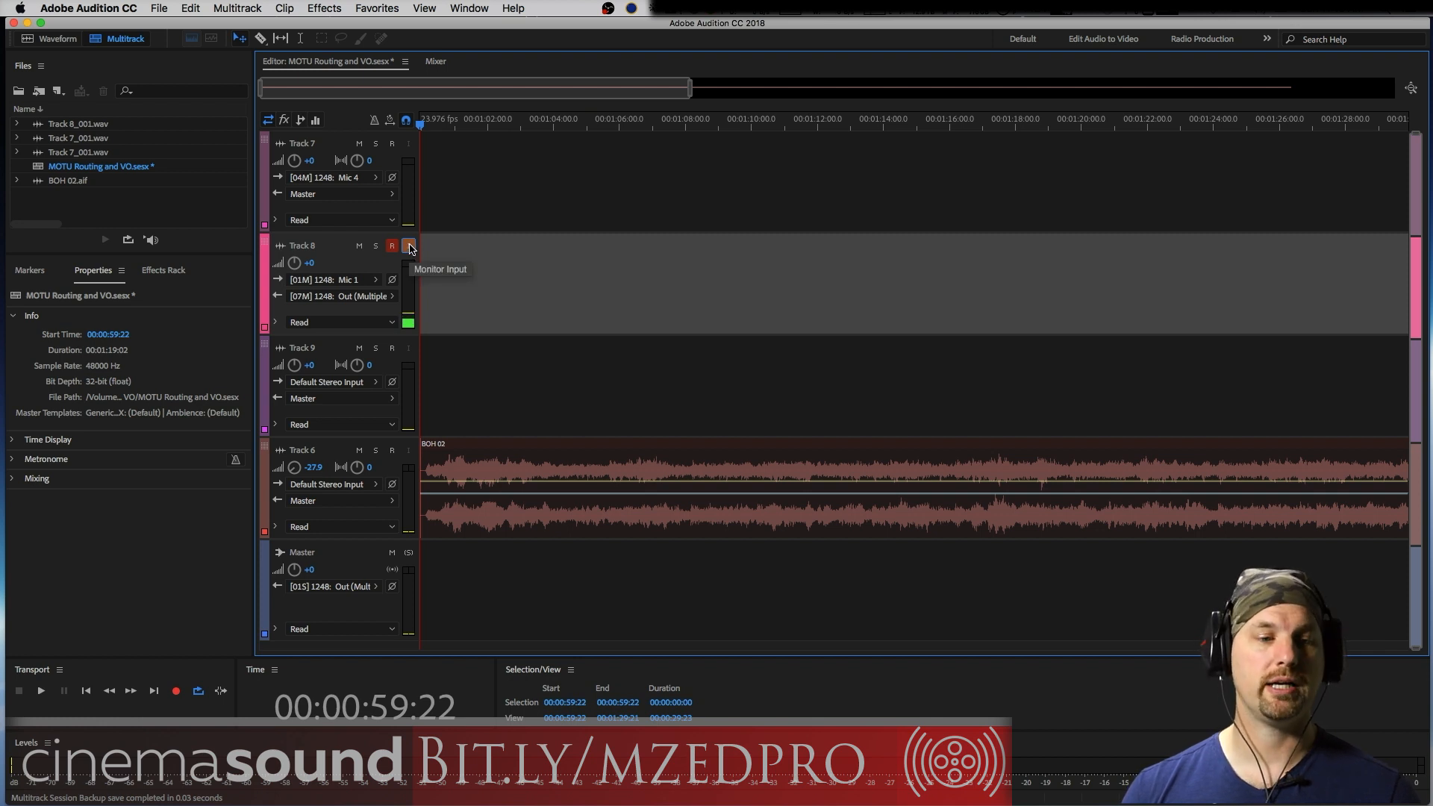
pyautogui.click(408, 246)
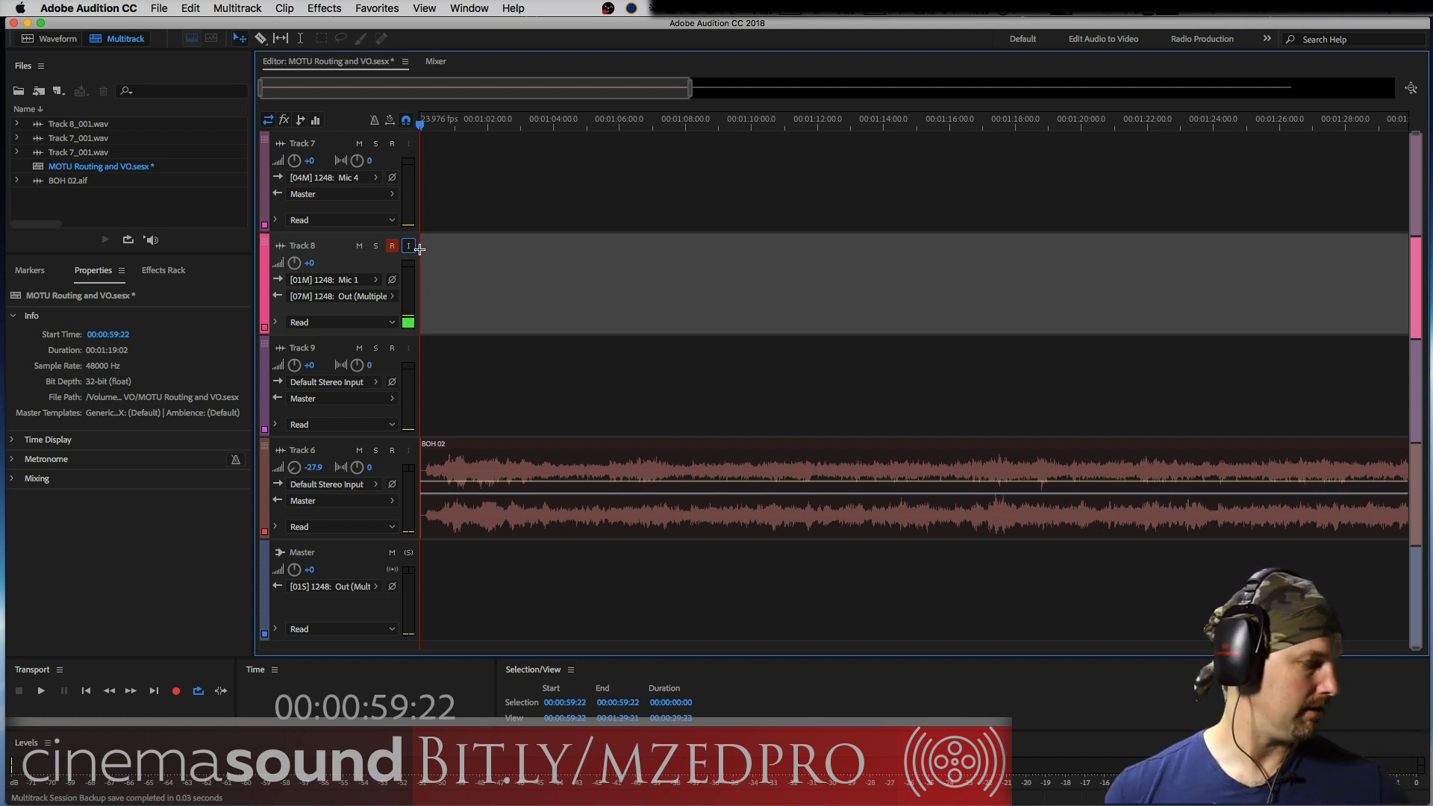
pyautogui.moveTo(423, 221)
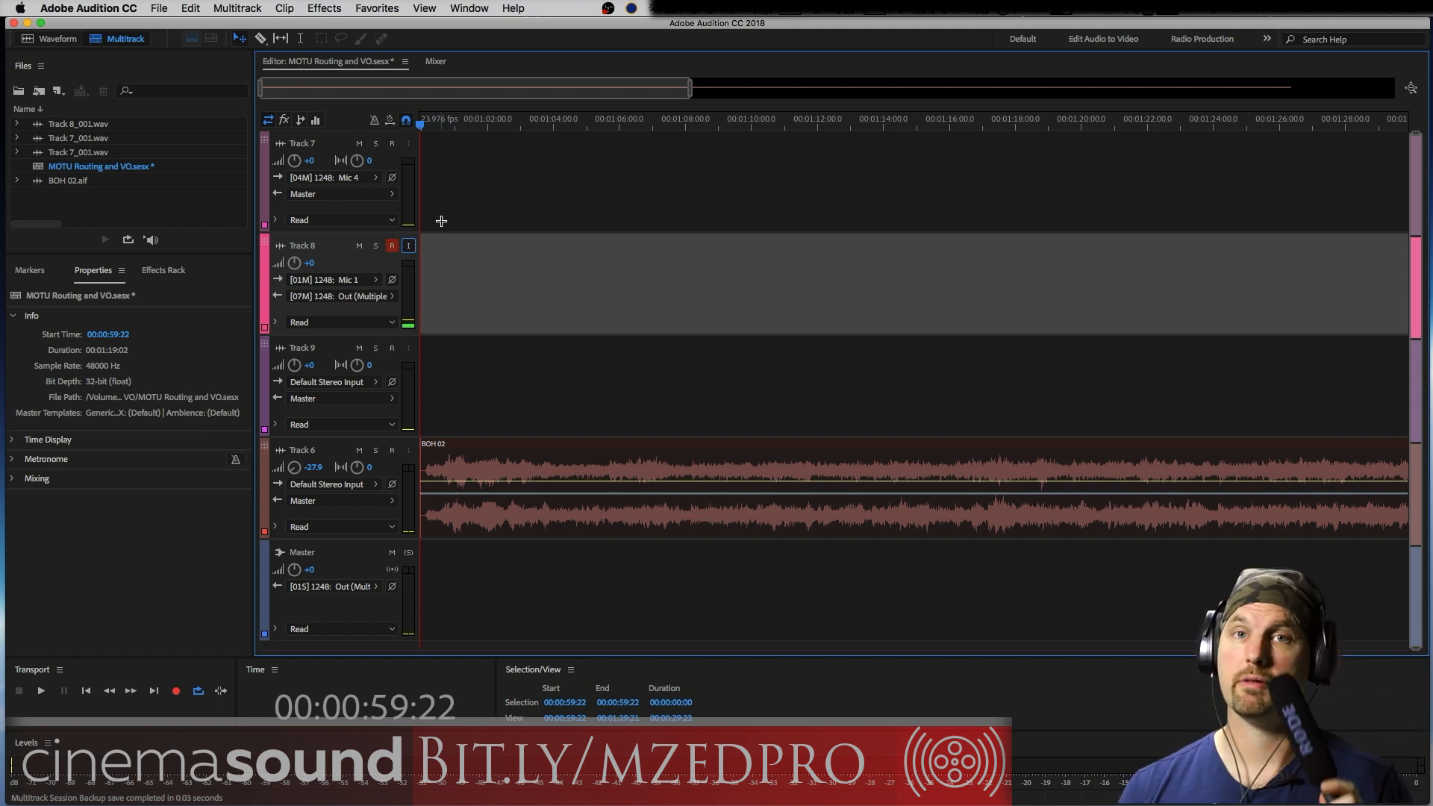
# Light Track 7's R and I buttons, toggling arming off and back on.
pyautogui.click(392, 143)
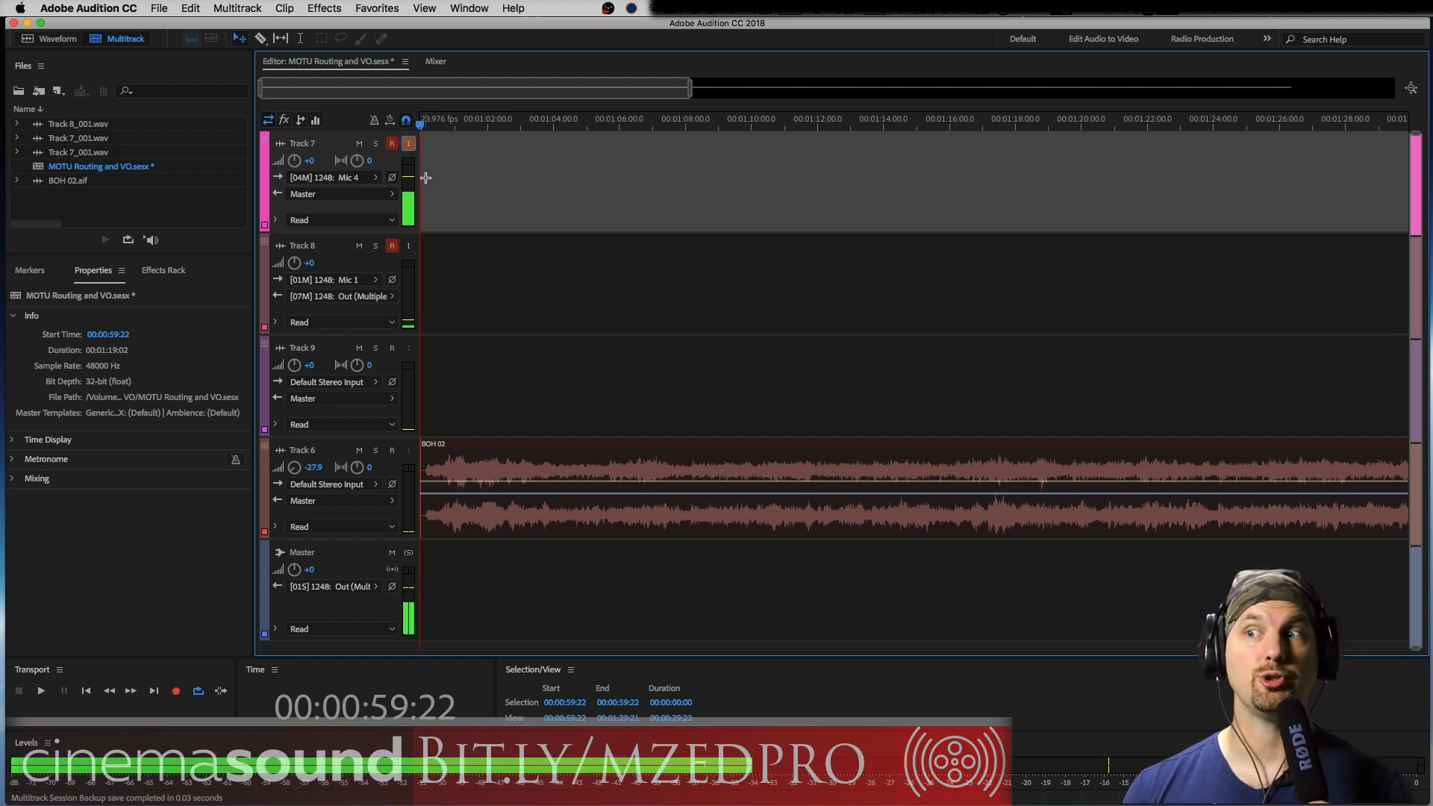
pyautogui.moveTo(420, 151)
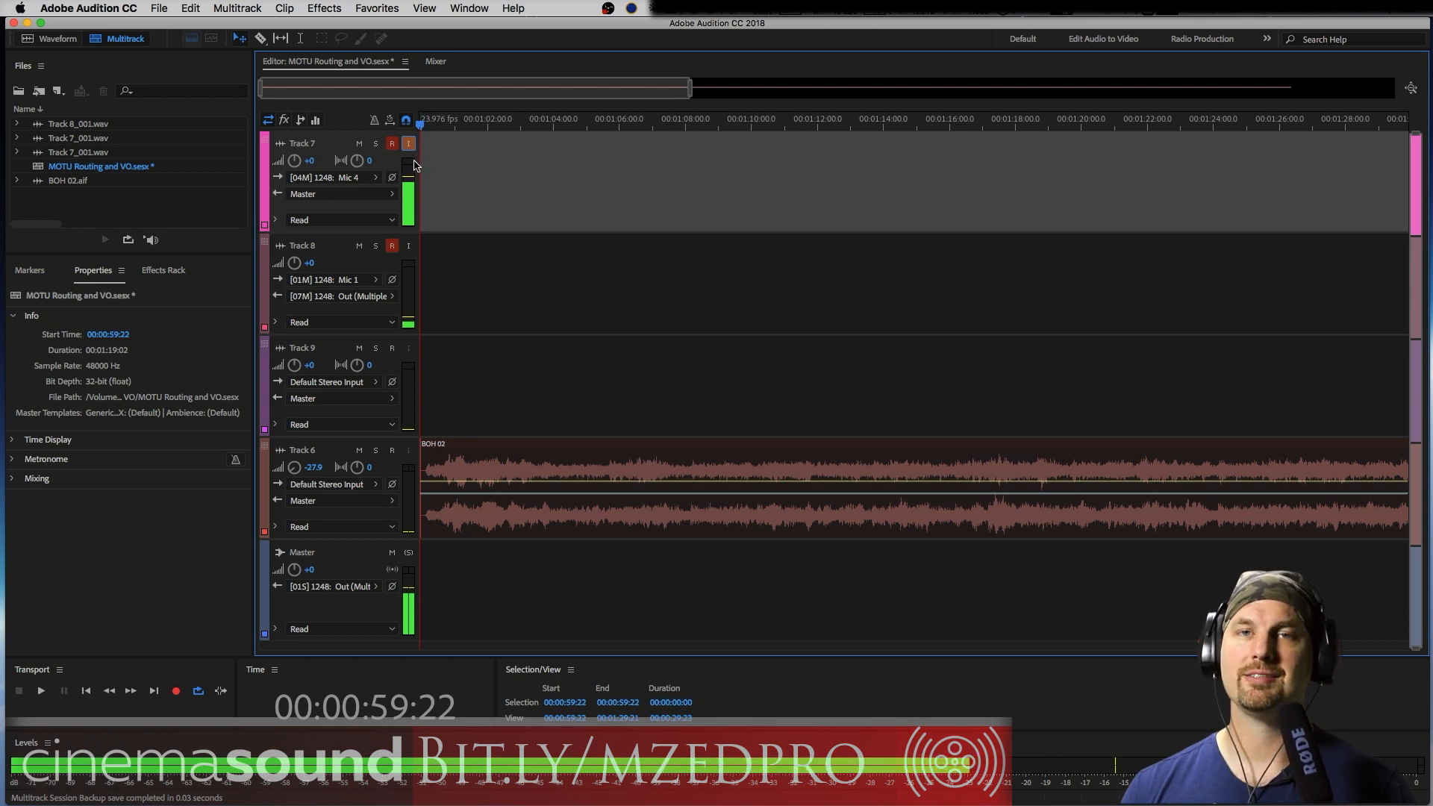
pyautogui.moveTo(436, 164)
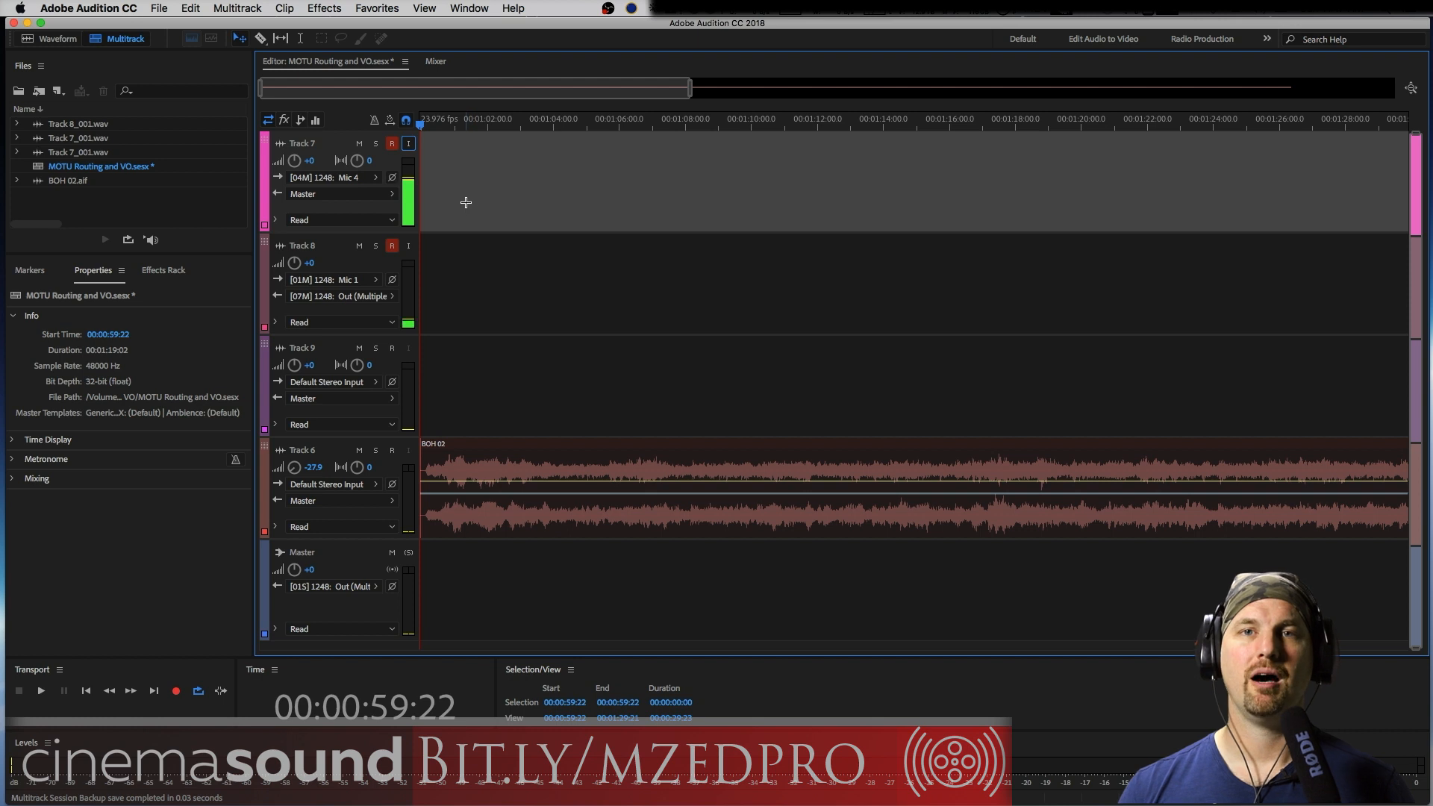
pyautogui.click(392, 143)
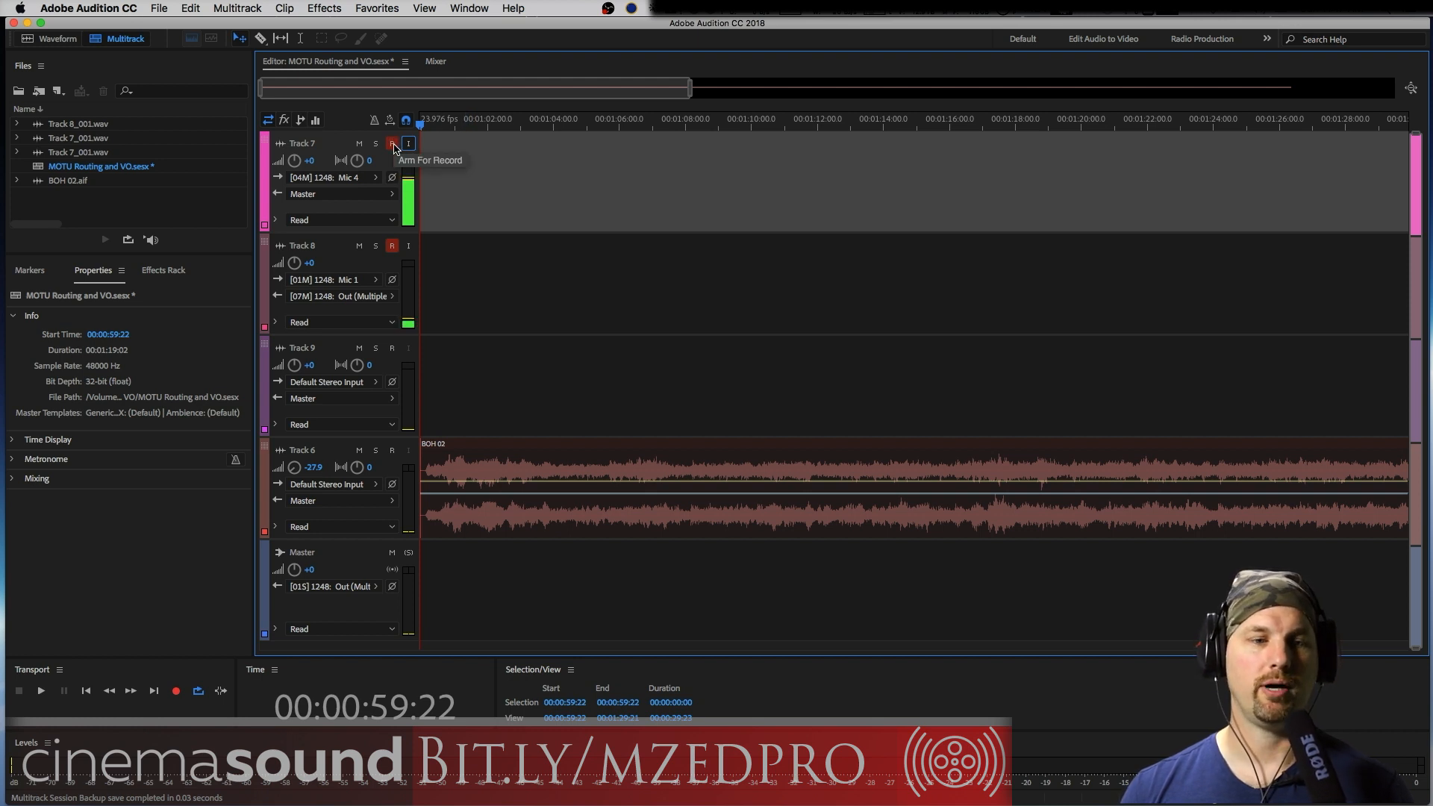
pyautogui.click(394, 143)
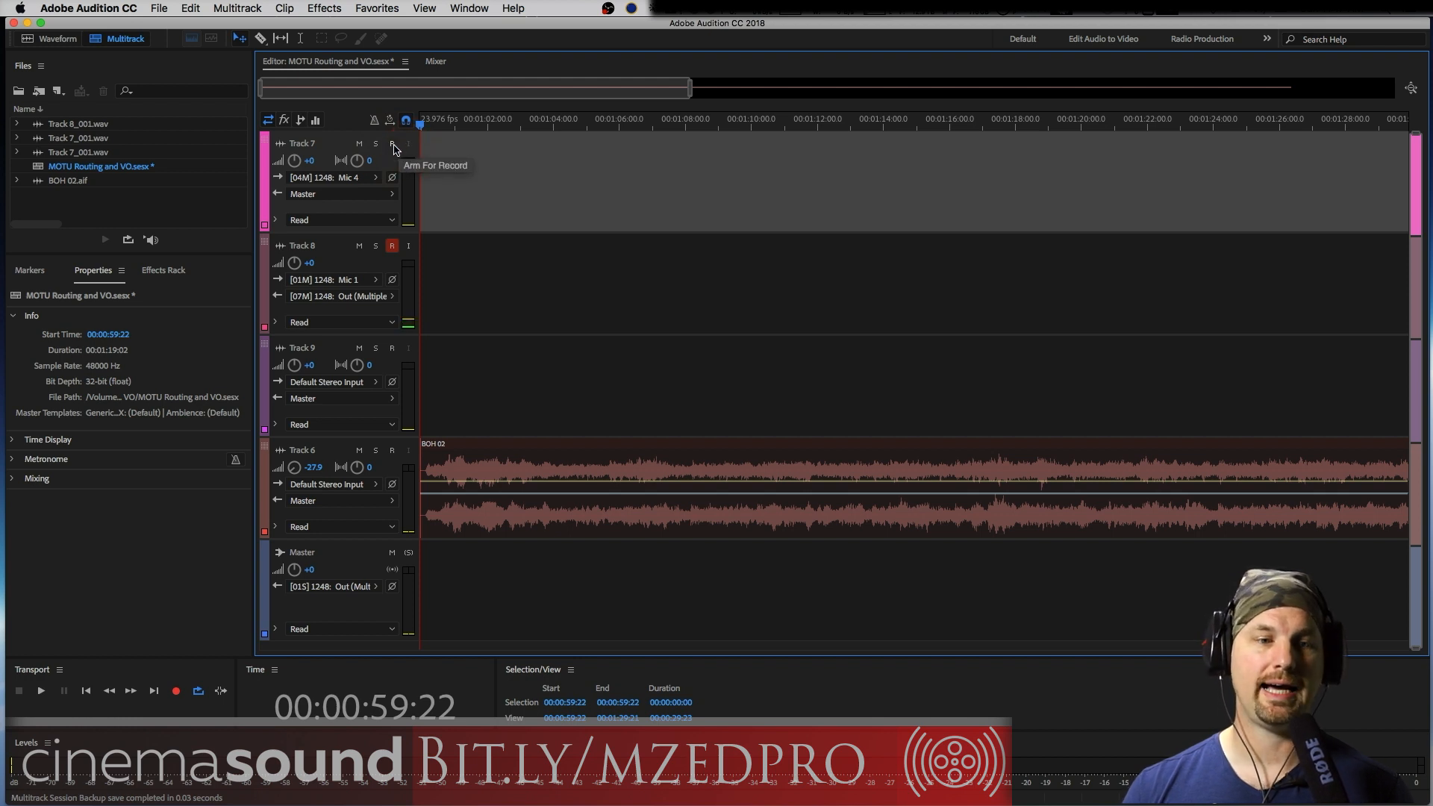
pyautogui.click(392, 144)
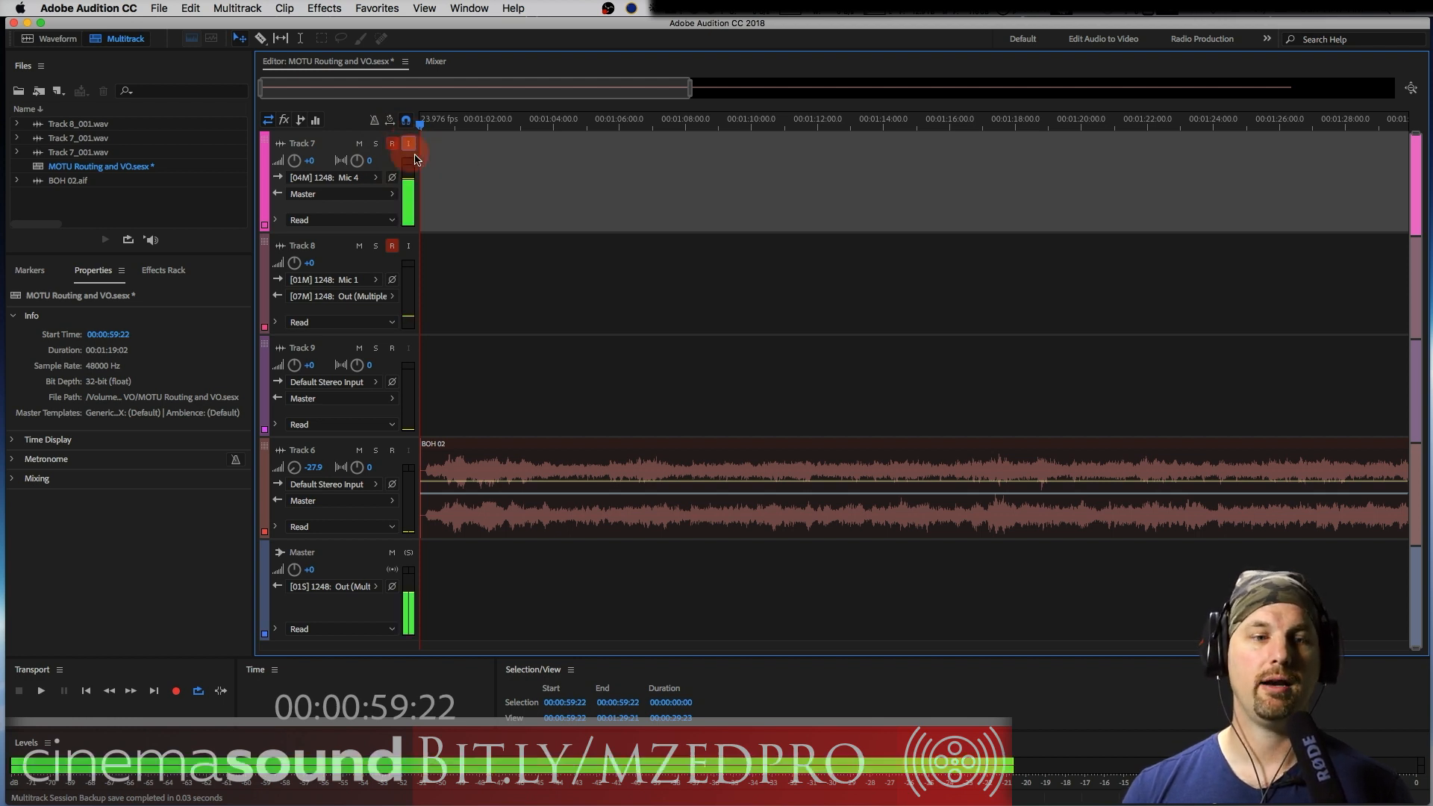
# Record a brief test take from the Transport panel, then stop.
pyautogui.click(176, 690)
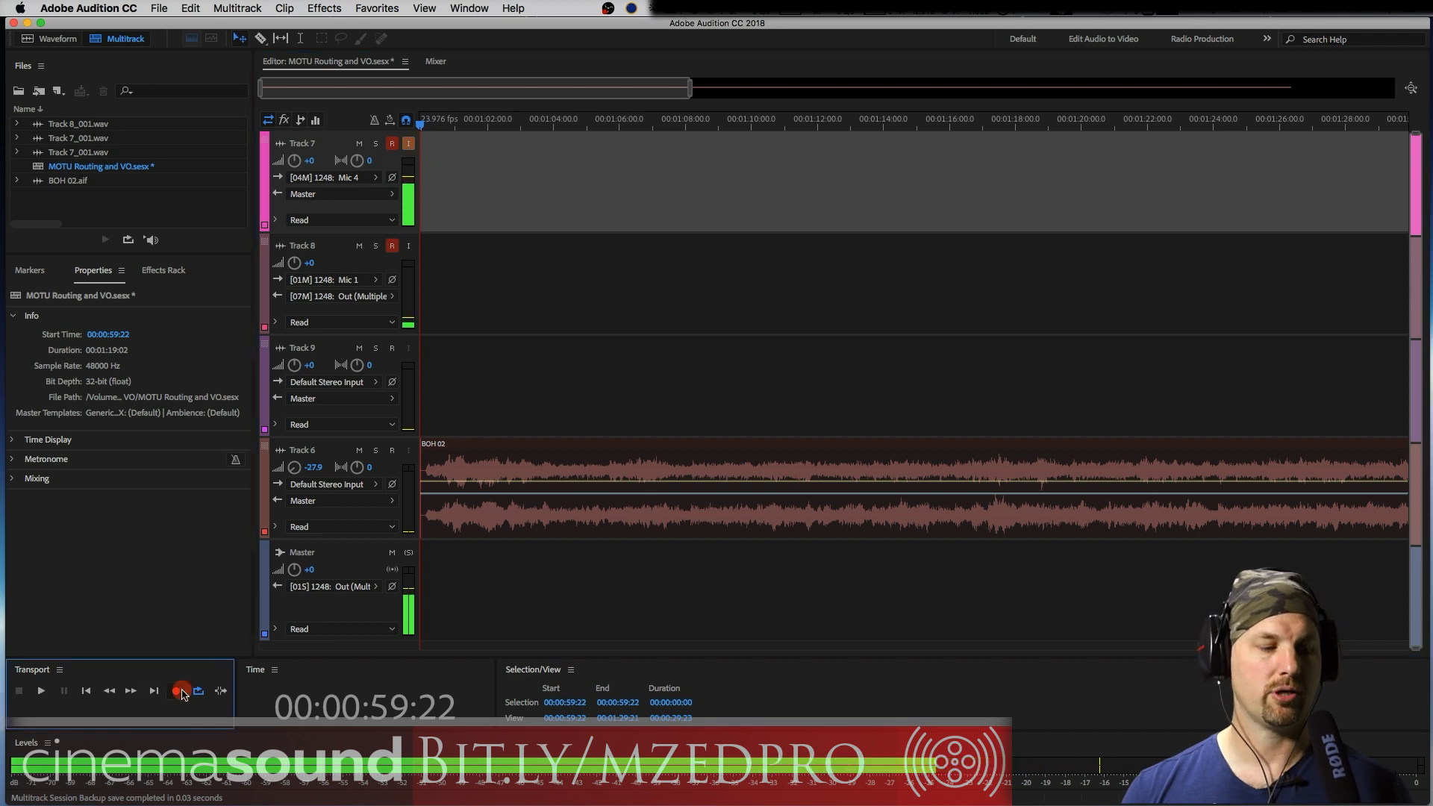
pyautogui.click(177, 689)
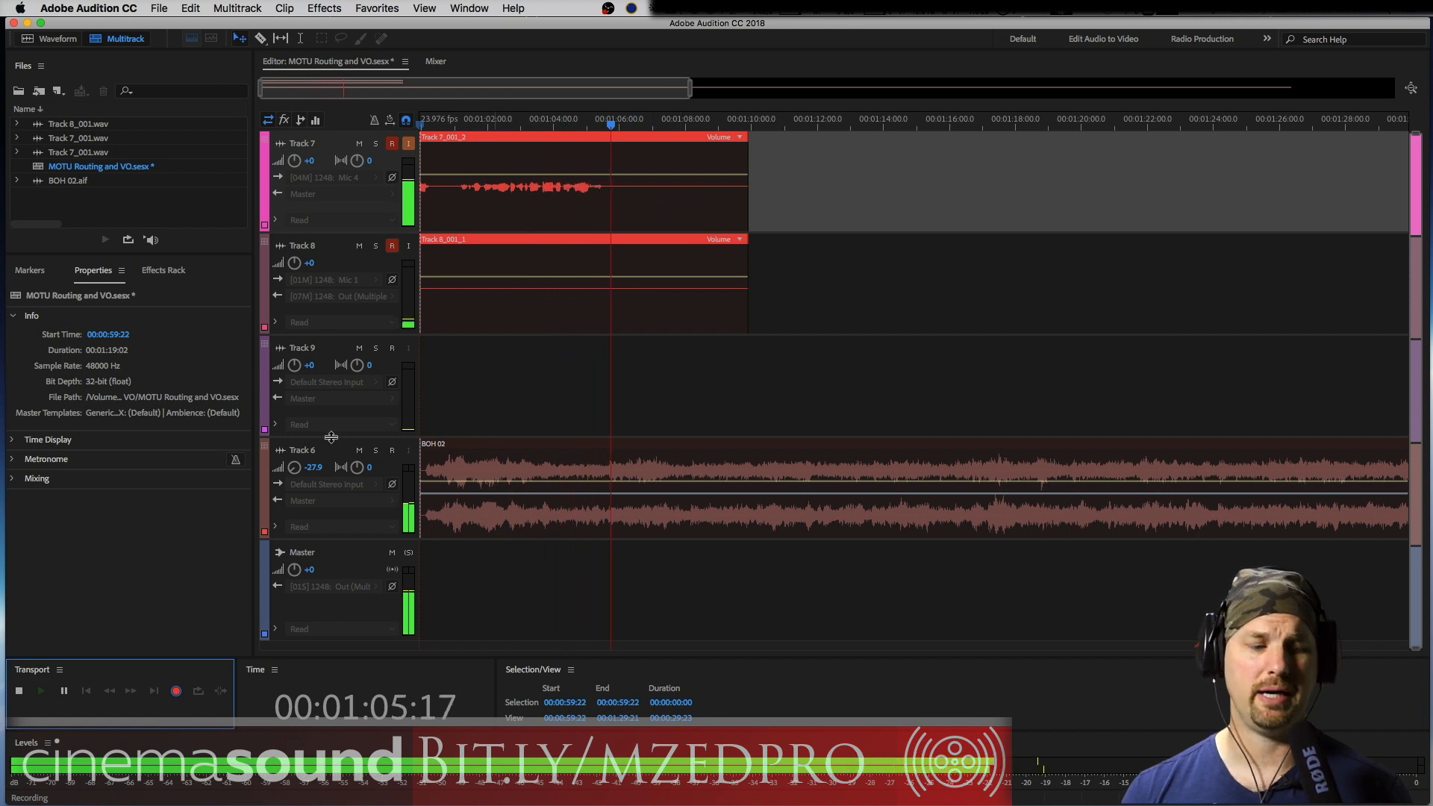
pyautogui.click(18, 689)
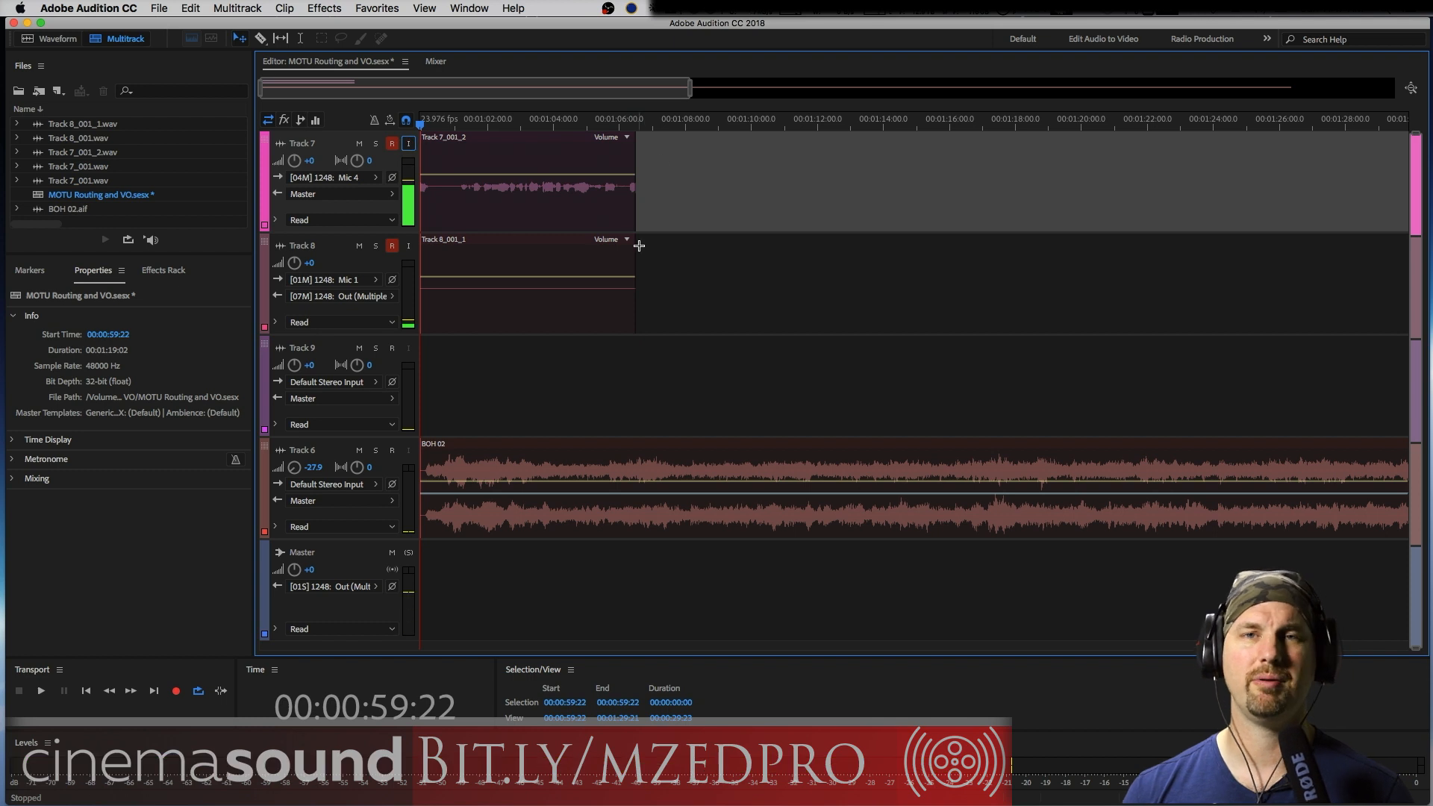
pyautogui.moveTo(663, 217)
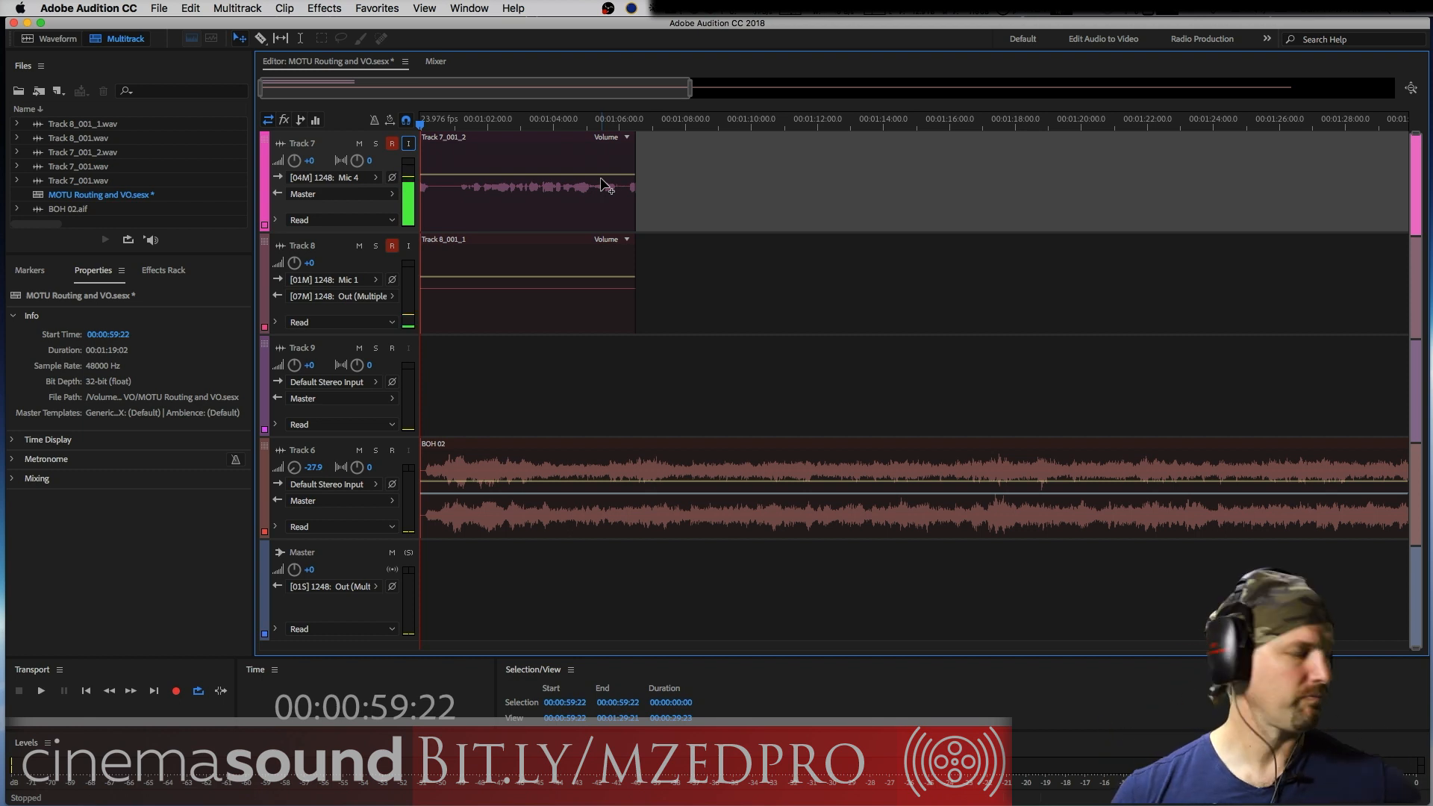
pyautogui.moveTo(792, 317)
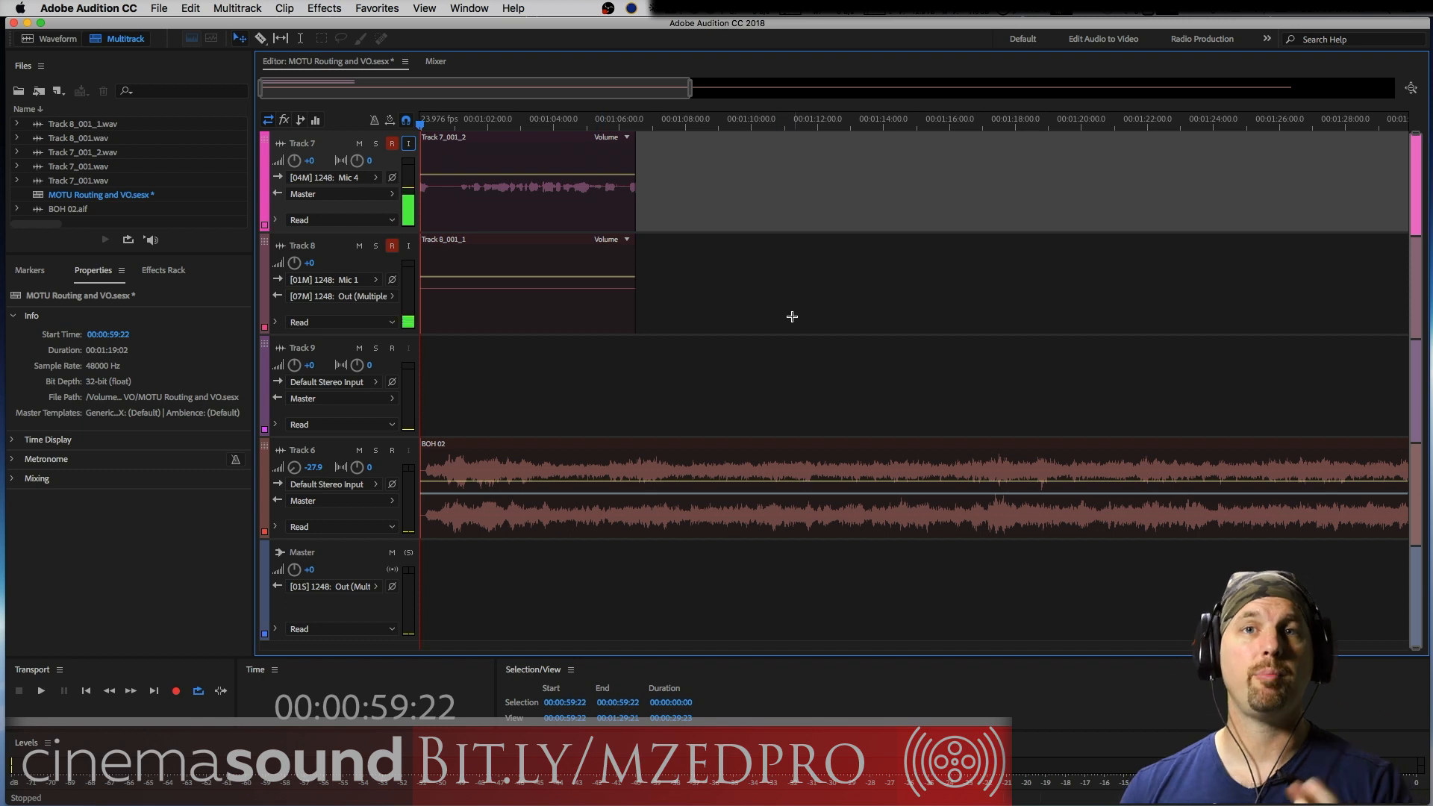
pyautogui.moveTo(775, 314)
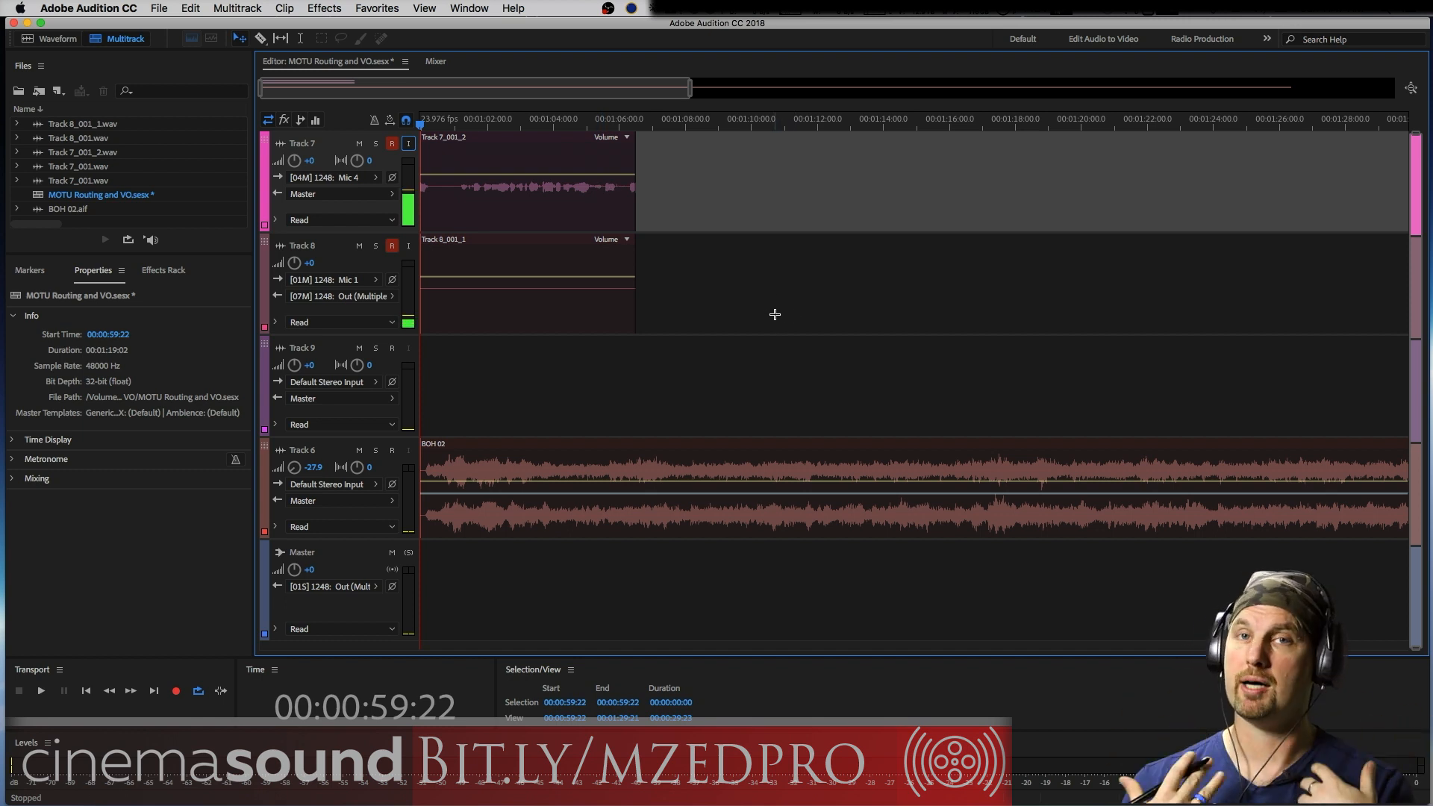
pyautogui.moveTo(466, 172)
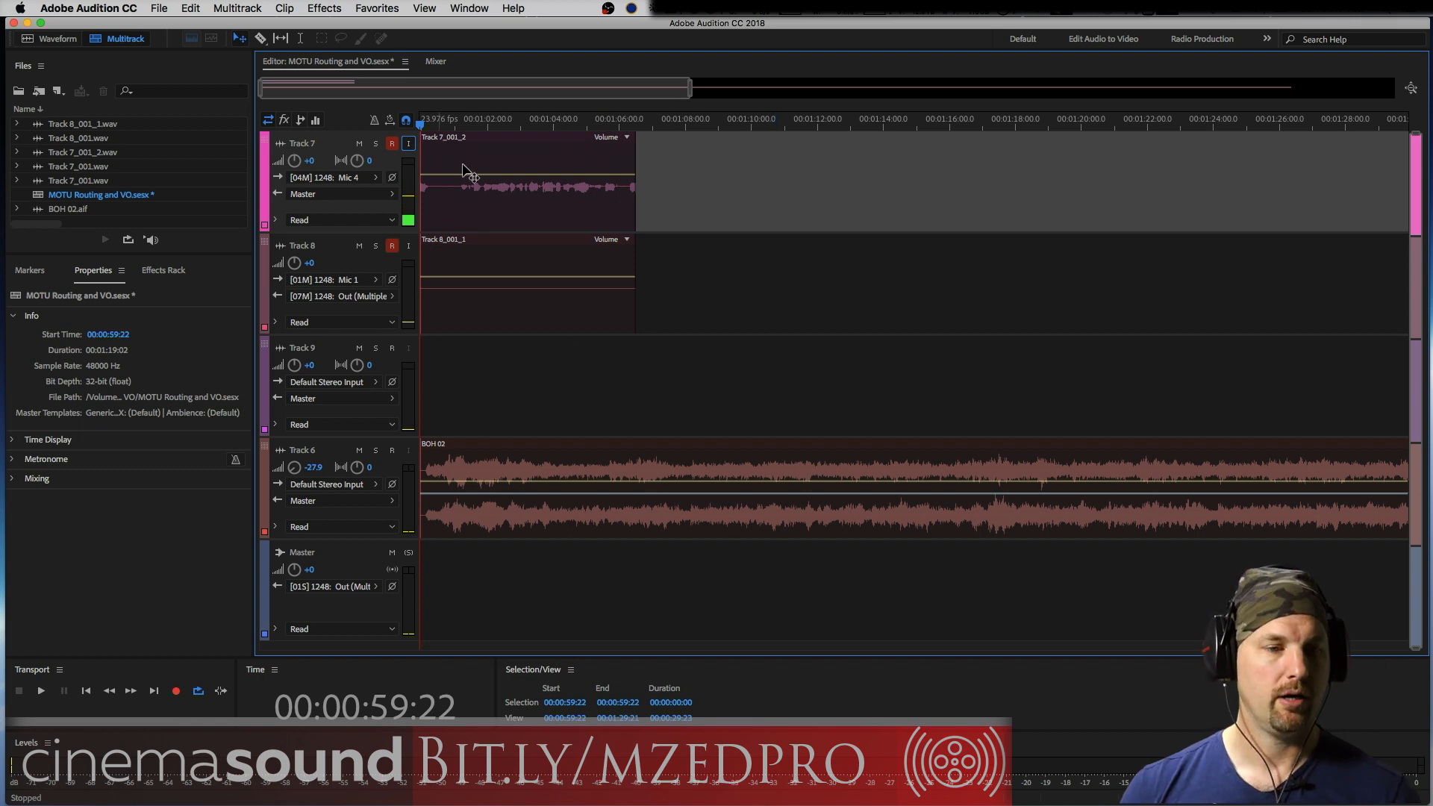
# Undo the test recording, then add a stereo bus track from the Mixer view.
pyautogui.click(528, 183)
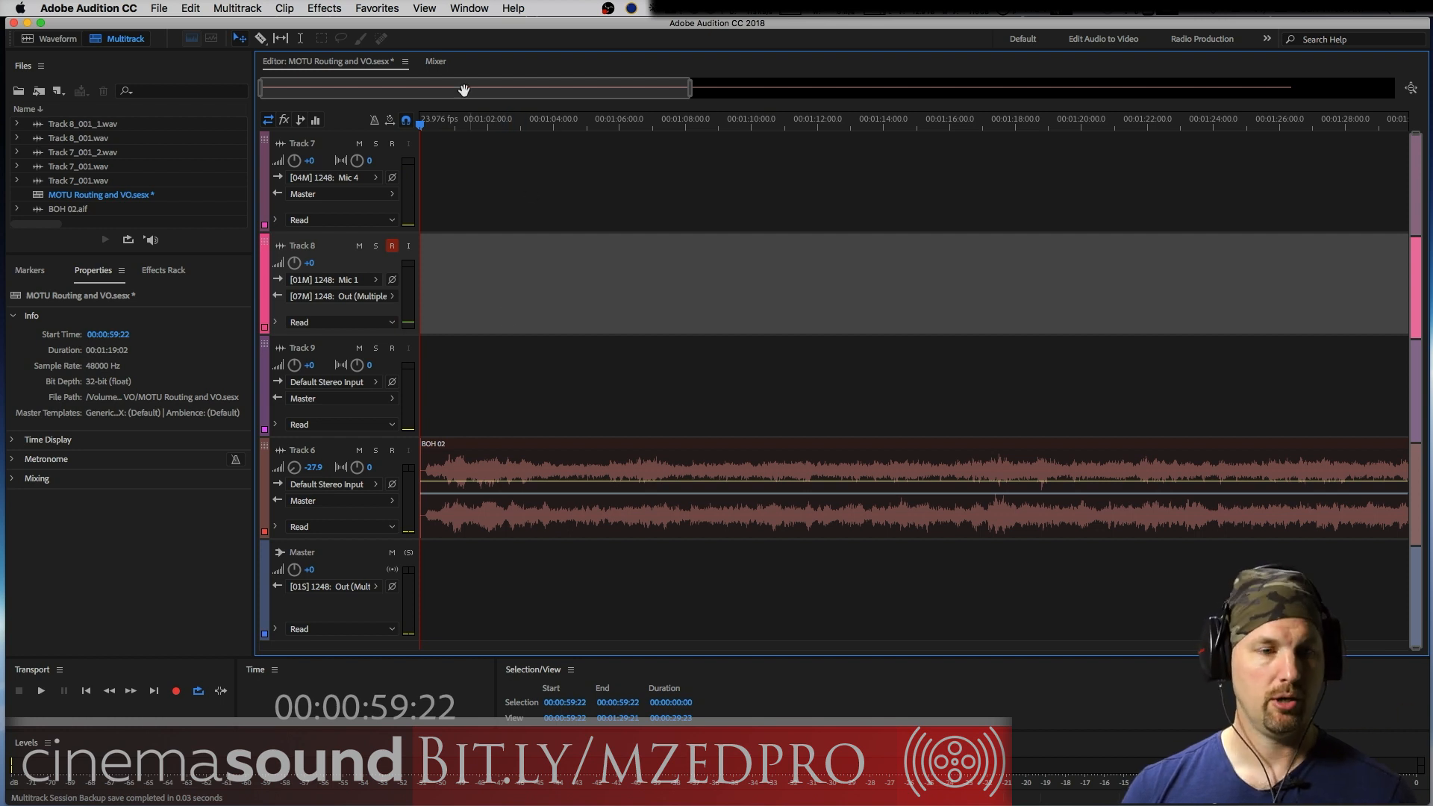
pyautogui.click(435, 61)
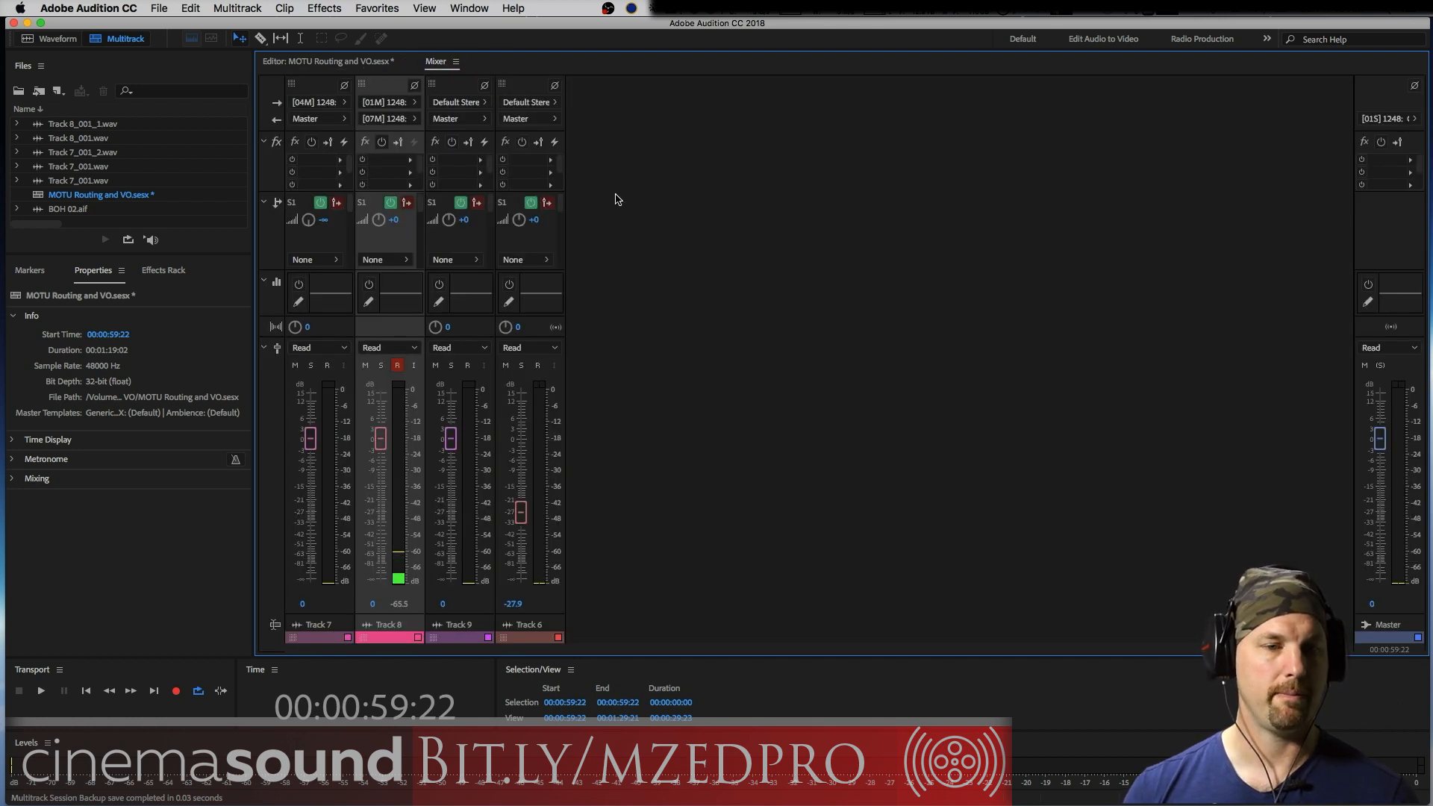
pyautogui.click(237, 8)
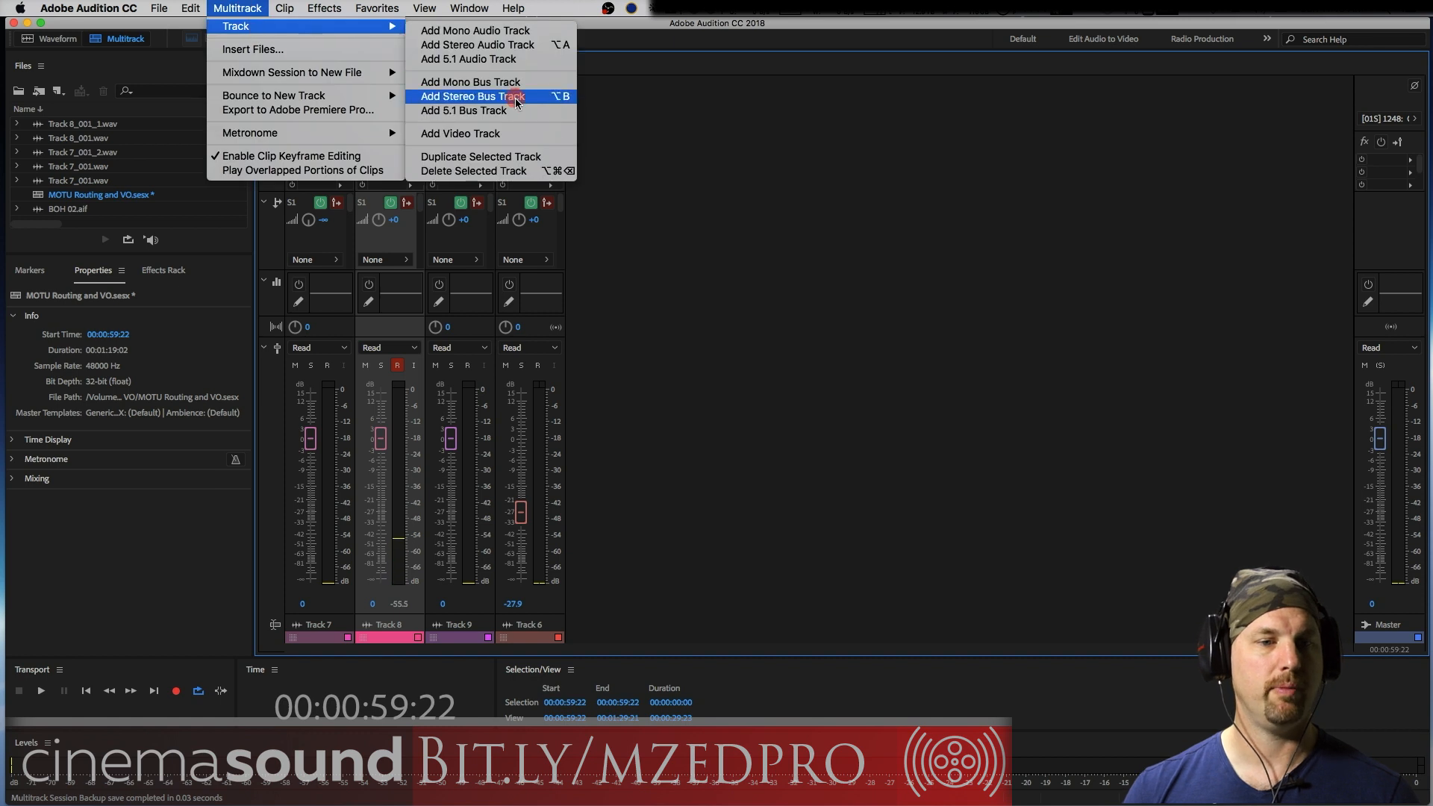
pyautogui.click(473, 96)
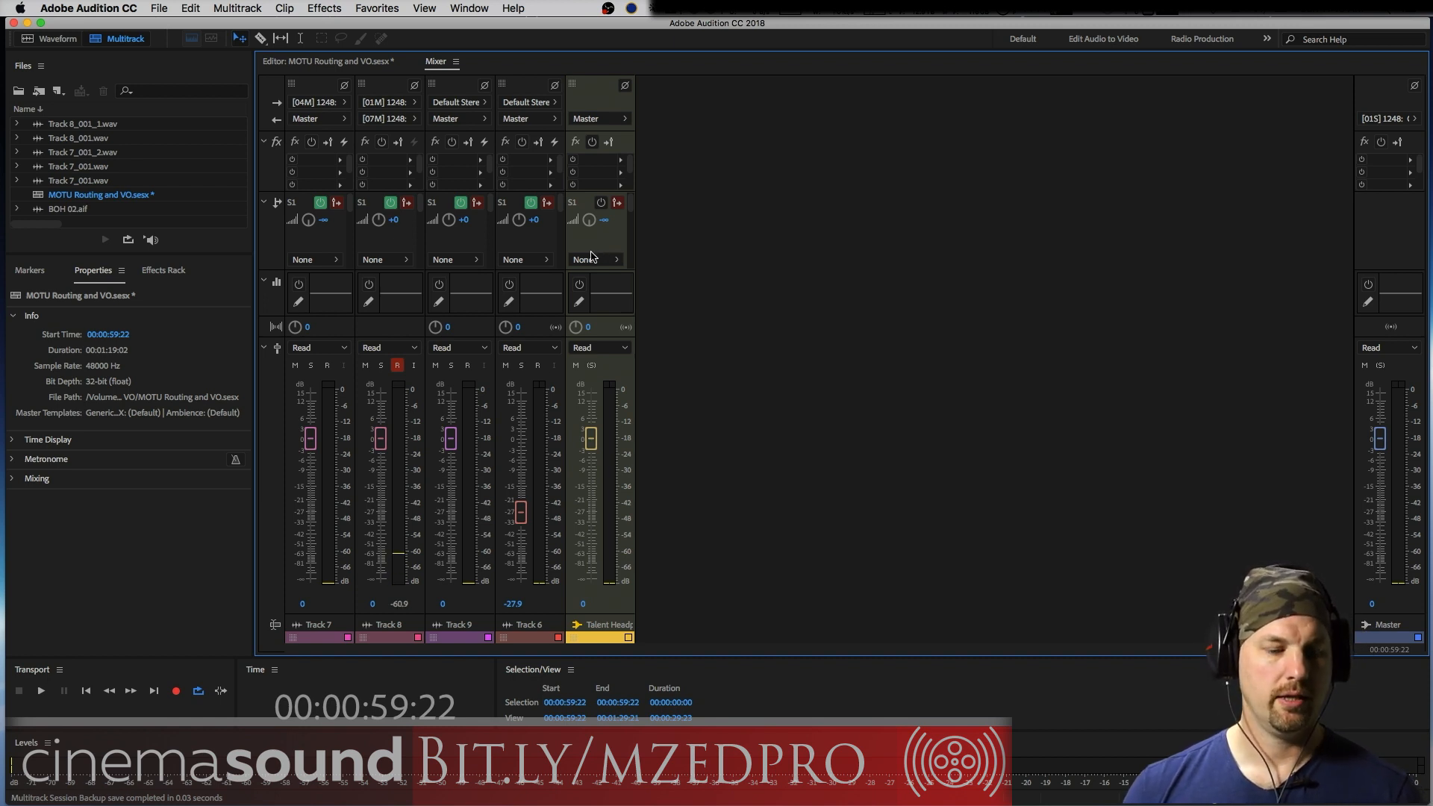
# Change Track 6's send from None to Talent Headphones in the Mixer.
pyautogui.click(40, 691)
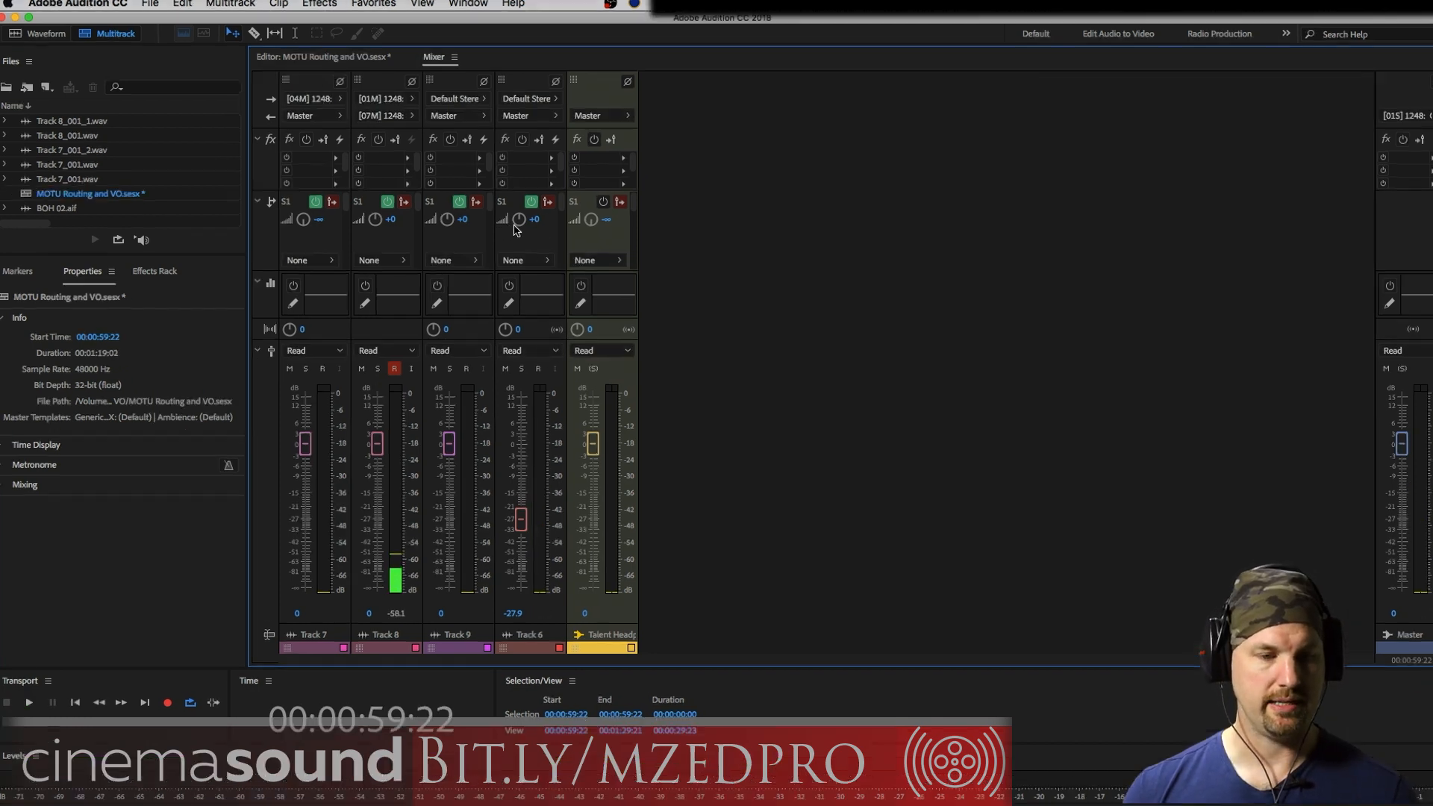
pyautogui.click(525, 260)
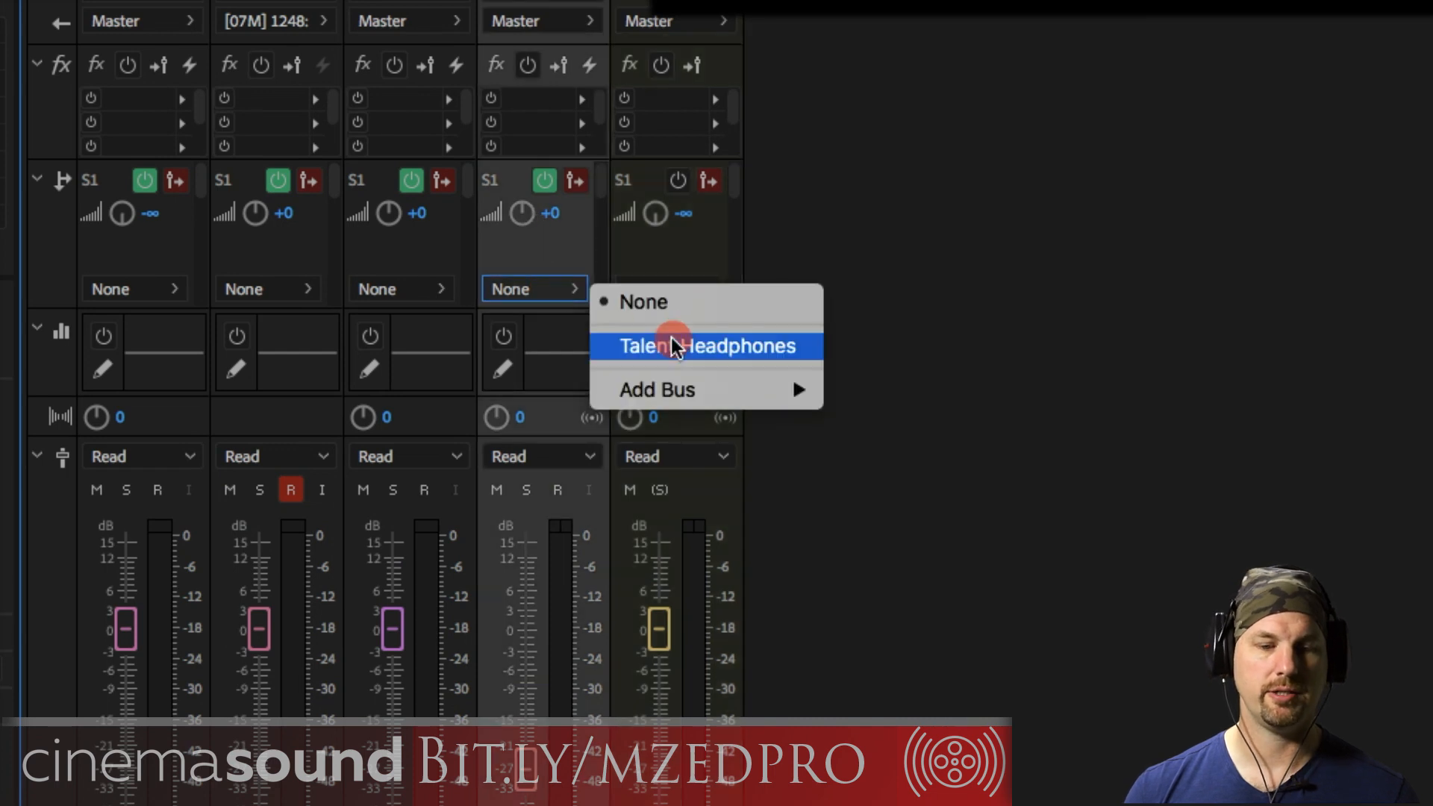
pyautogui.click(704, 345)
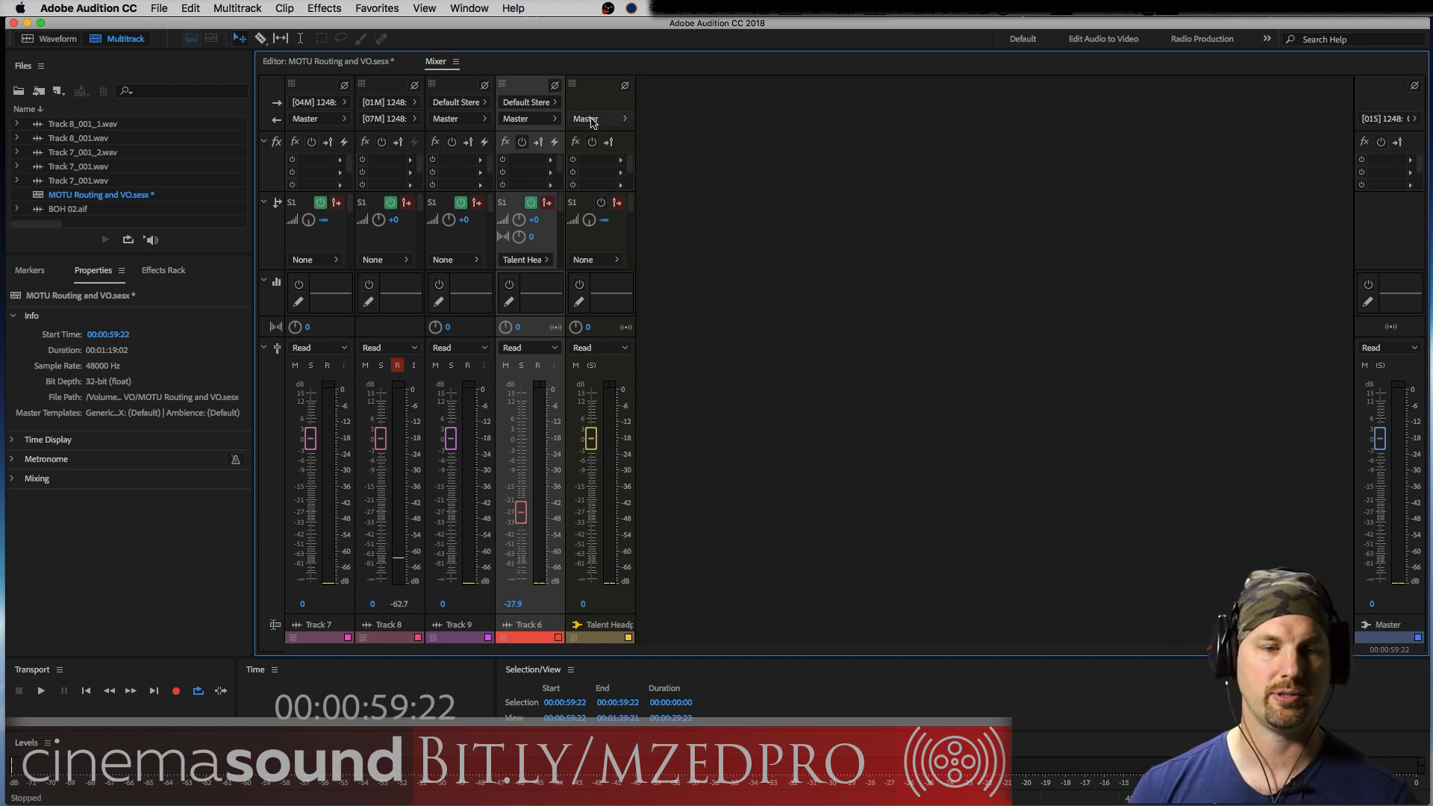
# Set the headphones bus output to [07S] 1248: Out 7, then recheck the output menu.
pyautogui.click(599, 119)
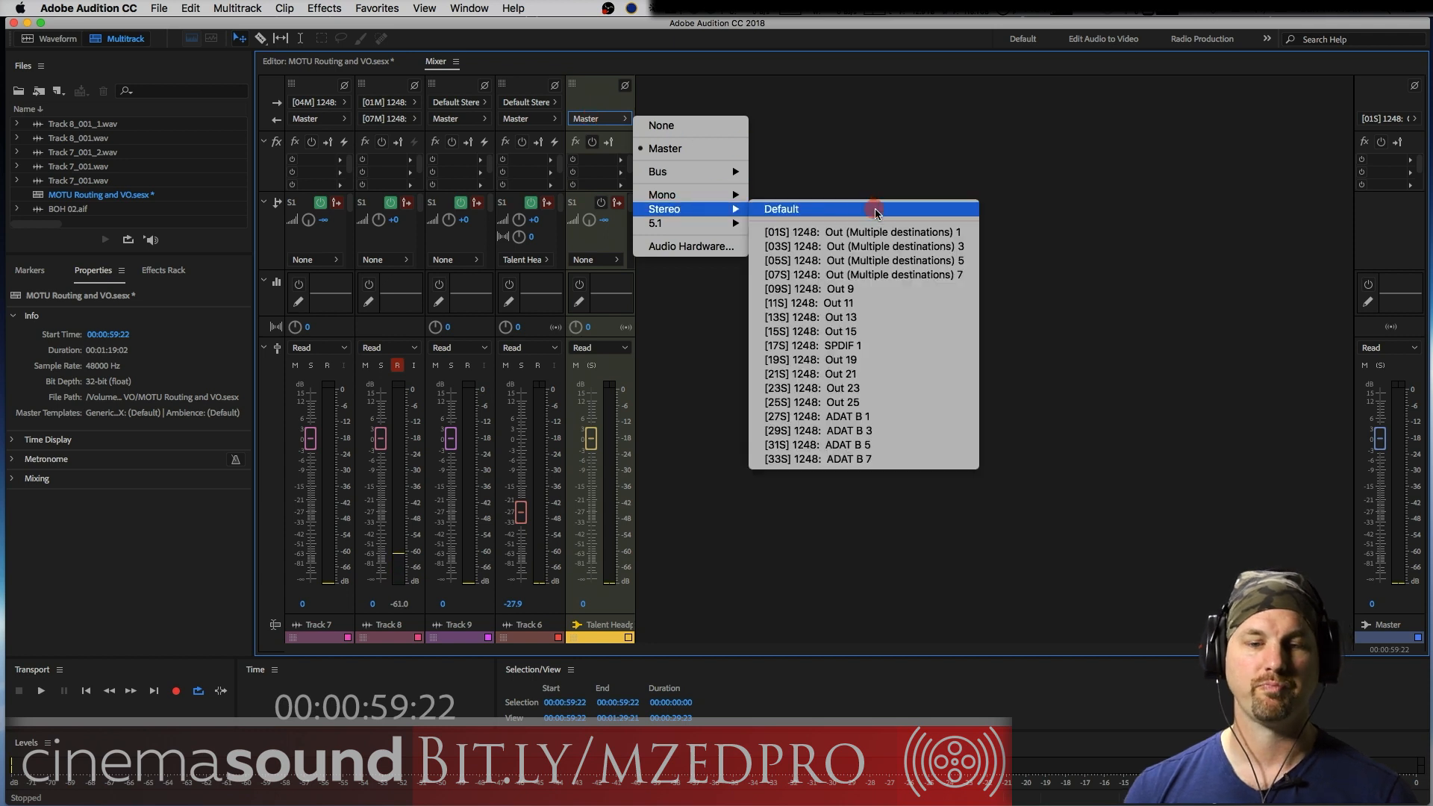
pyautogui.moveTo(923, 275)
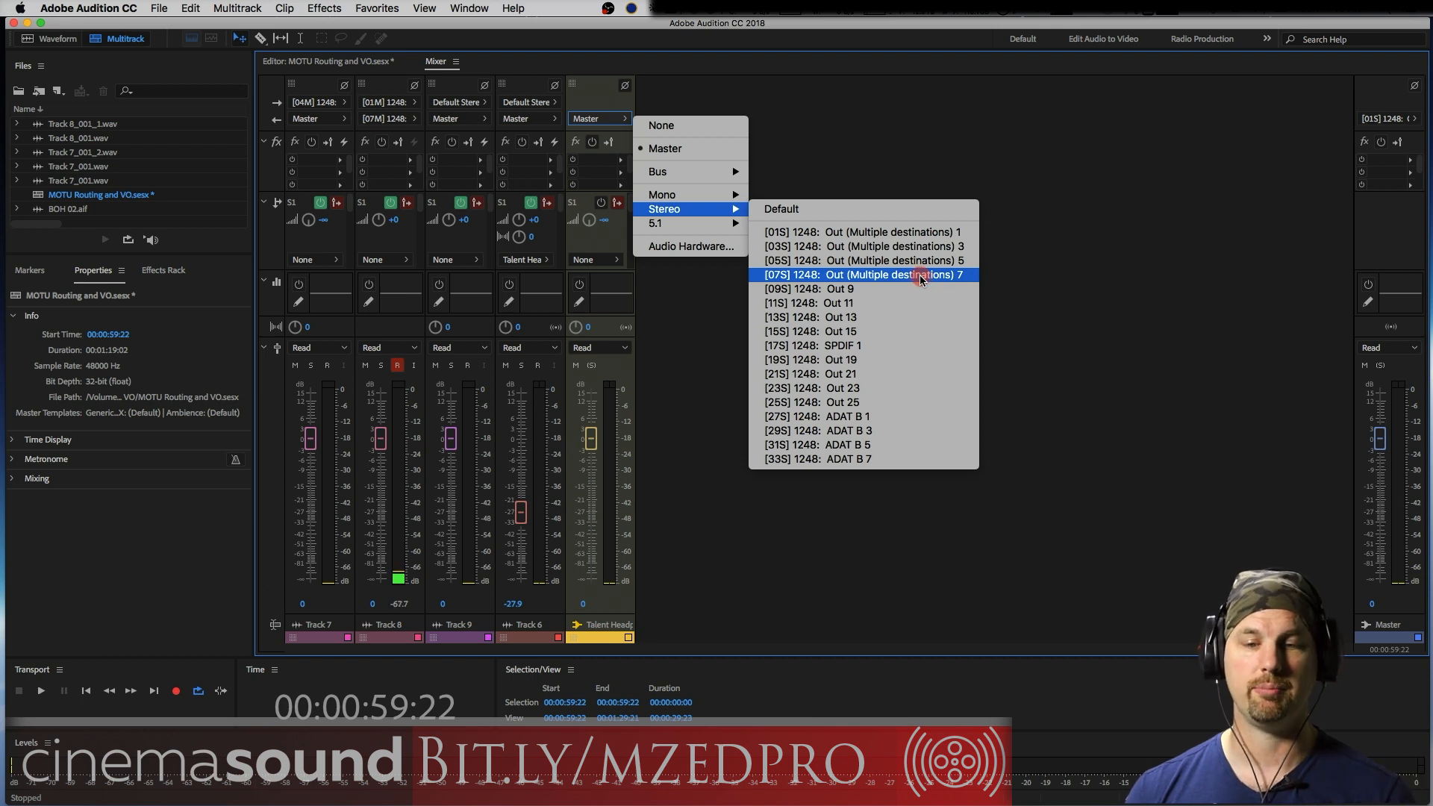
pyautogui.click(863, 274)
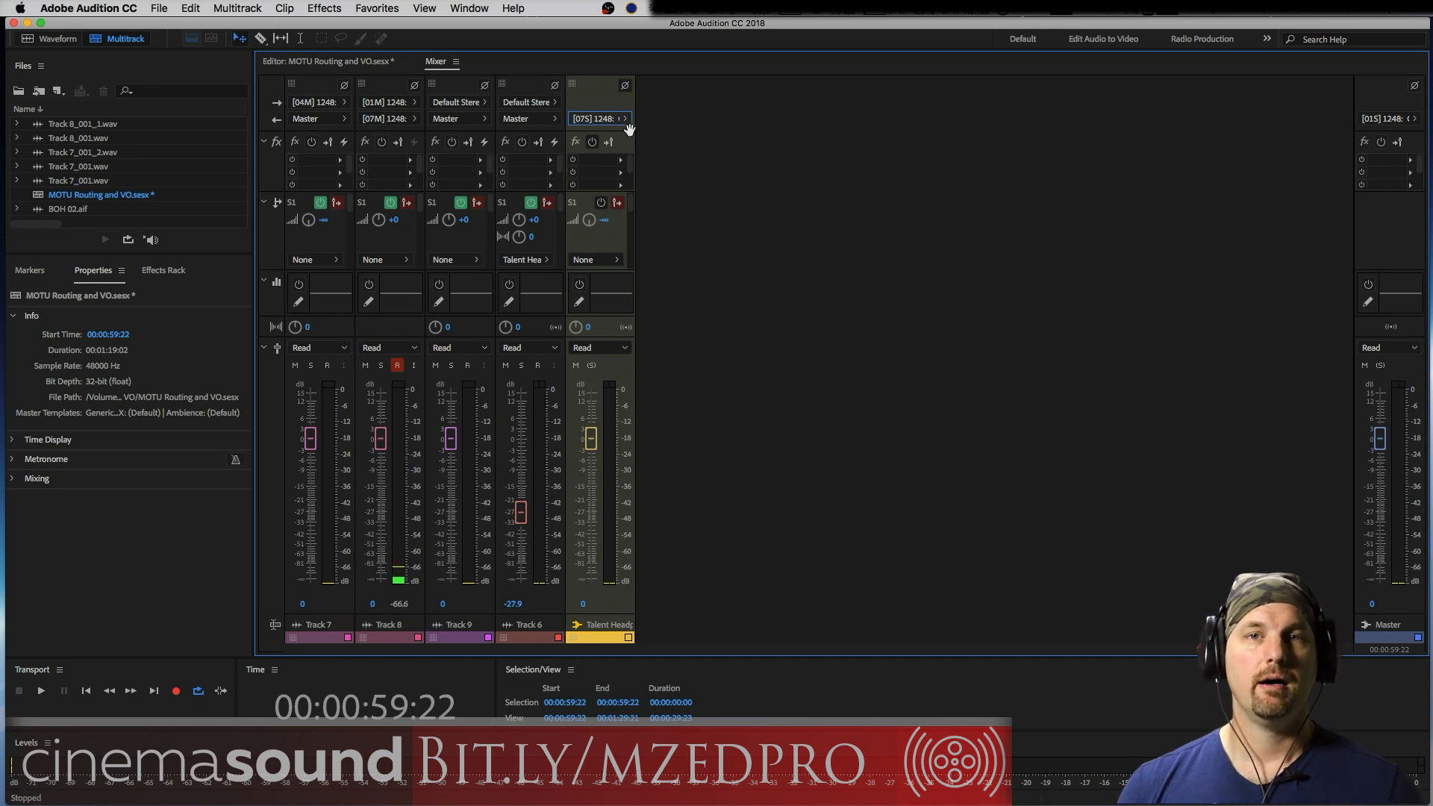
pyautogui.moveTo(640, 153)
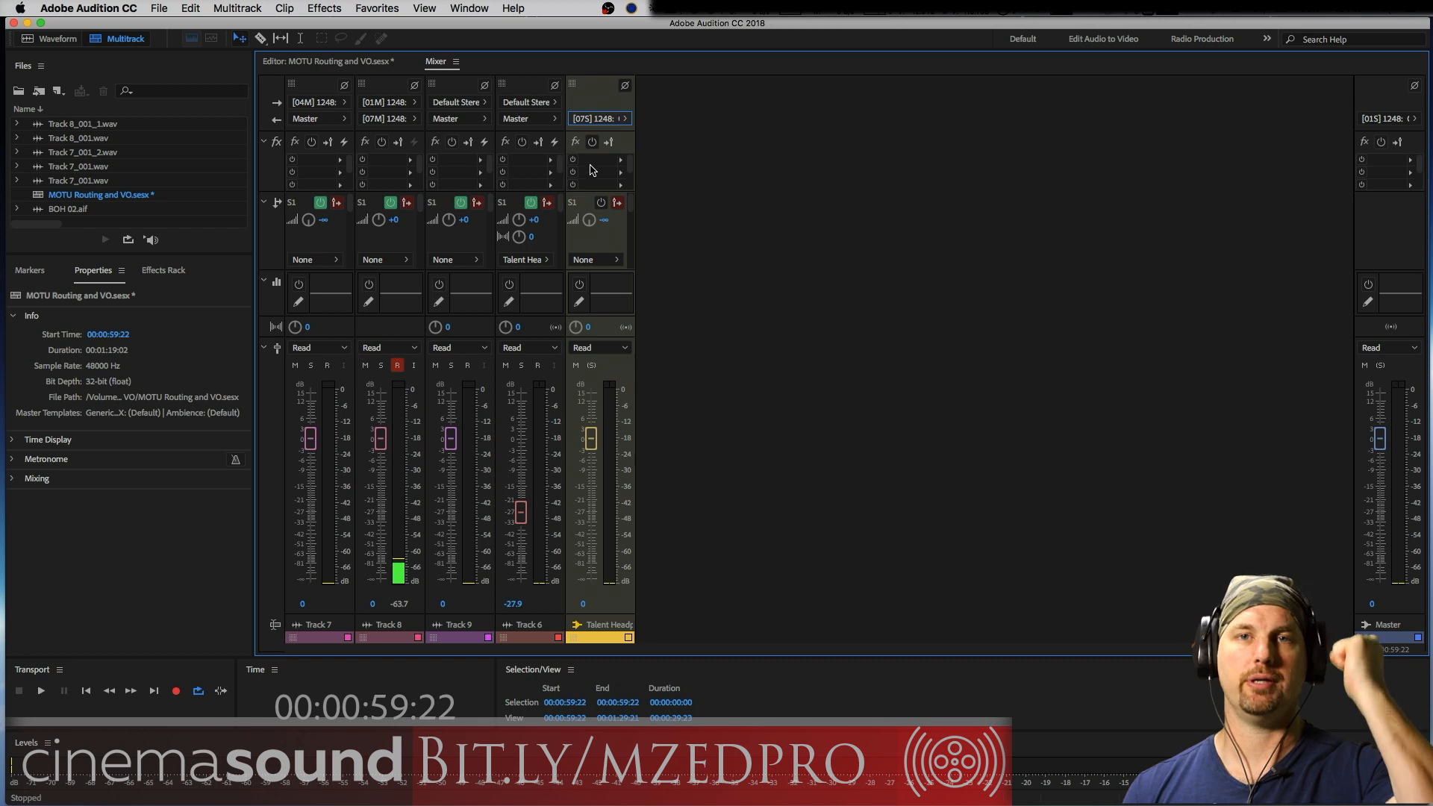
pyautogui.click(599, 118)
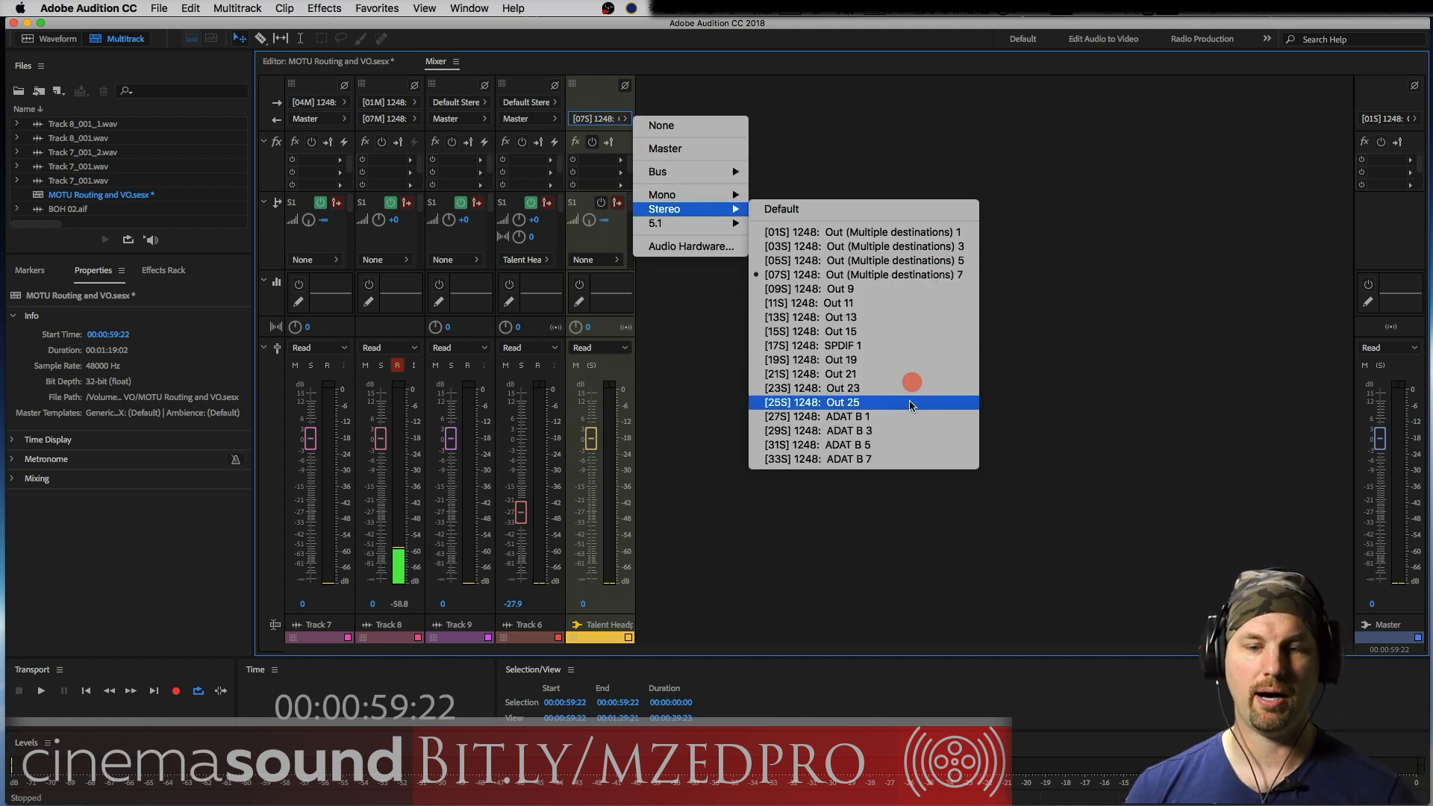
pyautogui.moveTo(931, 317)
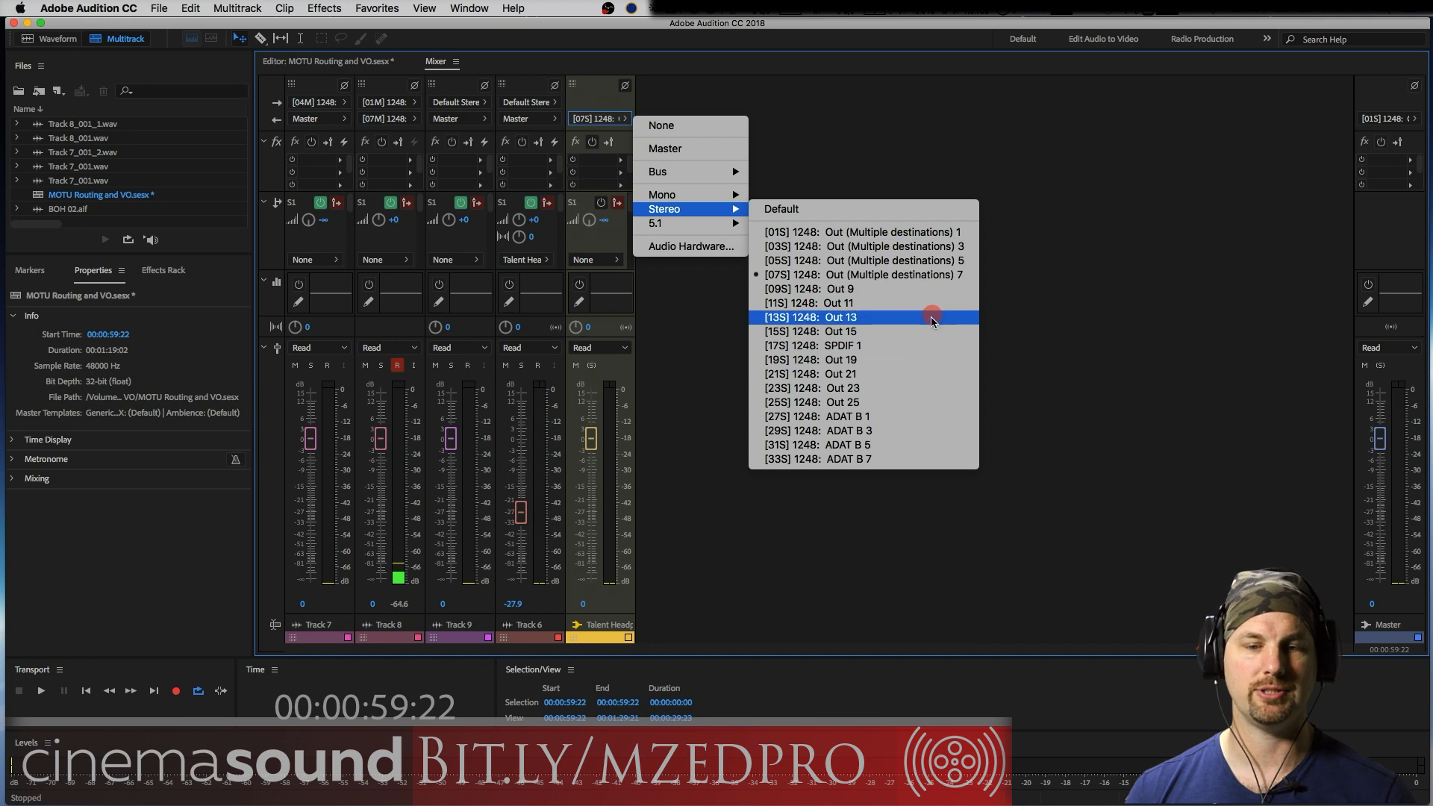
pyautogui.moveTo(910, 402)
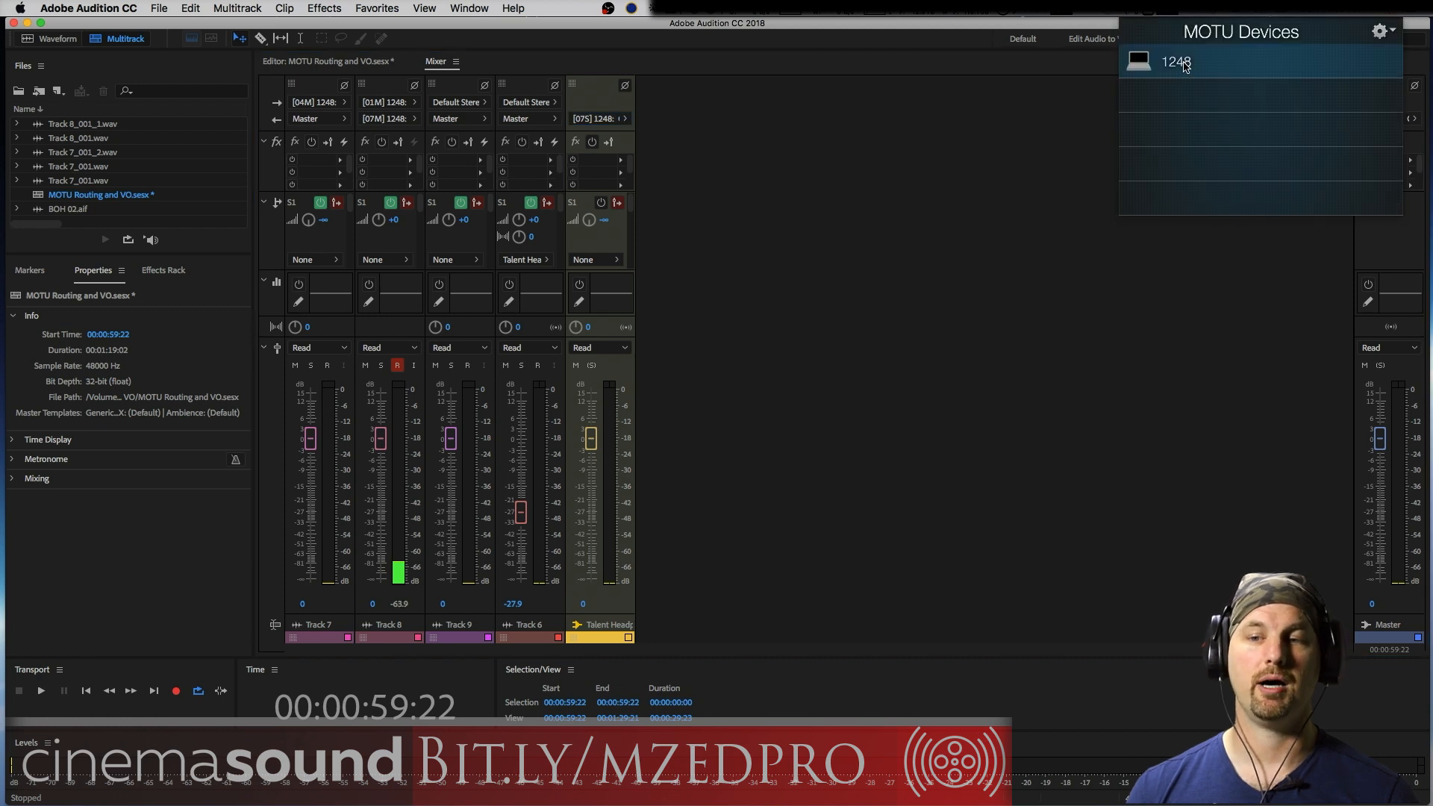
pyautogui.moveTo(1233, 91)
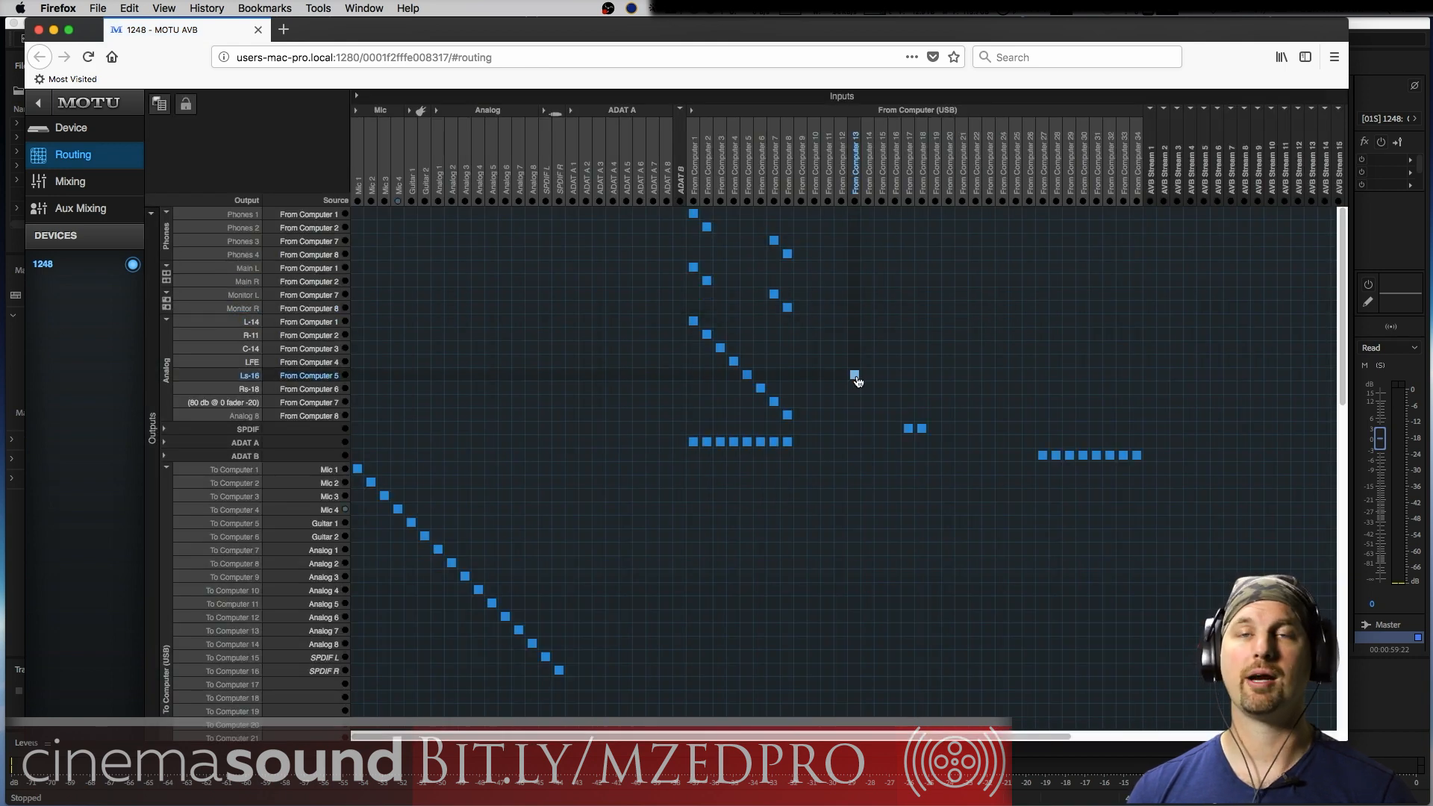
# Scroll across the Routing grid and click around the Phones 3/4 rows.
pyautogui.hscroll(3)
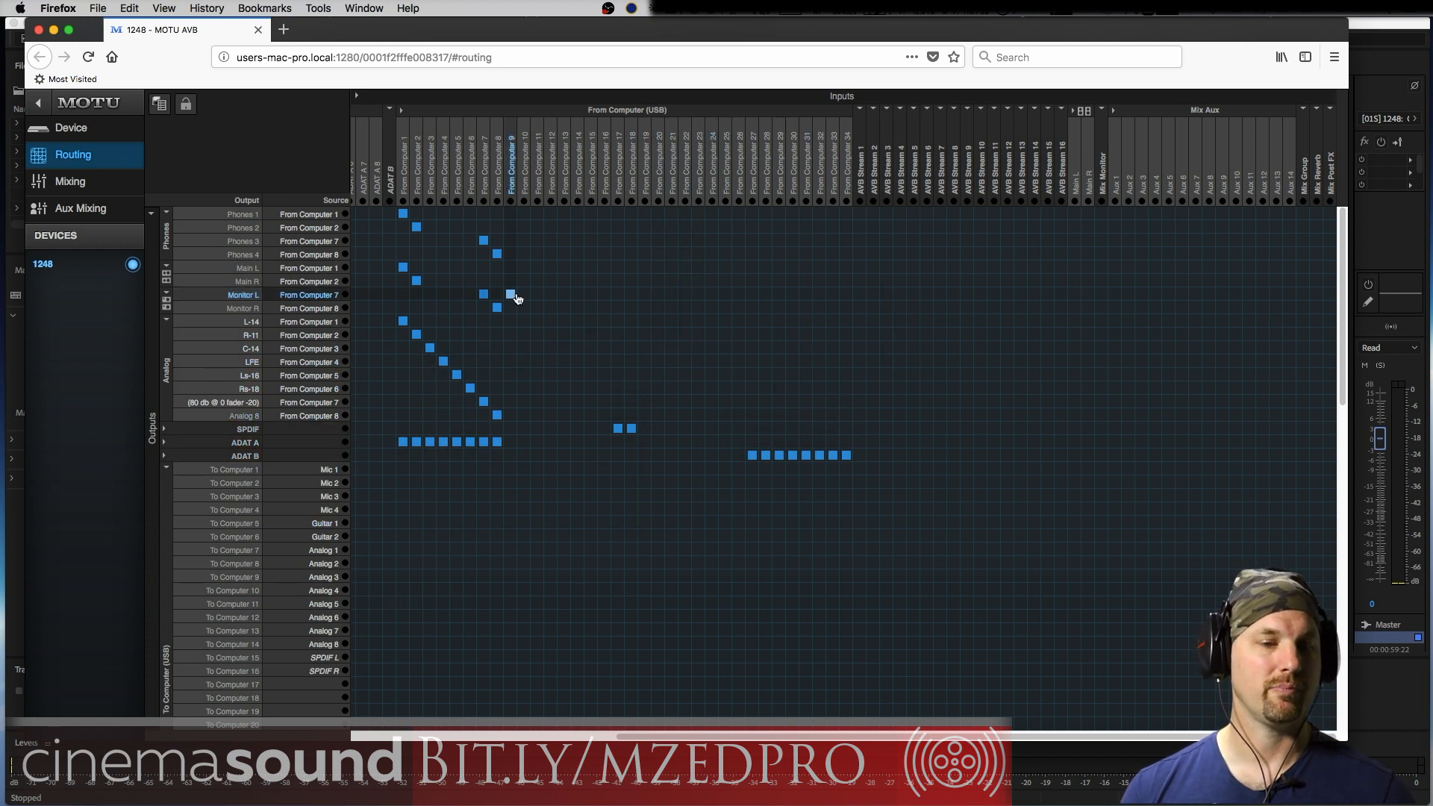
pyautogui.click(564, 294)
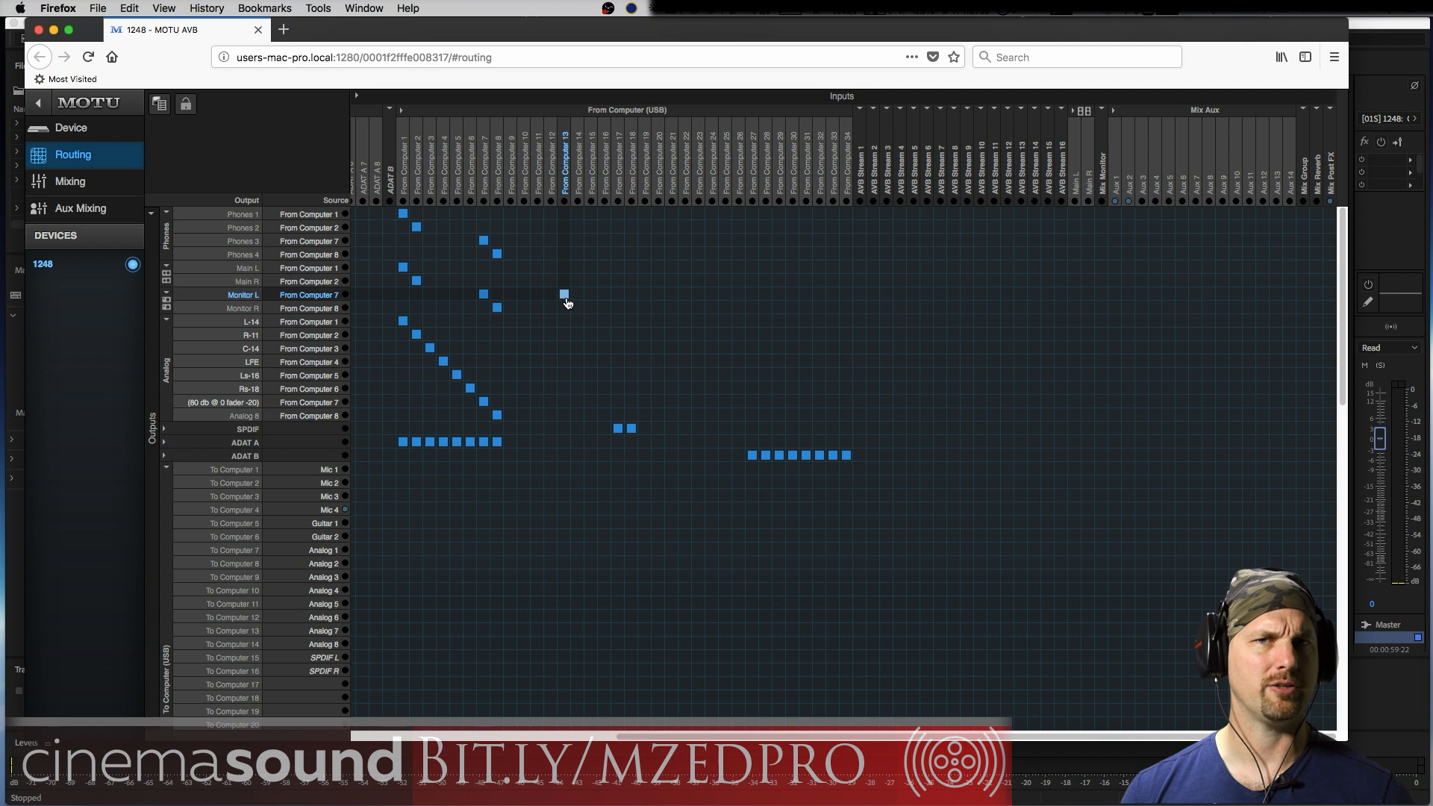
pyautogui.click(565, 294)
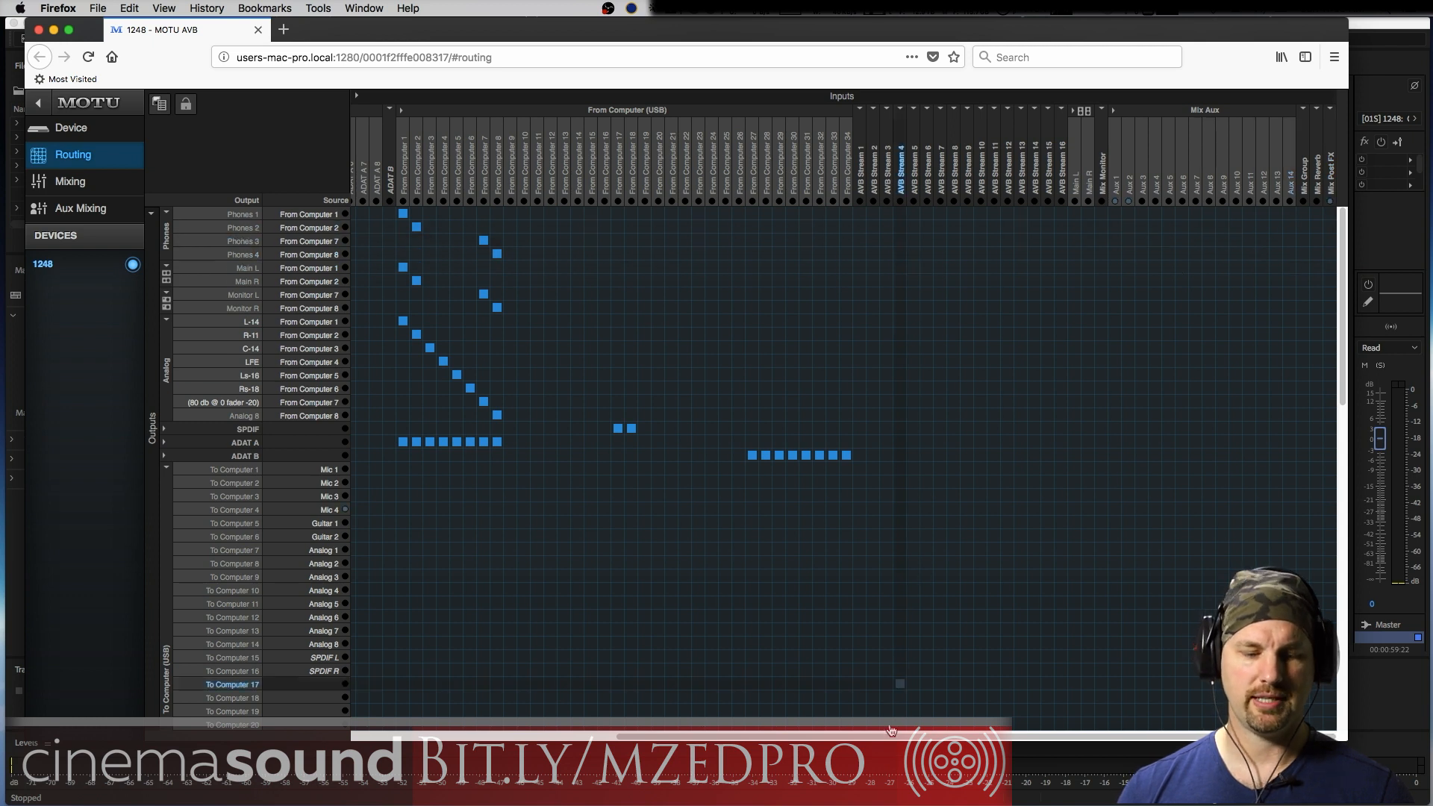
pyautogui.hscroll(-3)
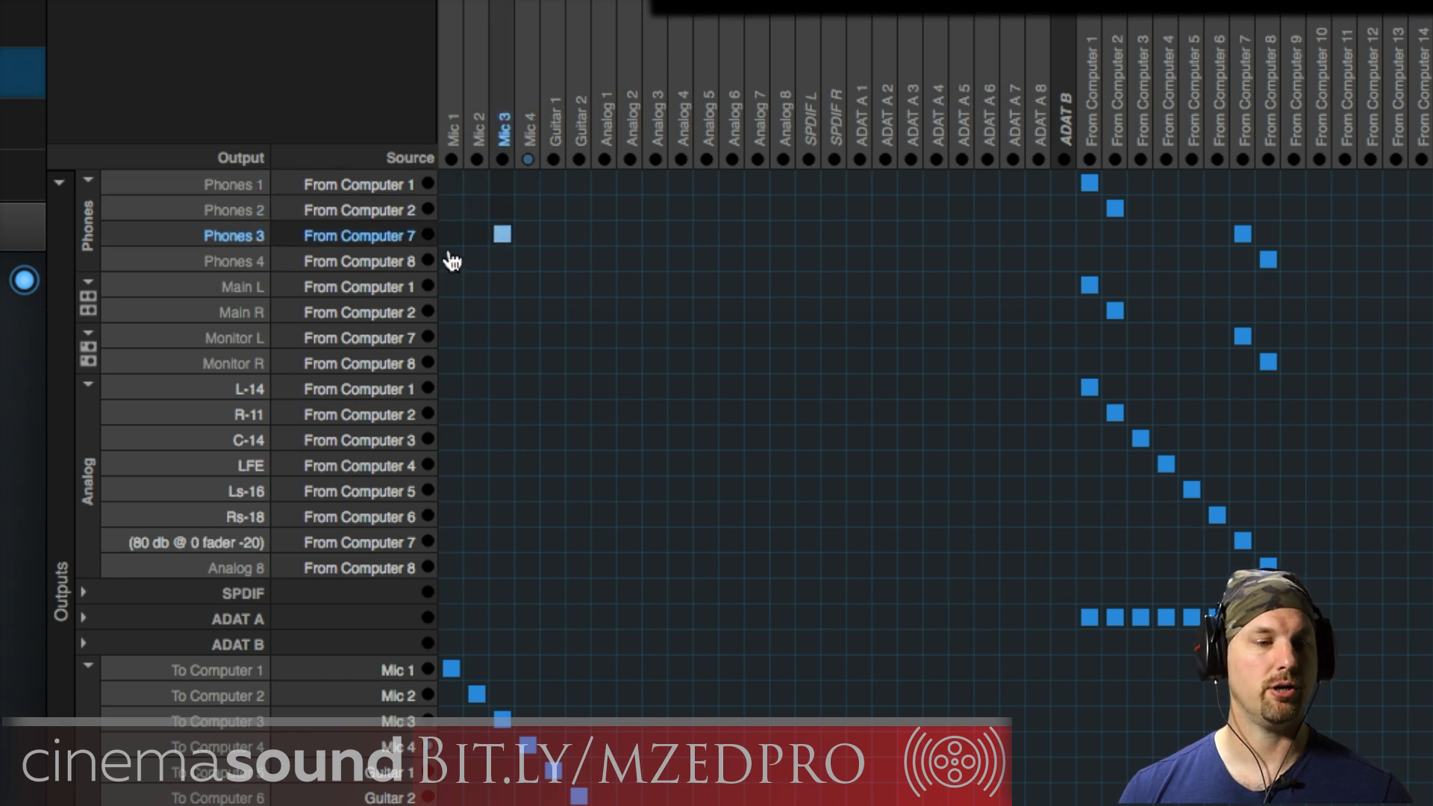
pyautogui.click(500, 233)
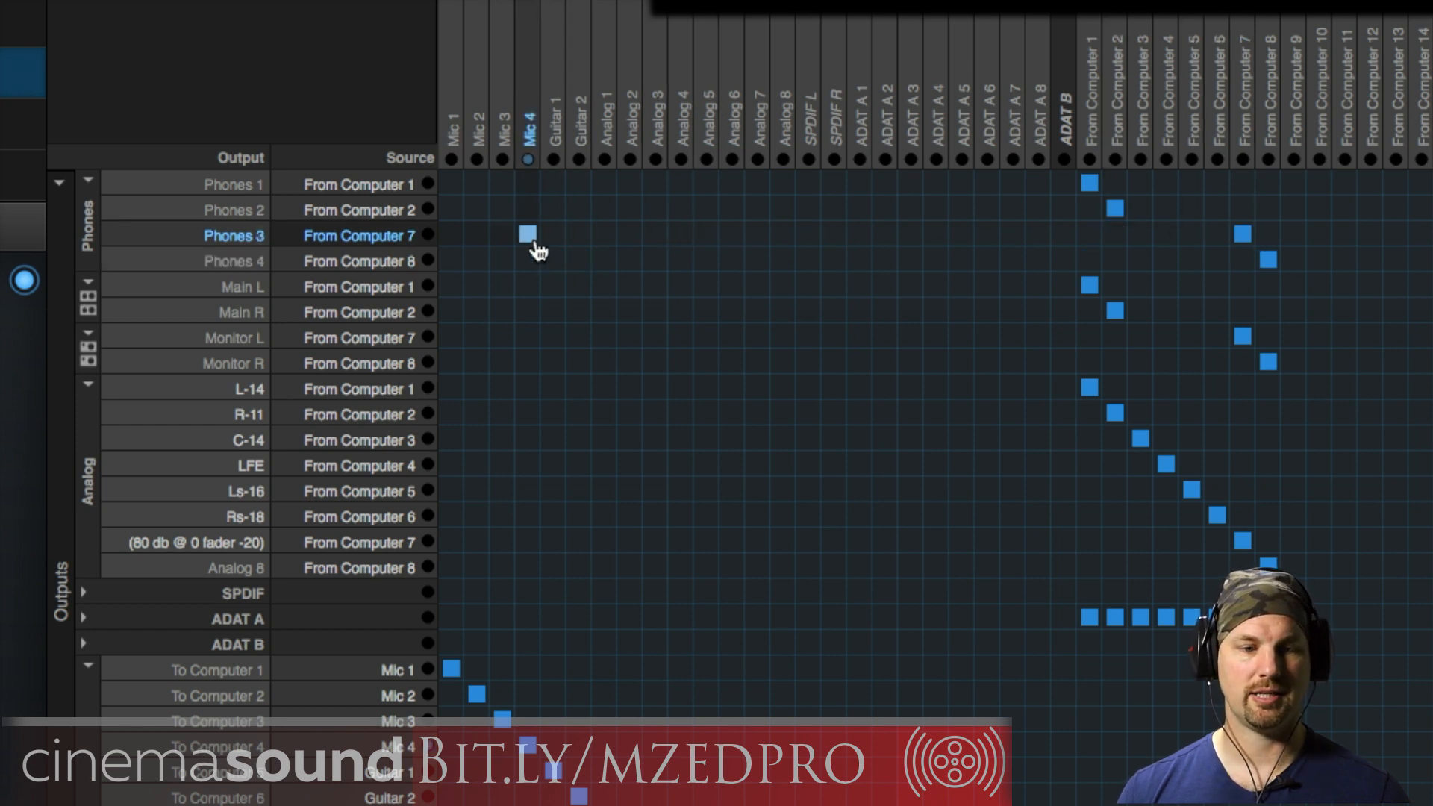
# Try Mic 4 on Phones 3/4, restore From Computer 7, and go to Mixing.
pyautogui.click(529, 236)
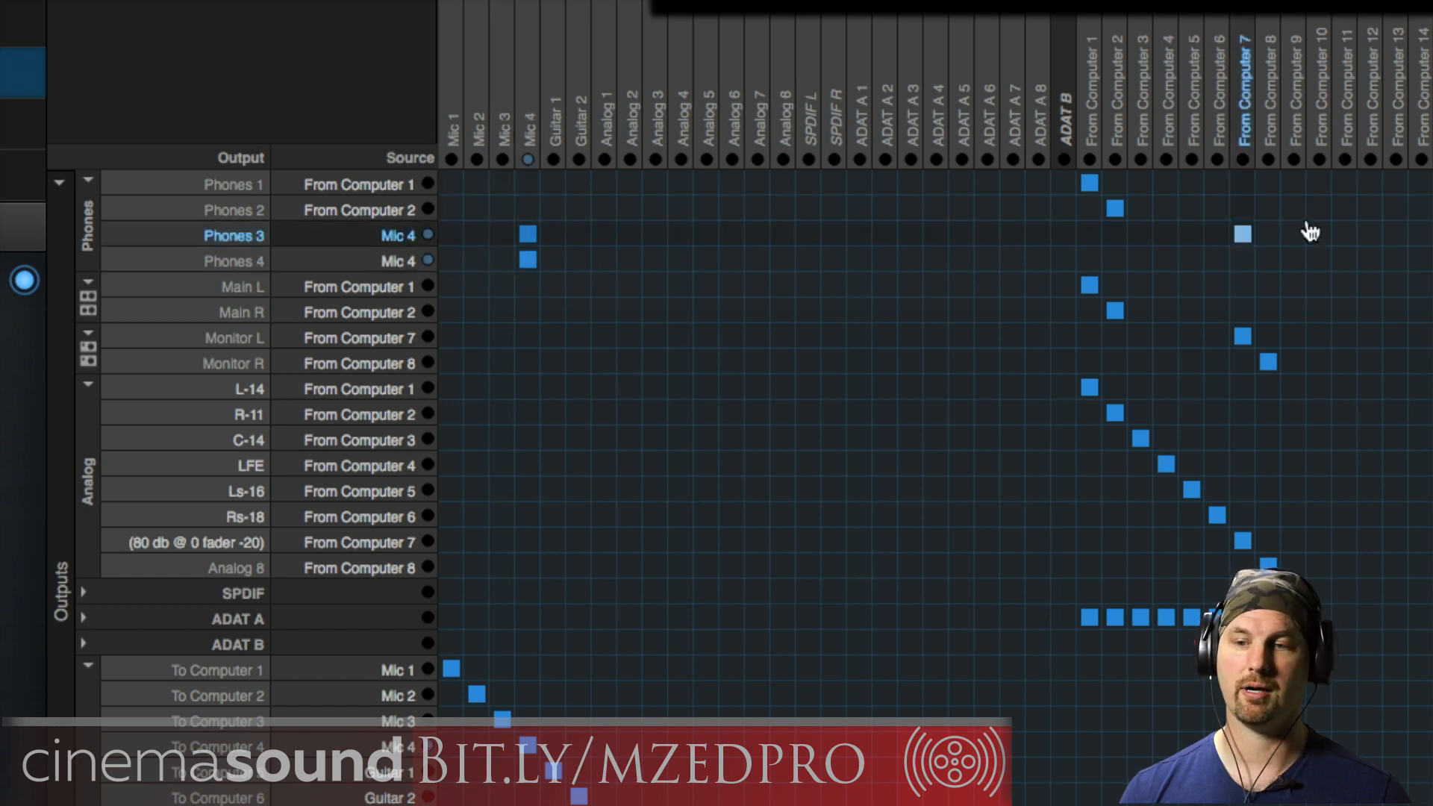
pyautogui.click(1241, 233)
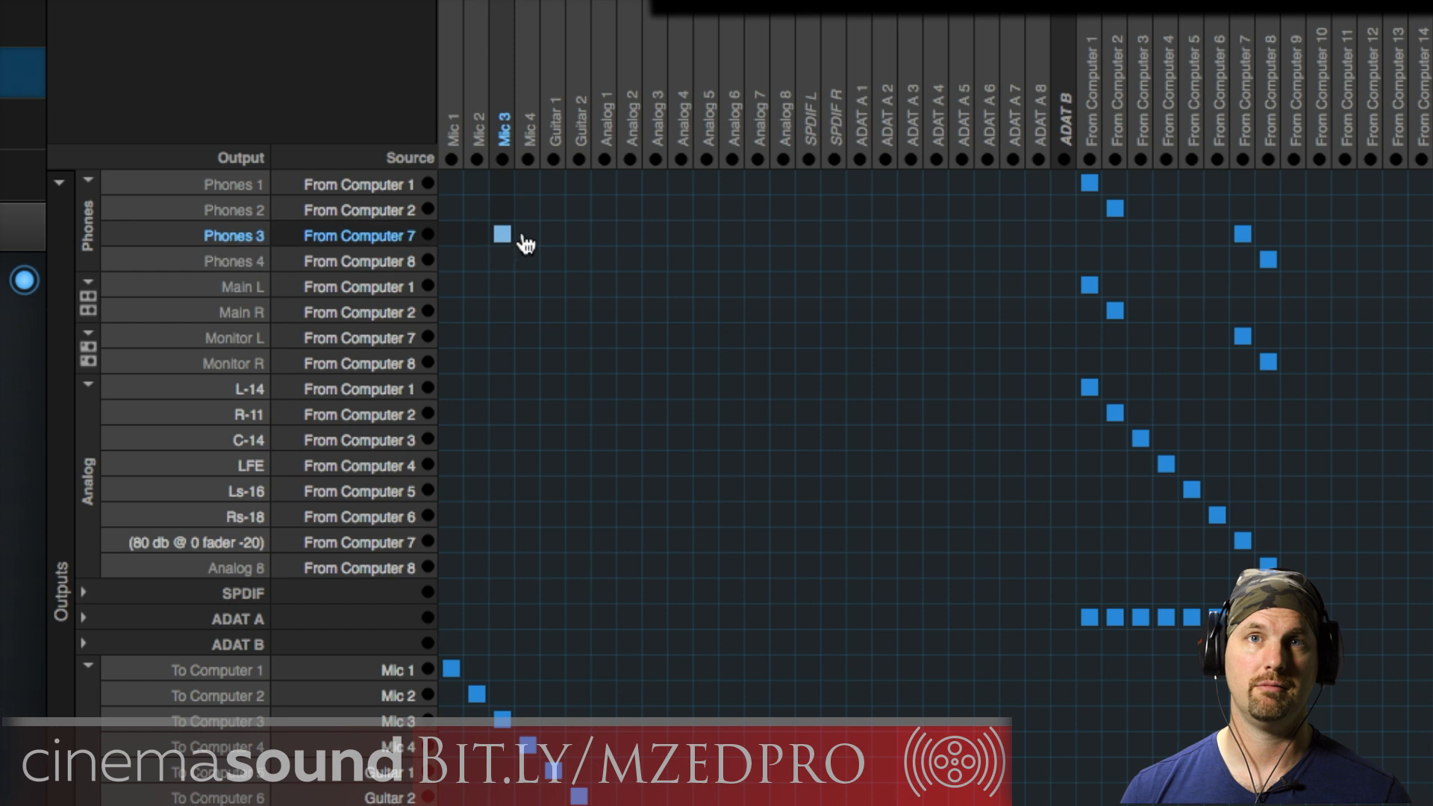
pyautogui.click(962, 311)
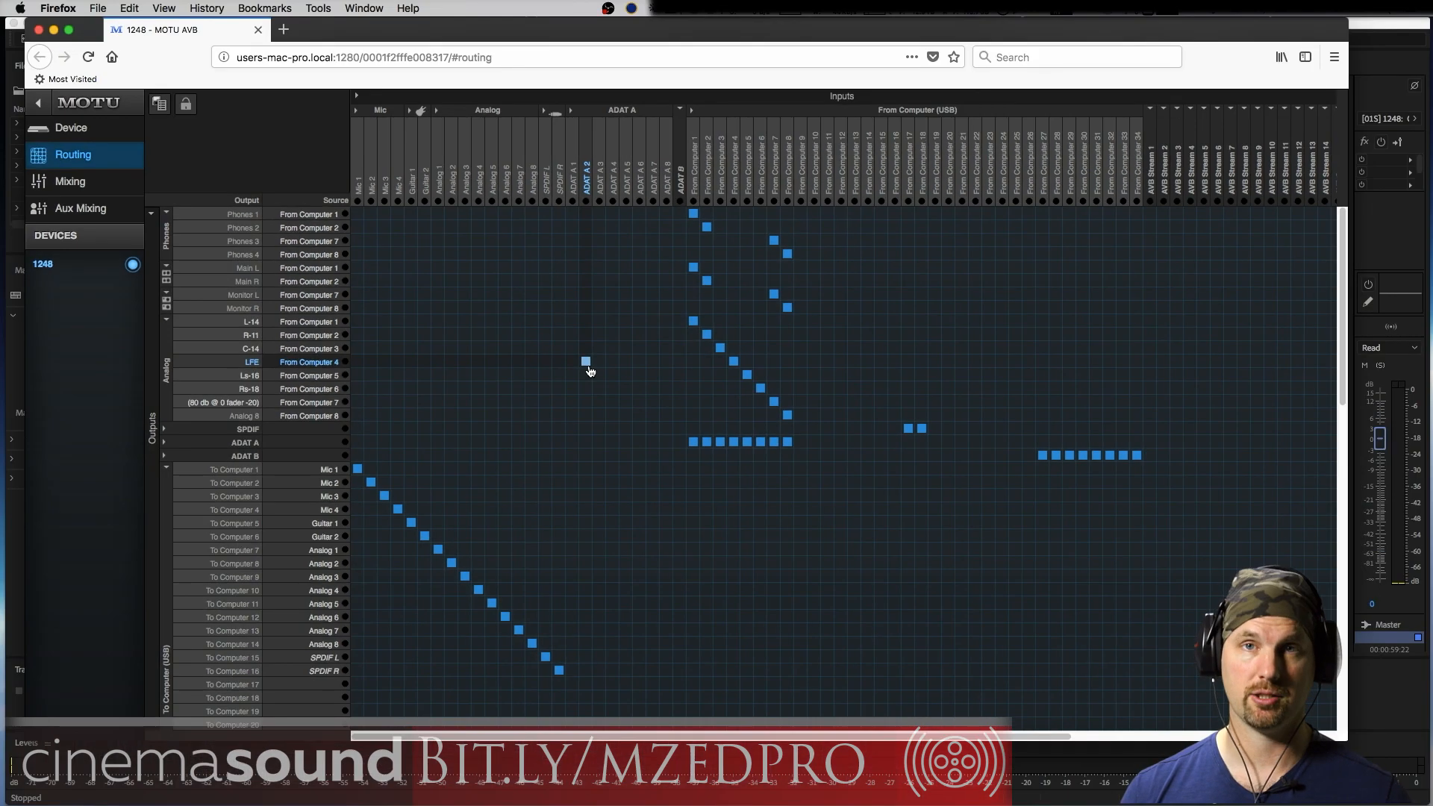
pyautogui.click(69, 181)
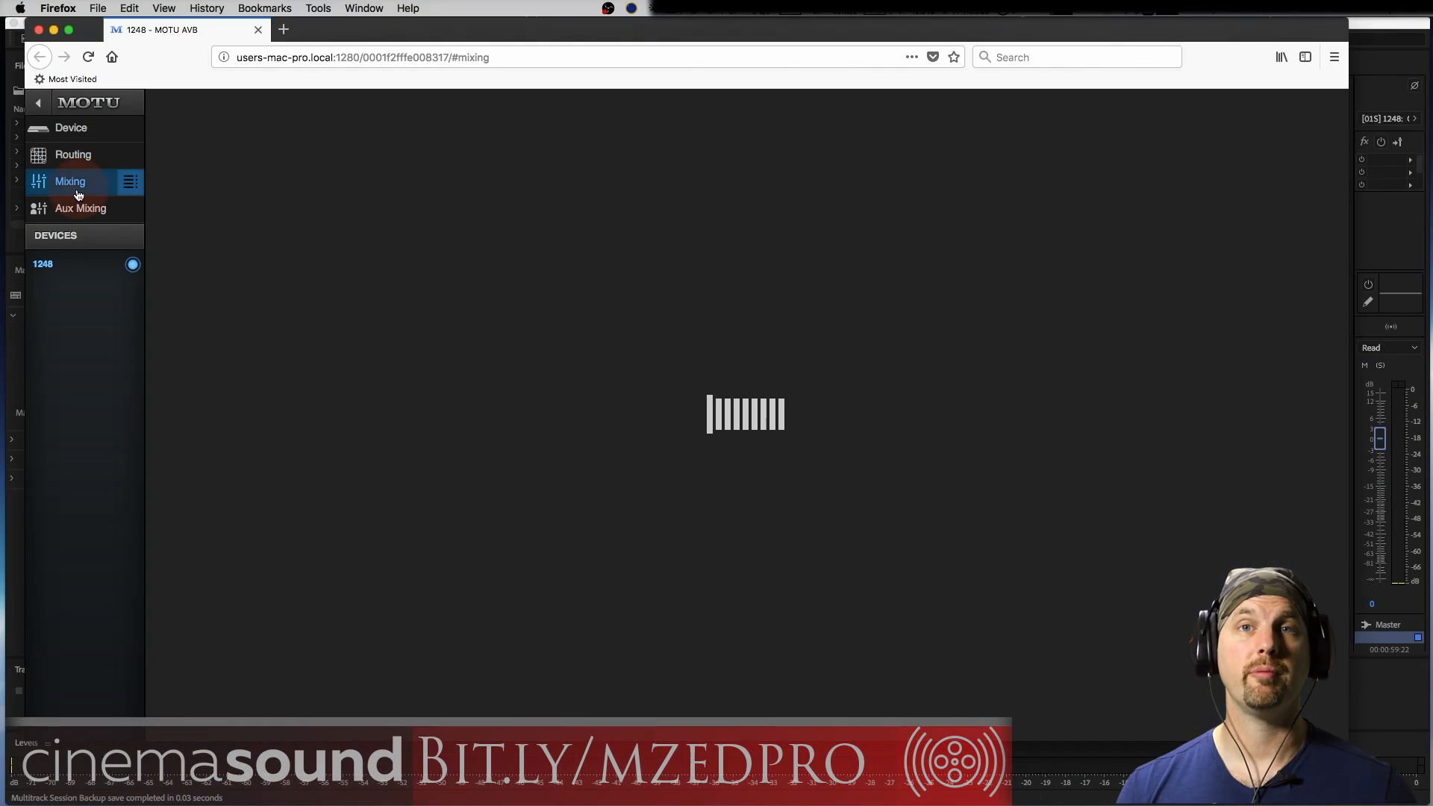
pyautogui.moveTo(848, 280)
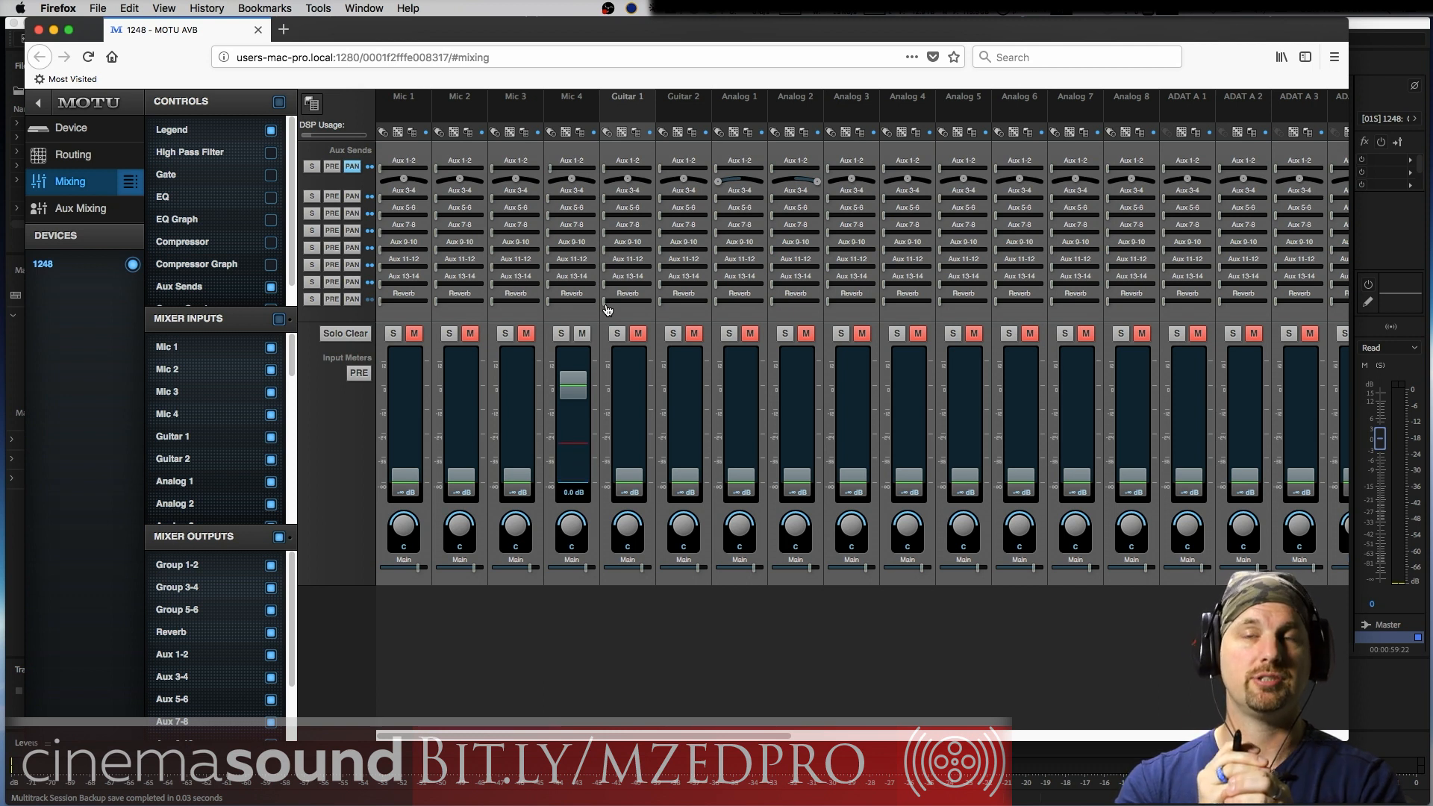
# Verify the Mic 4 fader and the Aux 1-2 master fader both read 0 dB.
pyautogui.click(571, 476)
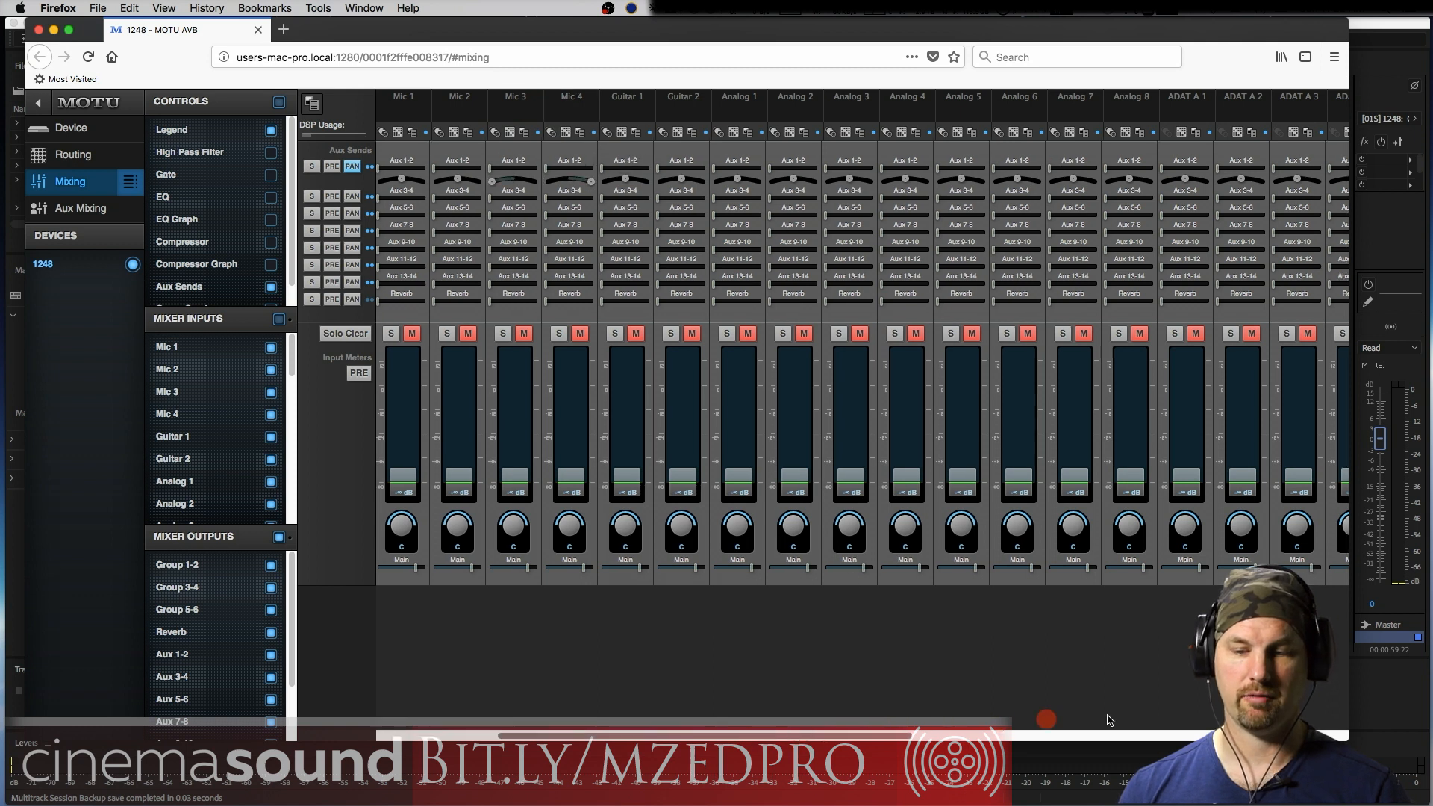
pyautogui.hscroll(3)
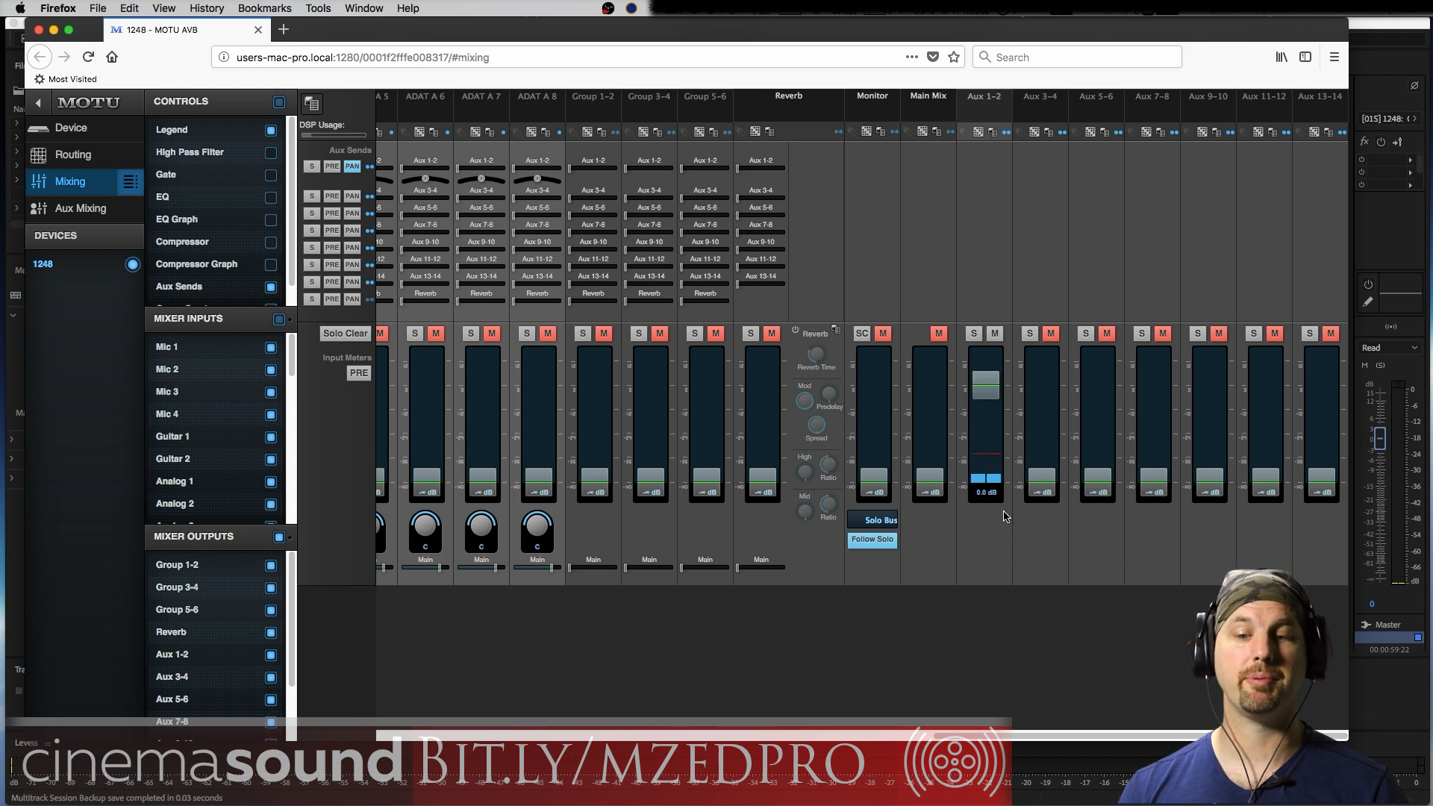
pyautogui.hscroll(3)
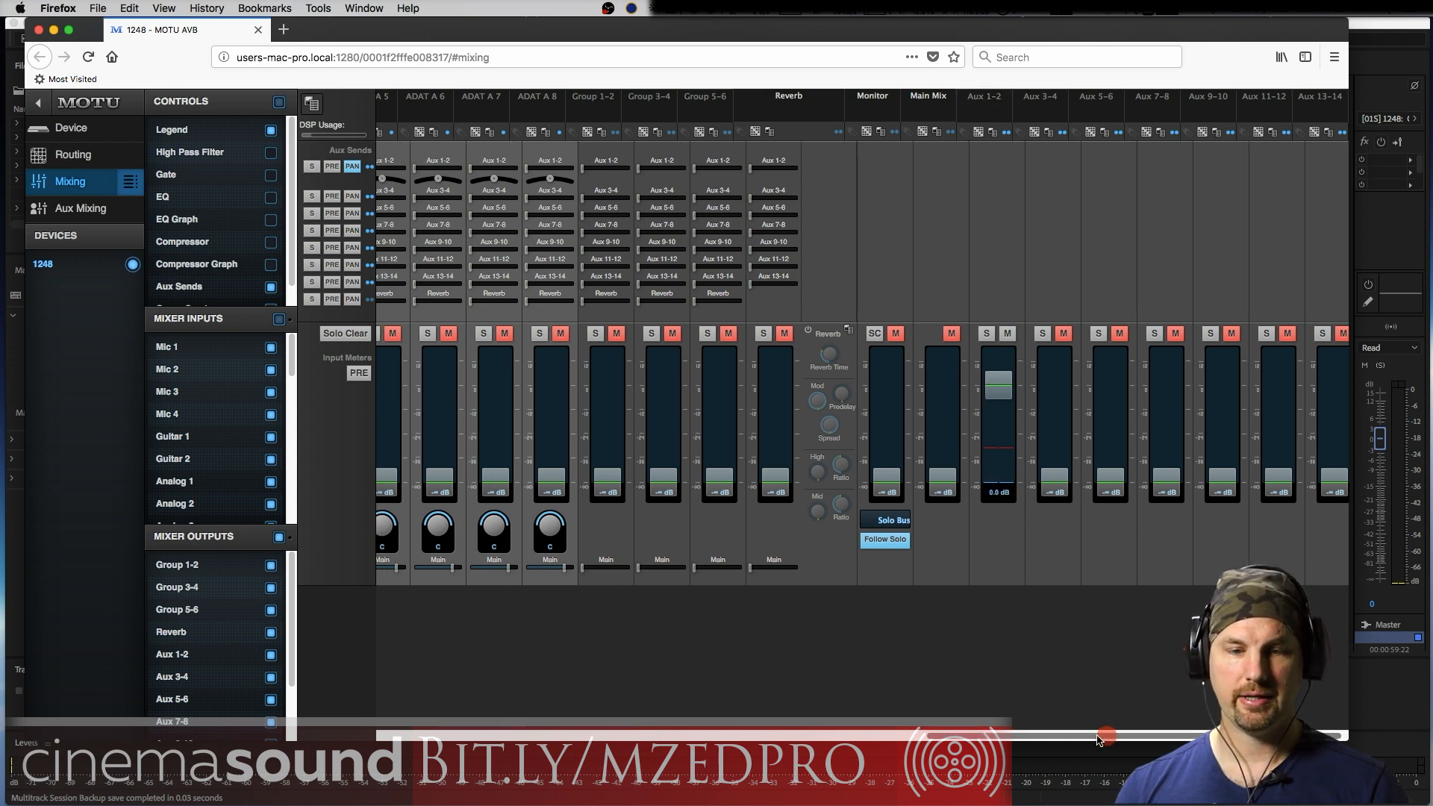
pyautogui.hscroll(-3)
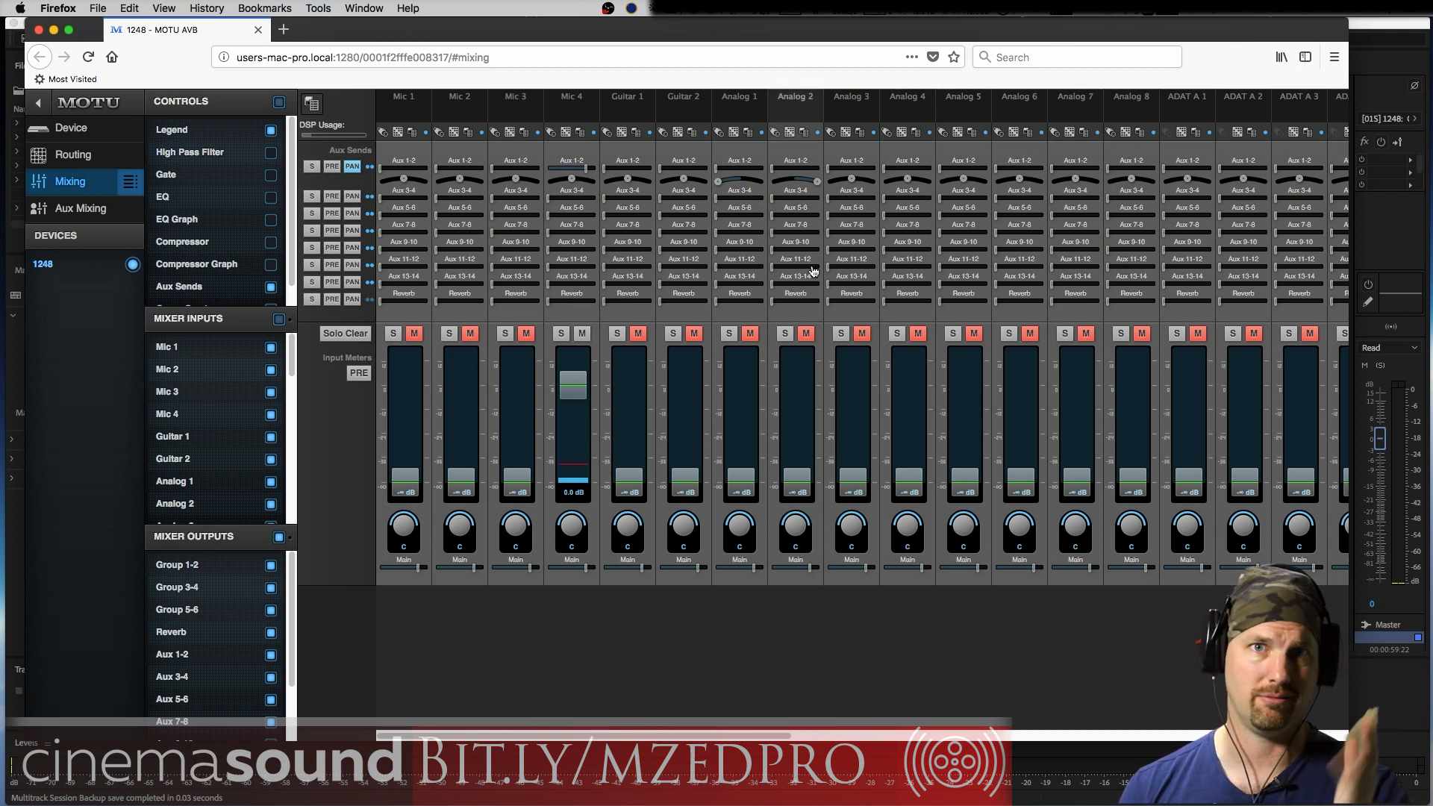
pyautogui.moveTo(81, 174)
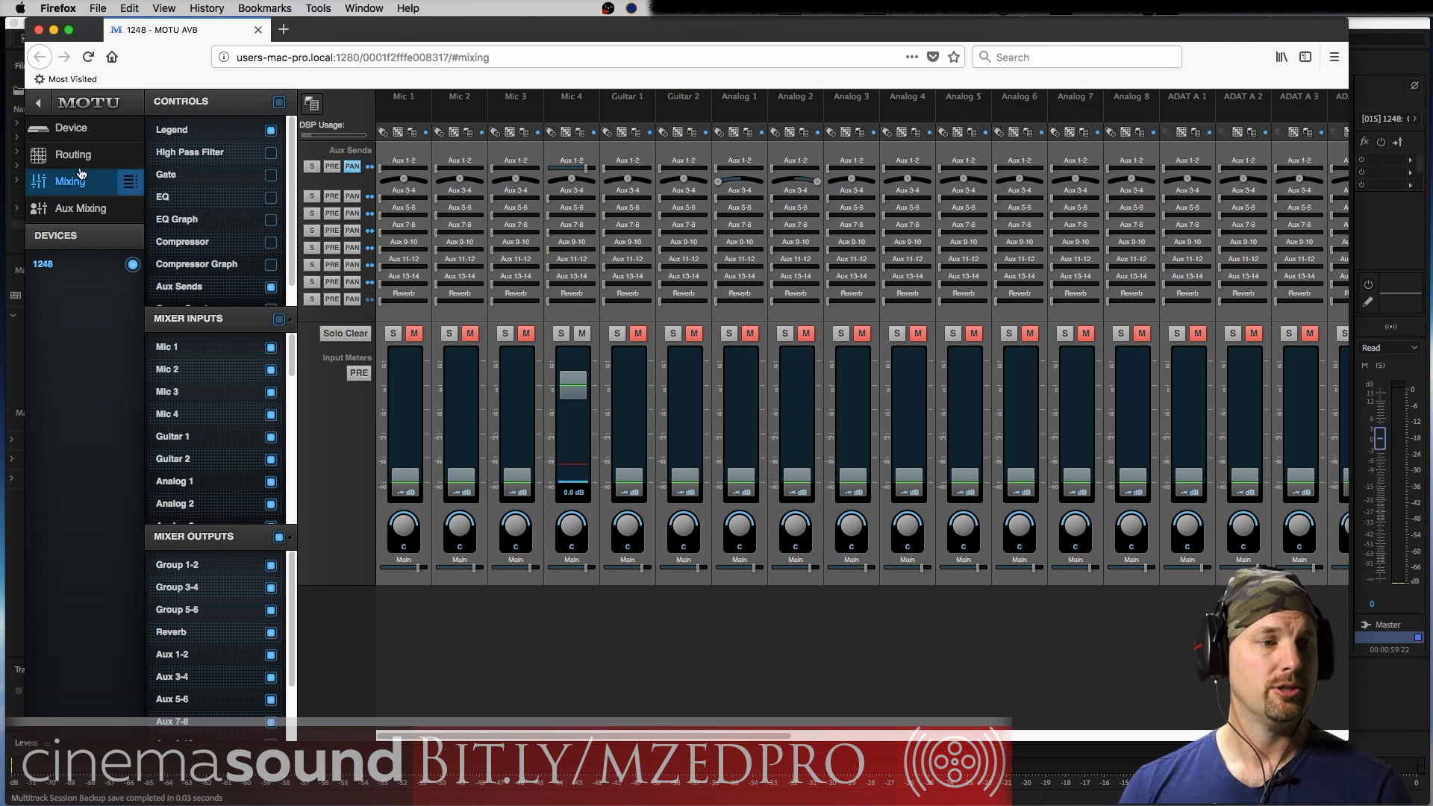
# Source Mix In 5/6 from From Computer 7/8 in Routing, then open Mixing.
pyautogui.click(73, 155)
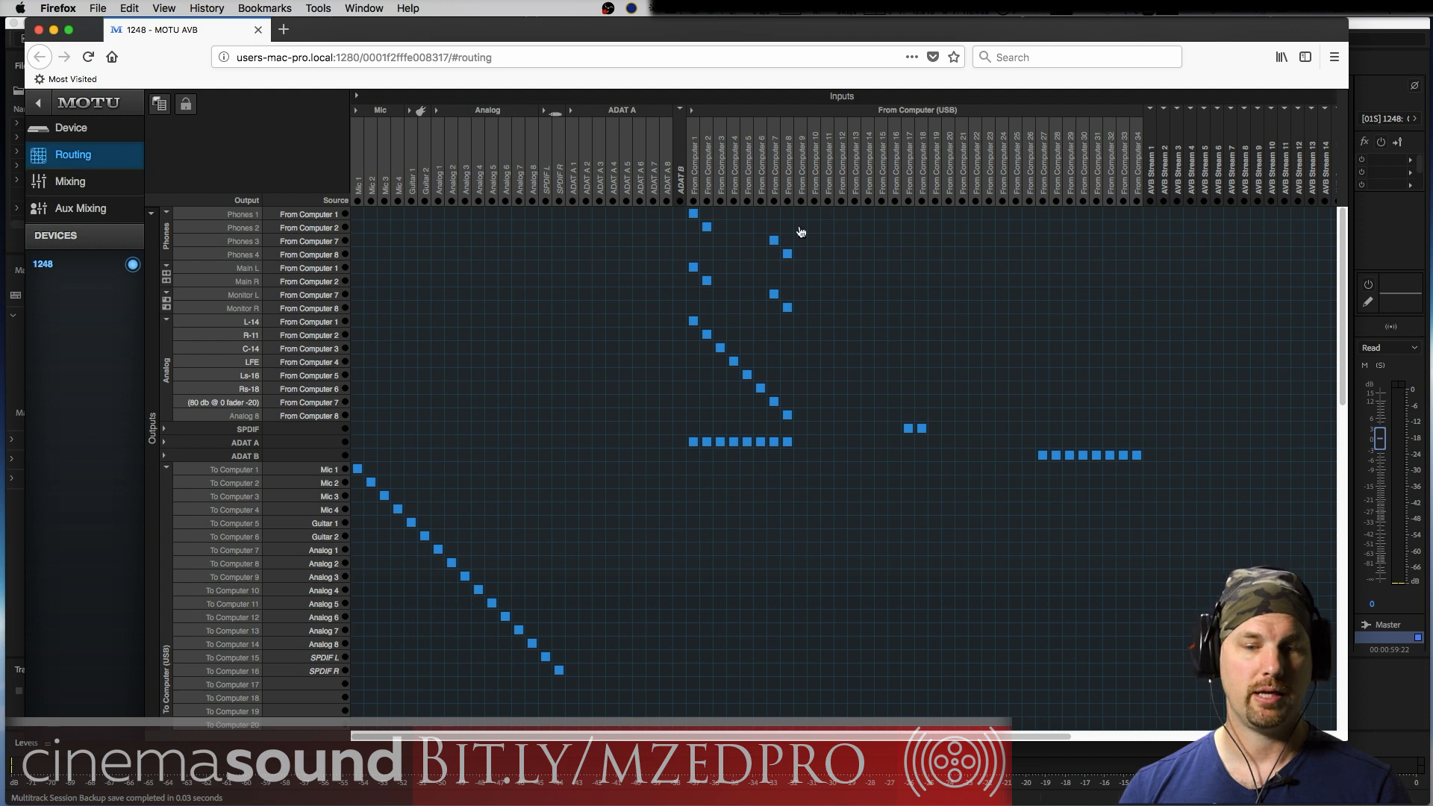
pyautogui.scroll(-3)
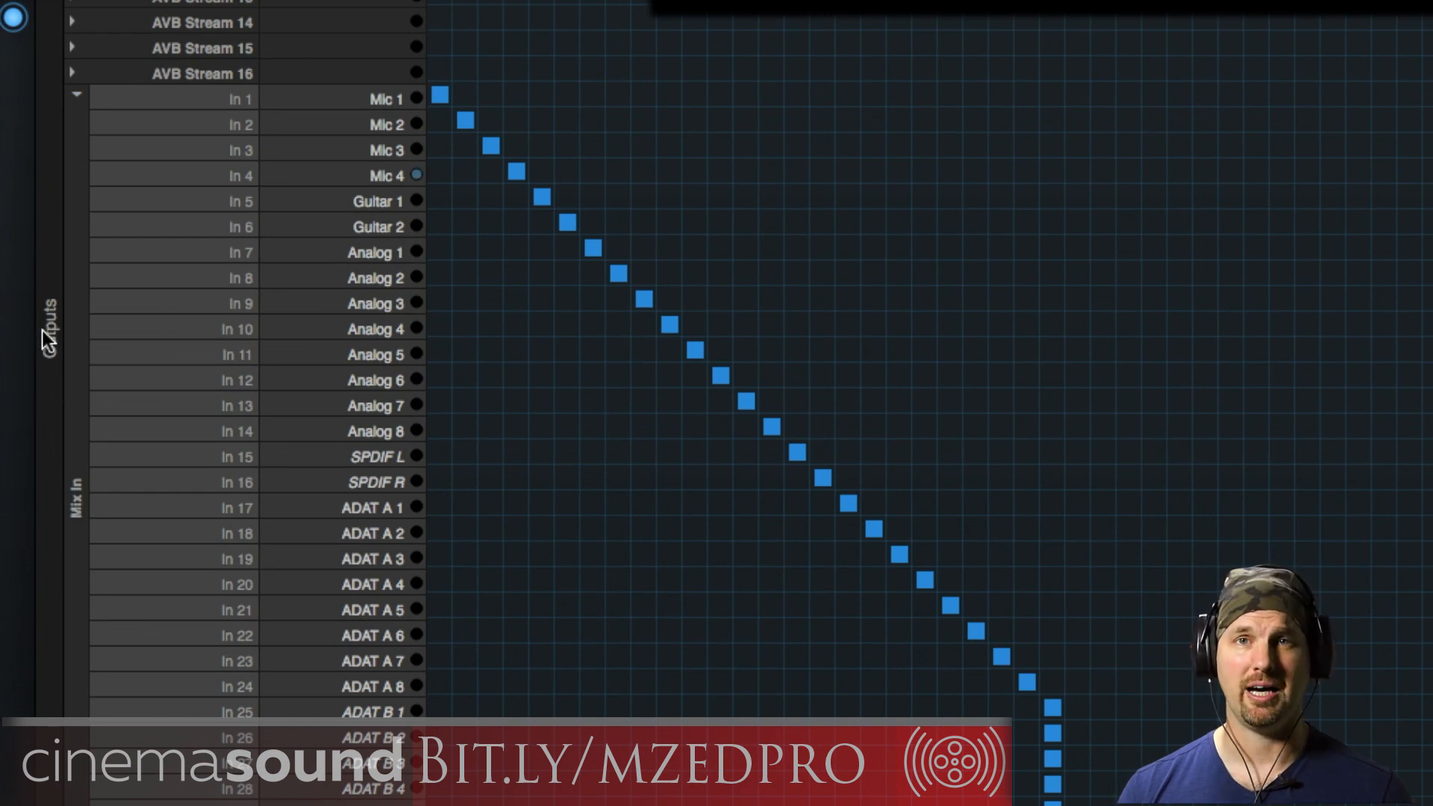
pyautogui.moveTo(44, 345)
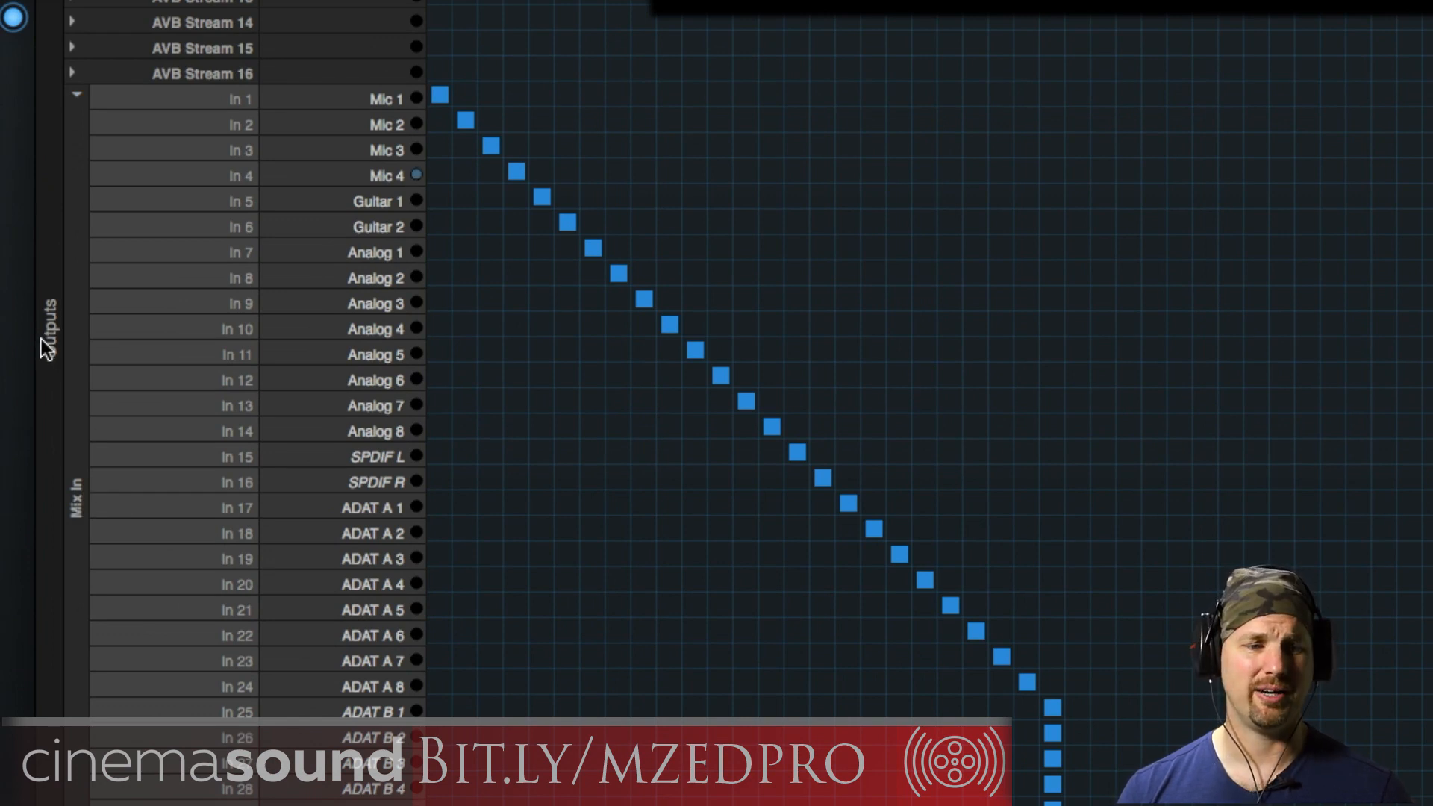
pyautogui.moveTo(415, 218)
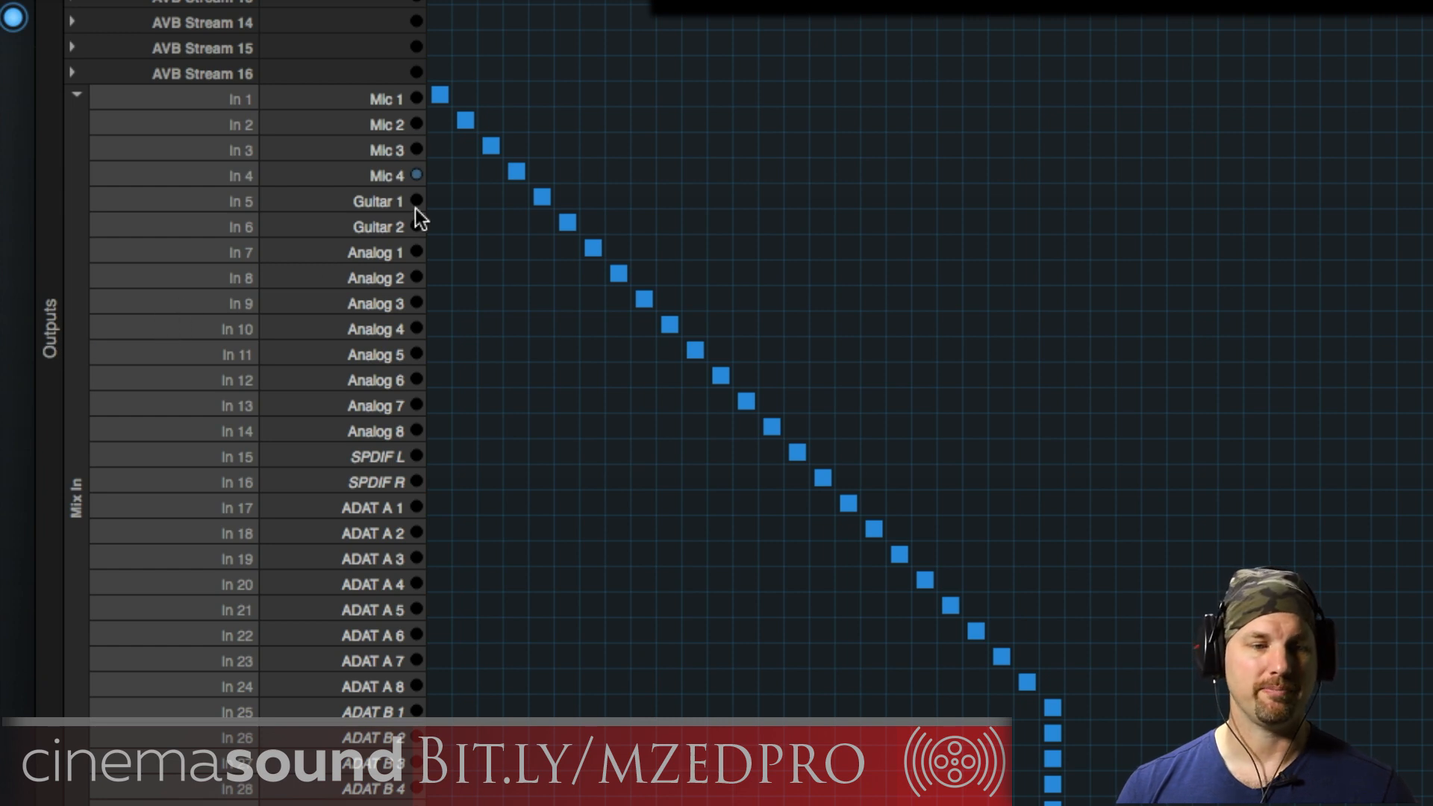
pyautogui.moveTo(388, 228)
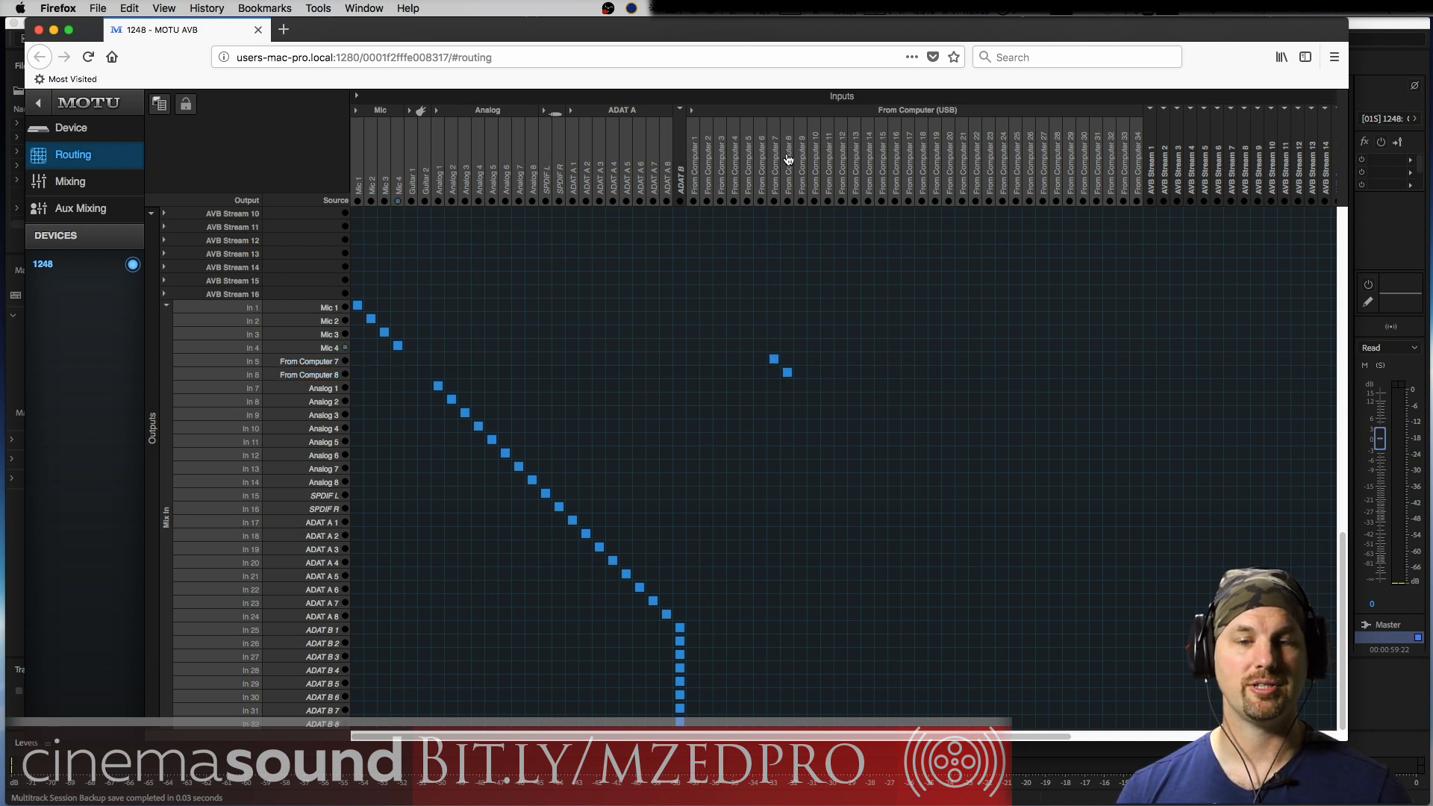
pyautogui.moveTo(254, 379)
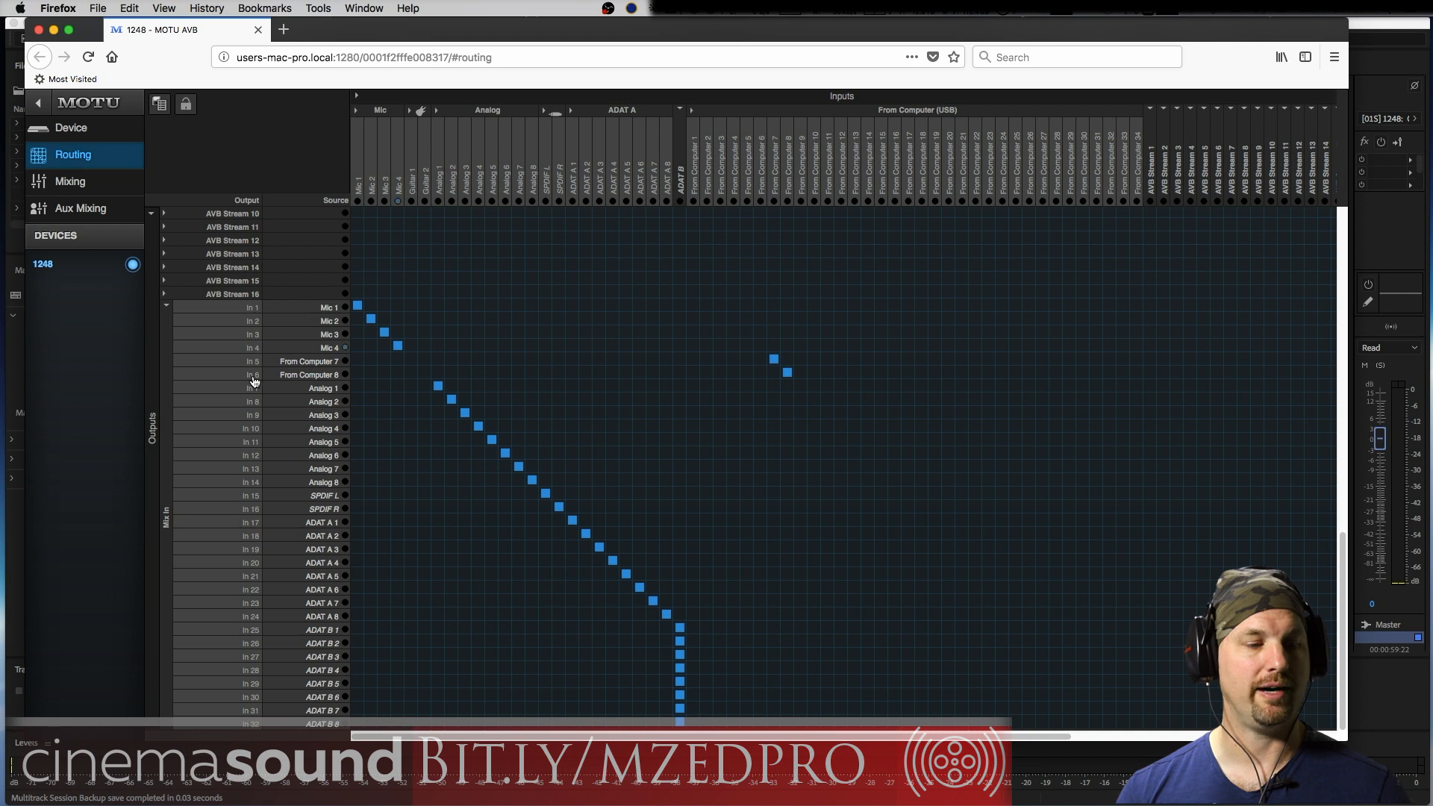
pyautogui.click(70, 181)
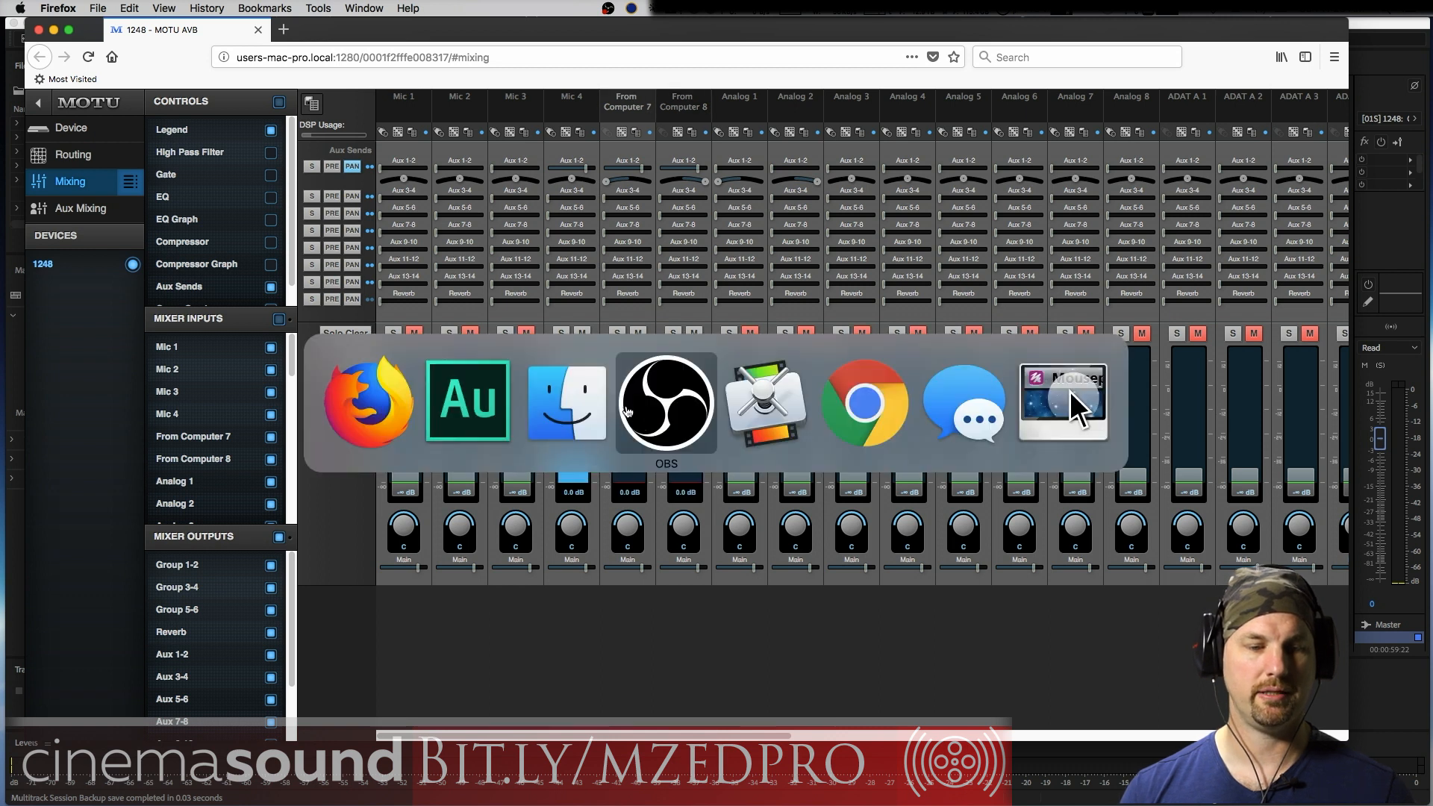
pyautogui.click(467, 399)
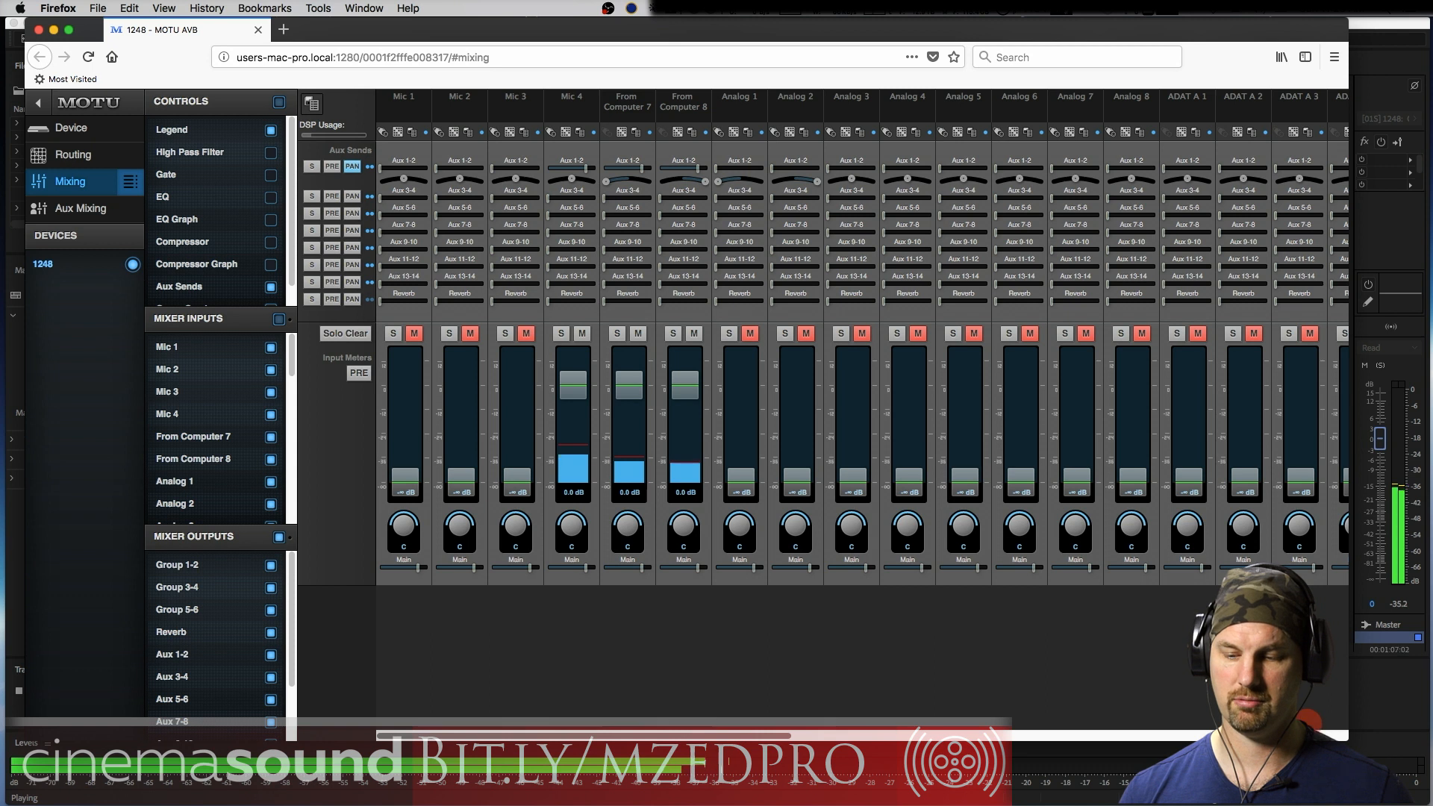
pyautogui.hscroll(3)
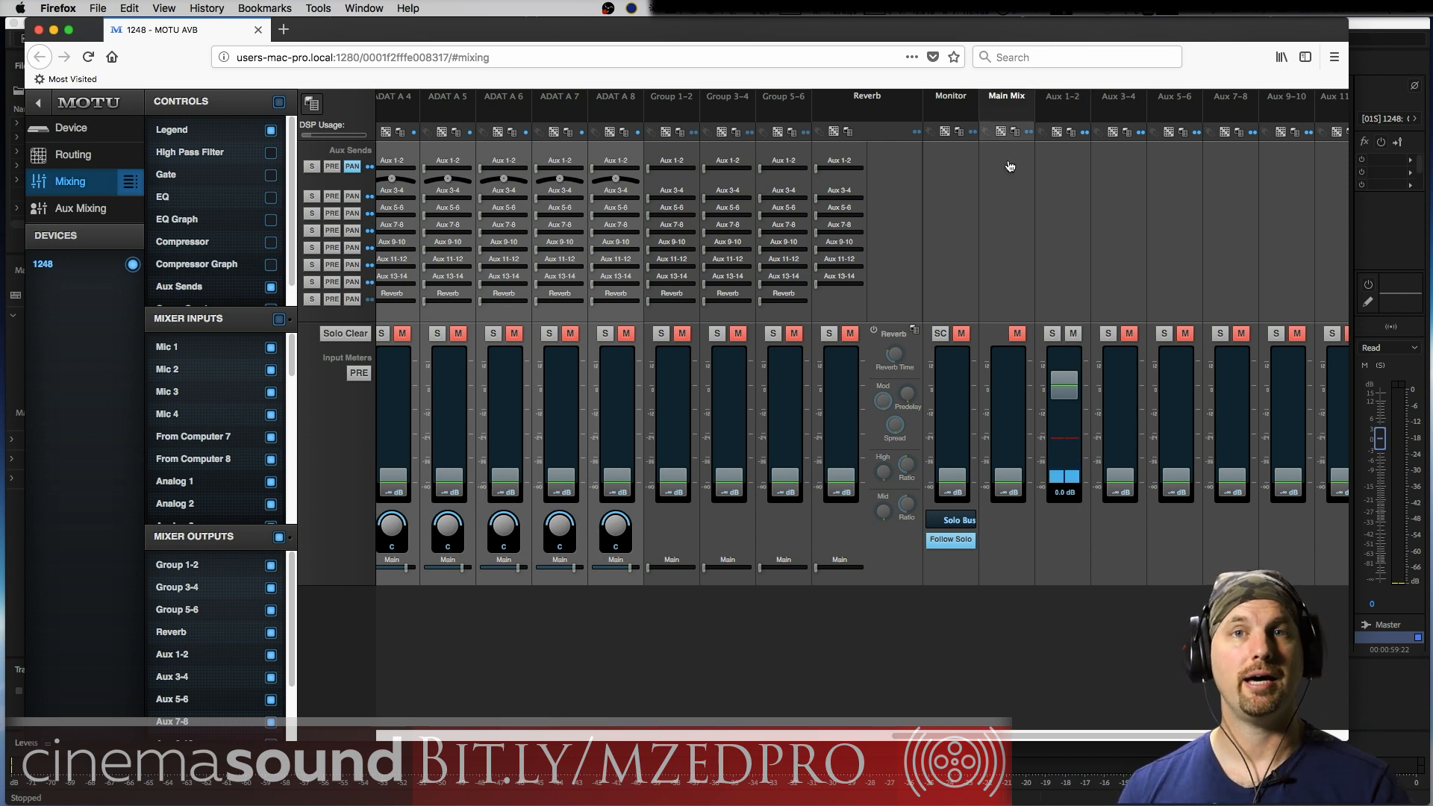
pyautogui.click(72, 154)
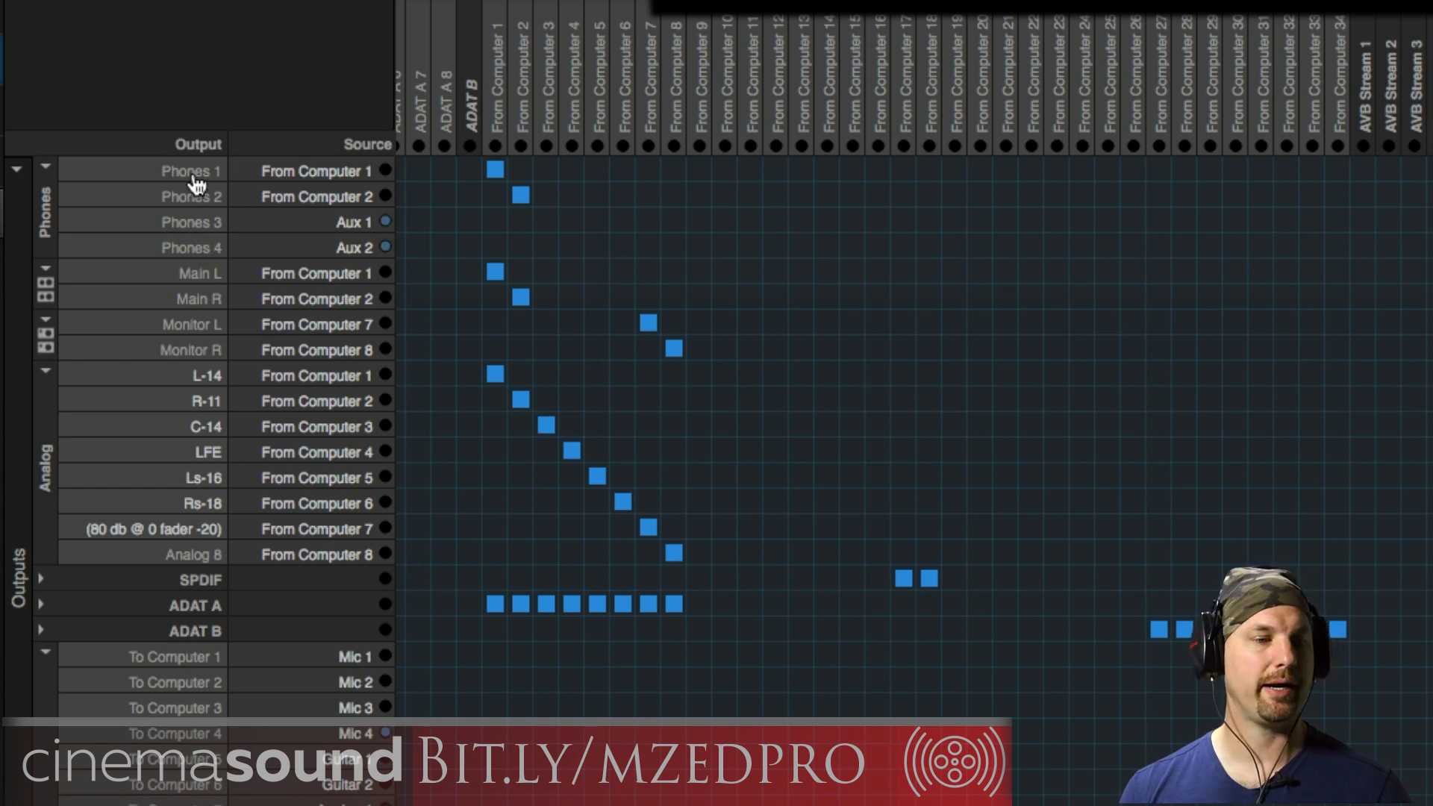
pyautogui.moveTo(398, 241)
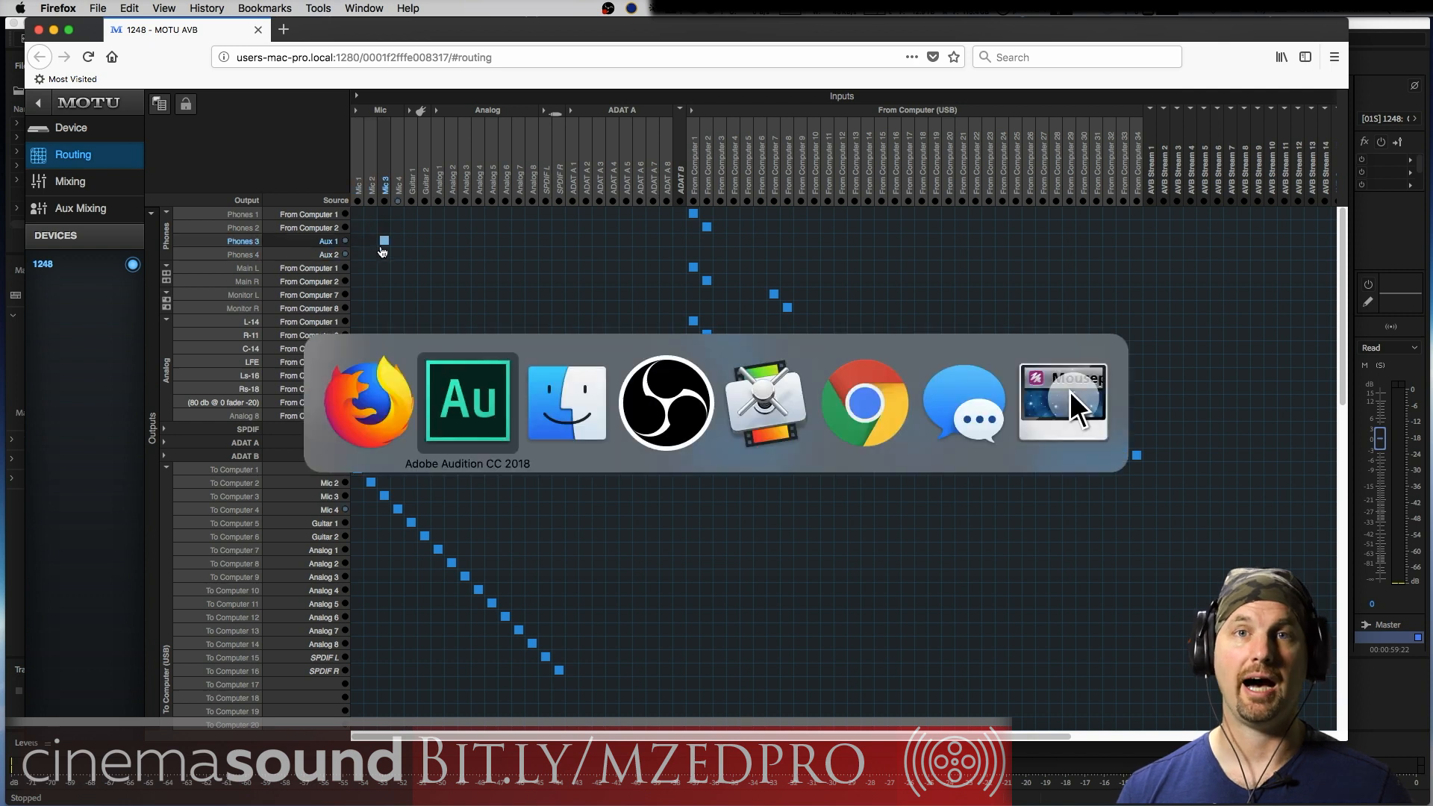
# Switch to Audition's Editor view listing Tracks 7, 8, 9, 6 and Talent Headphones.
pyautogui.click(467, 402)
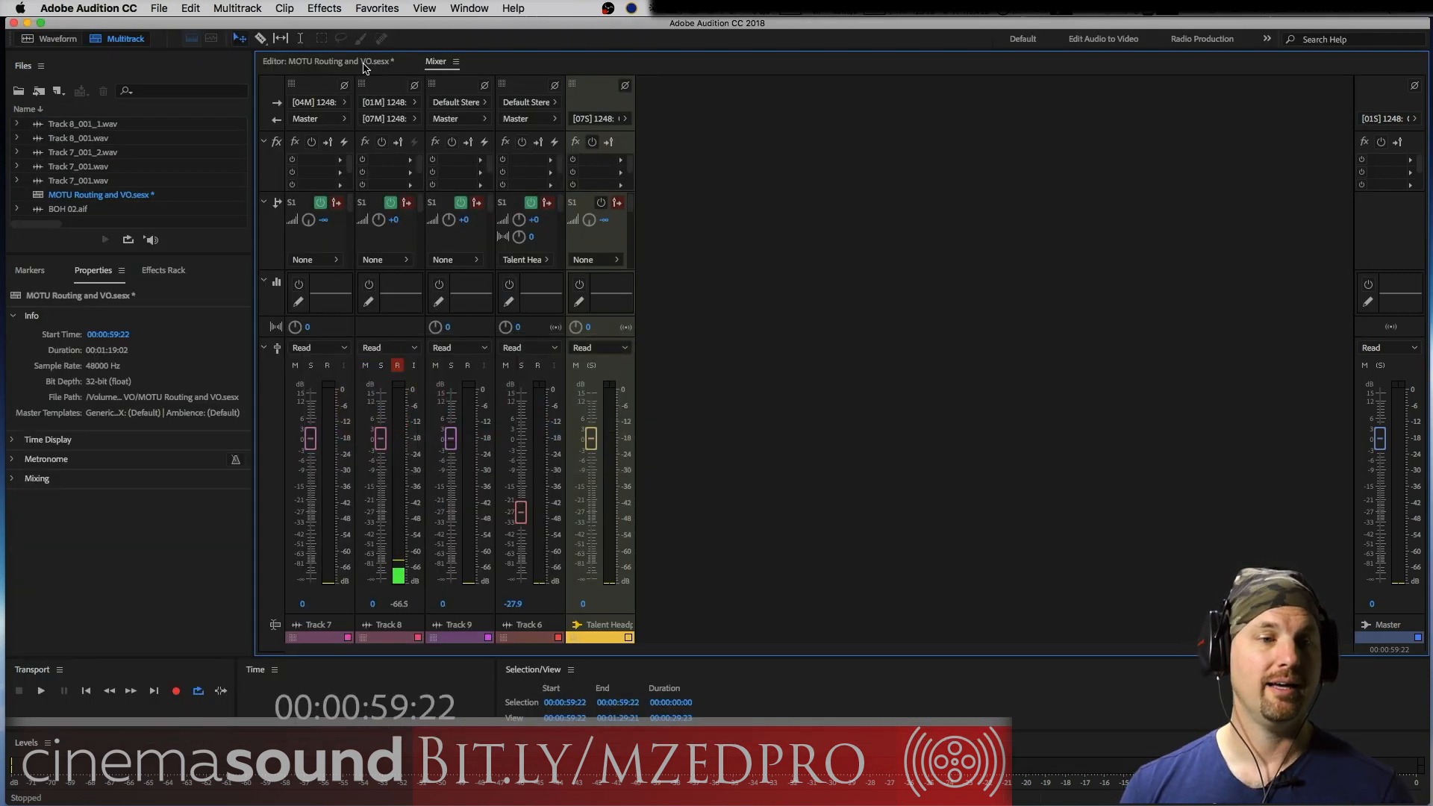
pyautogui.click(322, 61)
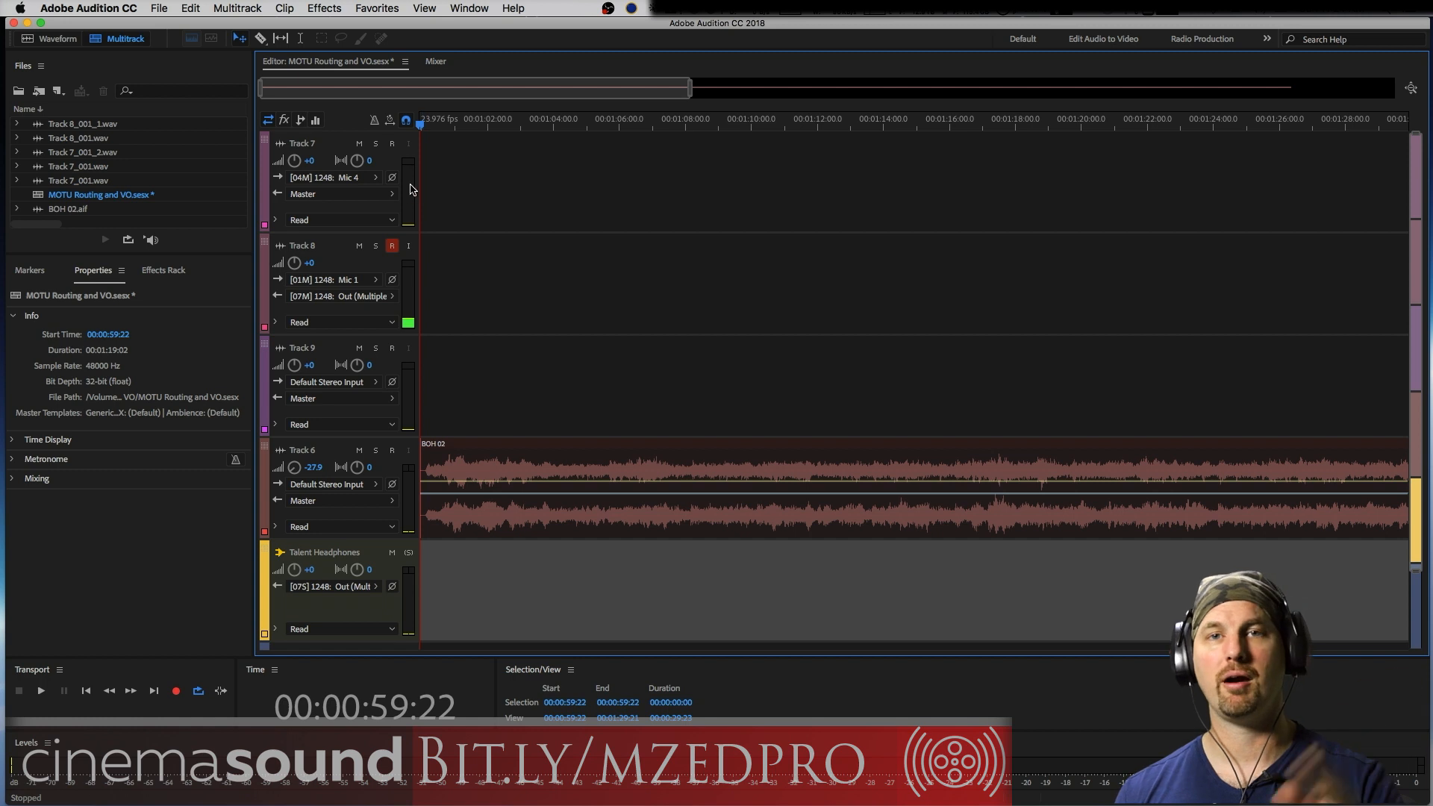
pyautogui.moveTo(400, 192)
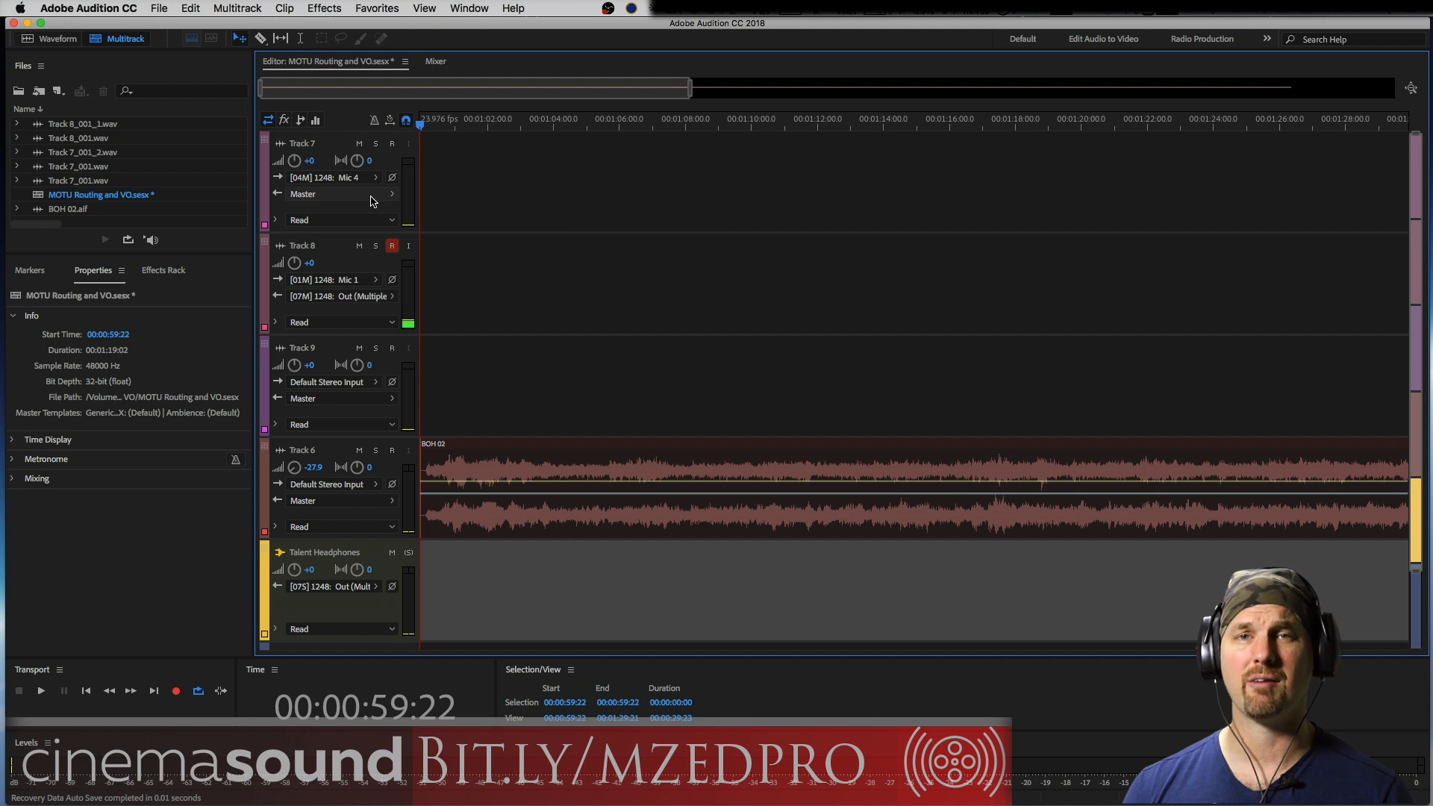
pyautogui.moveTo(672, 302)
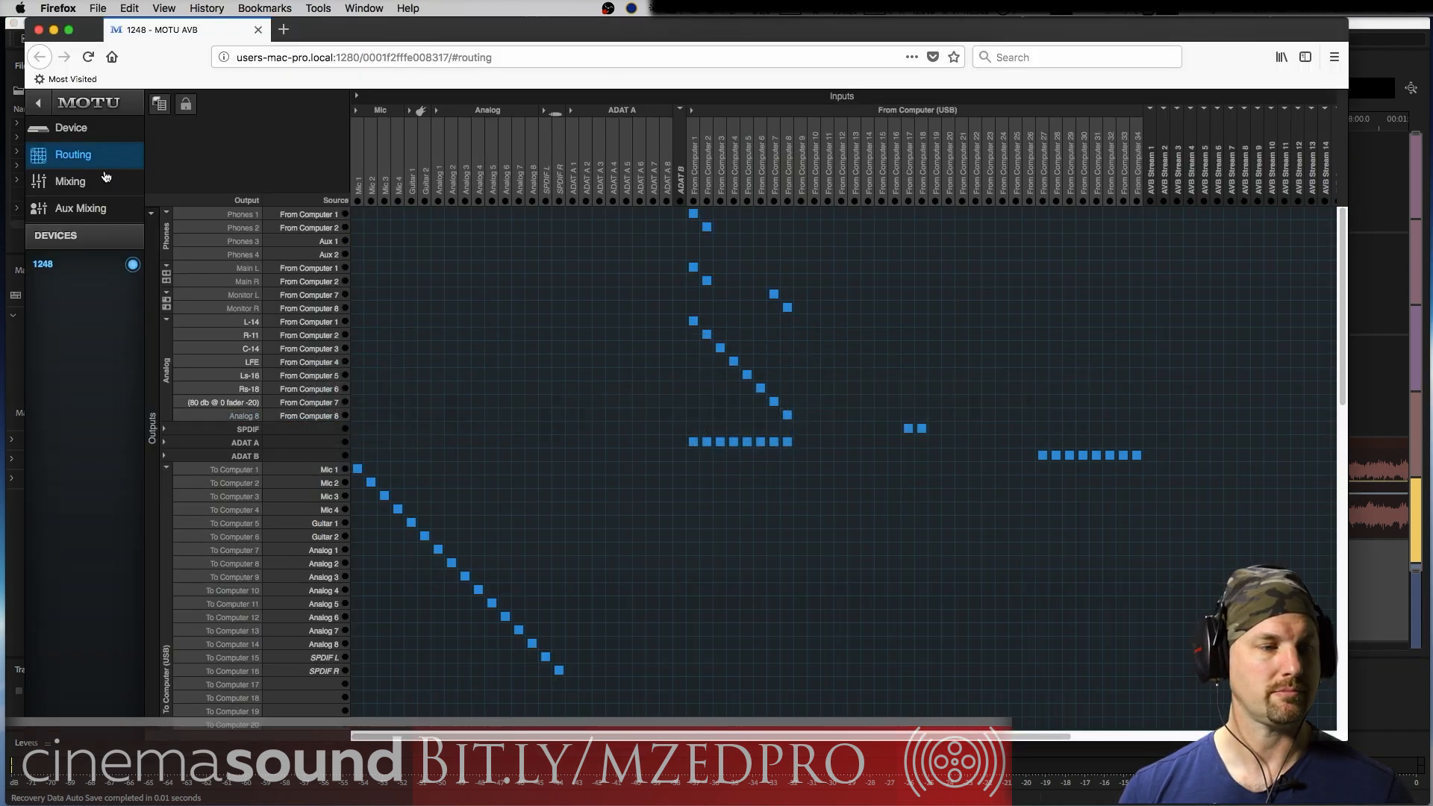
# Overwrite the 'ADR Session Setup' mixer preset with the current Mixing page settings.
pyautogui.click(70, 181)
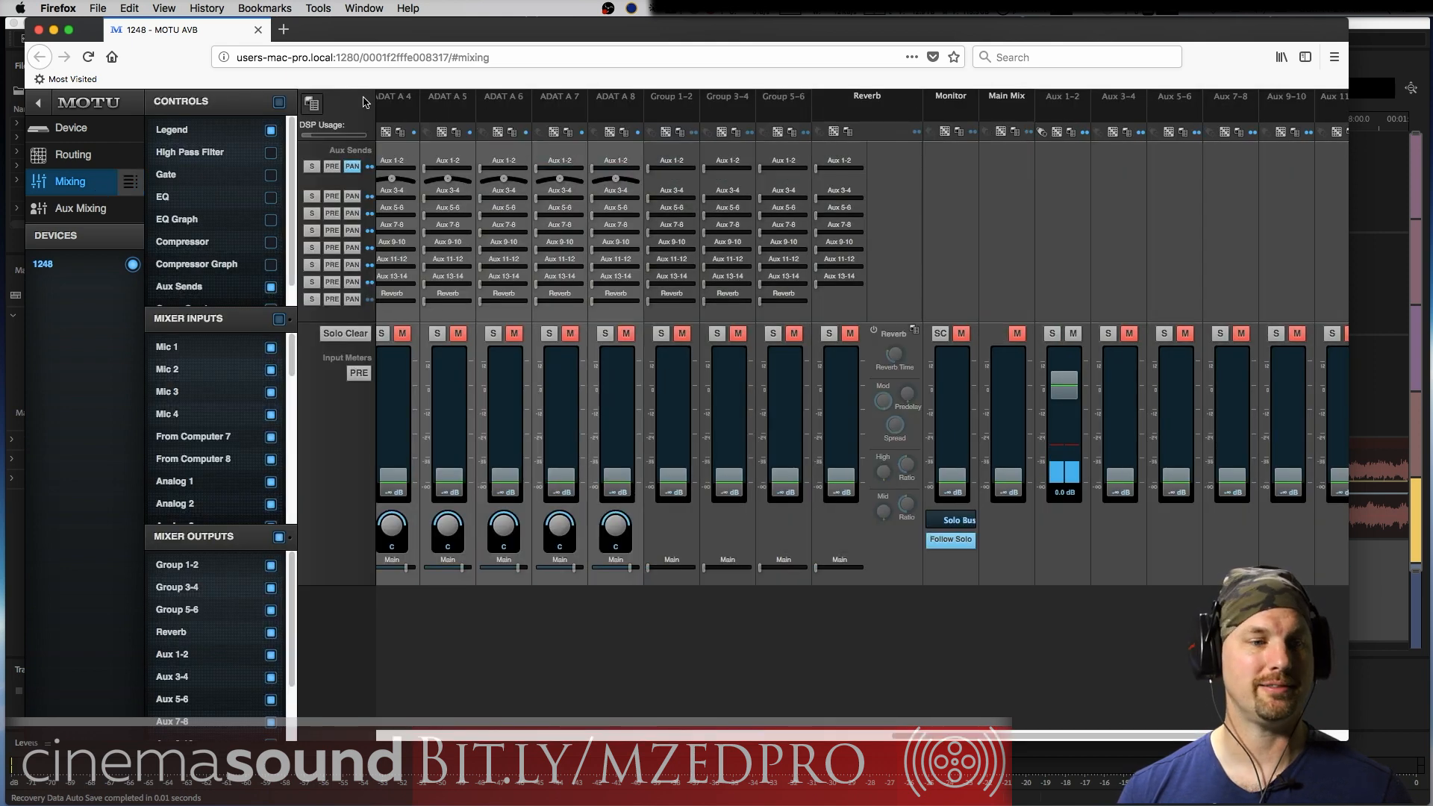
pyautogui.click(312, 103)
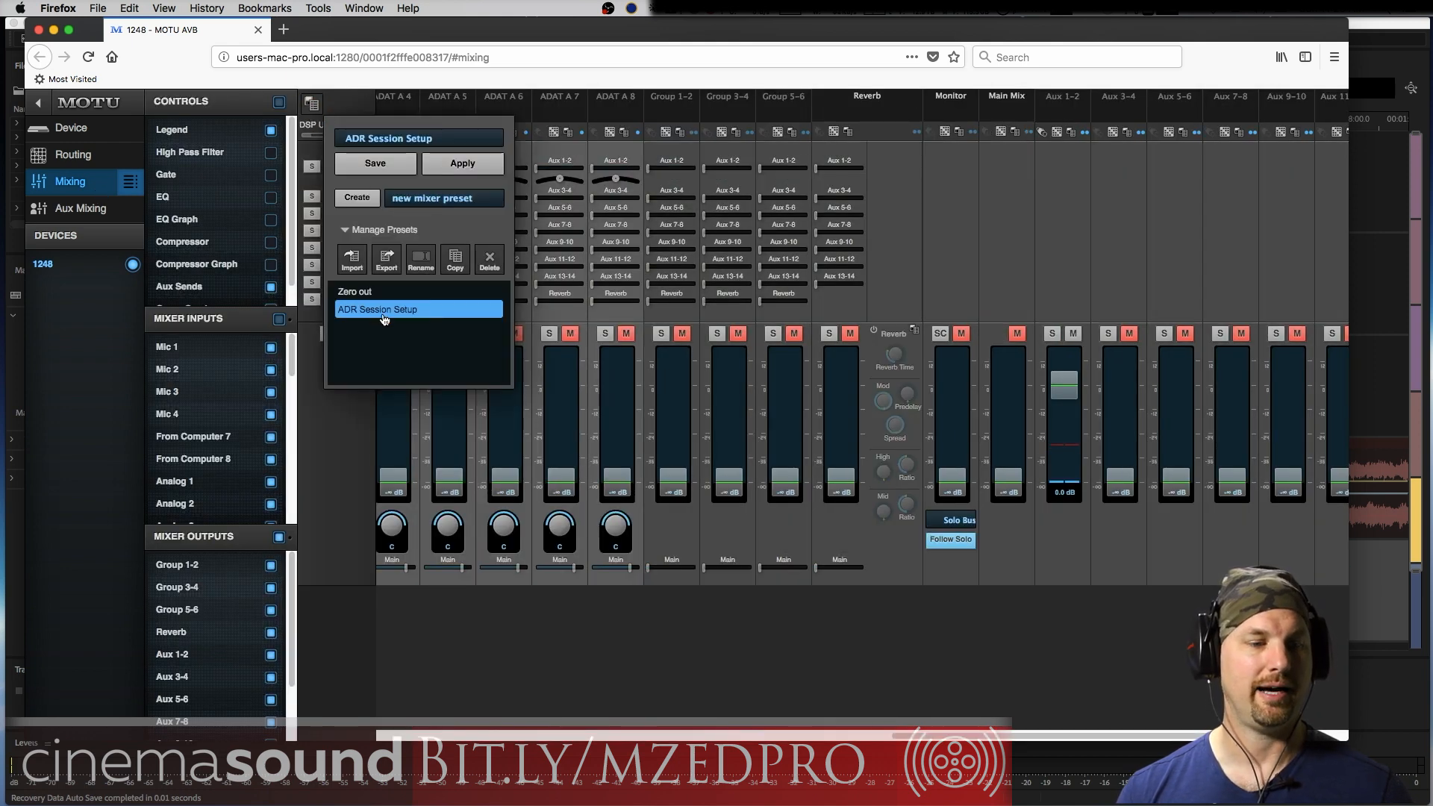
pyautogui.click(374, 163)
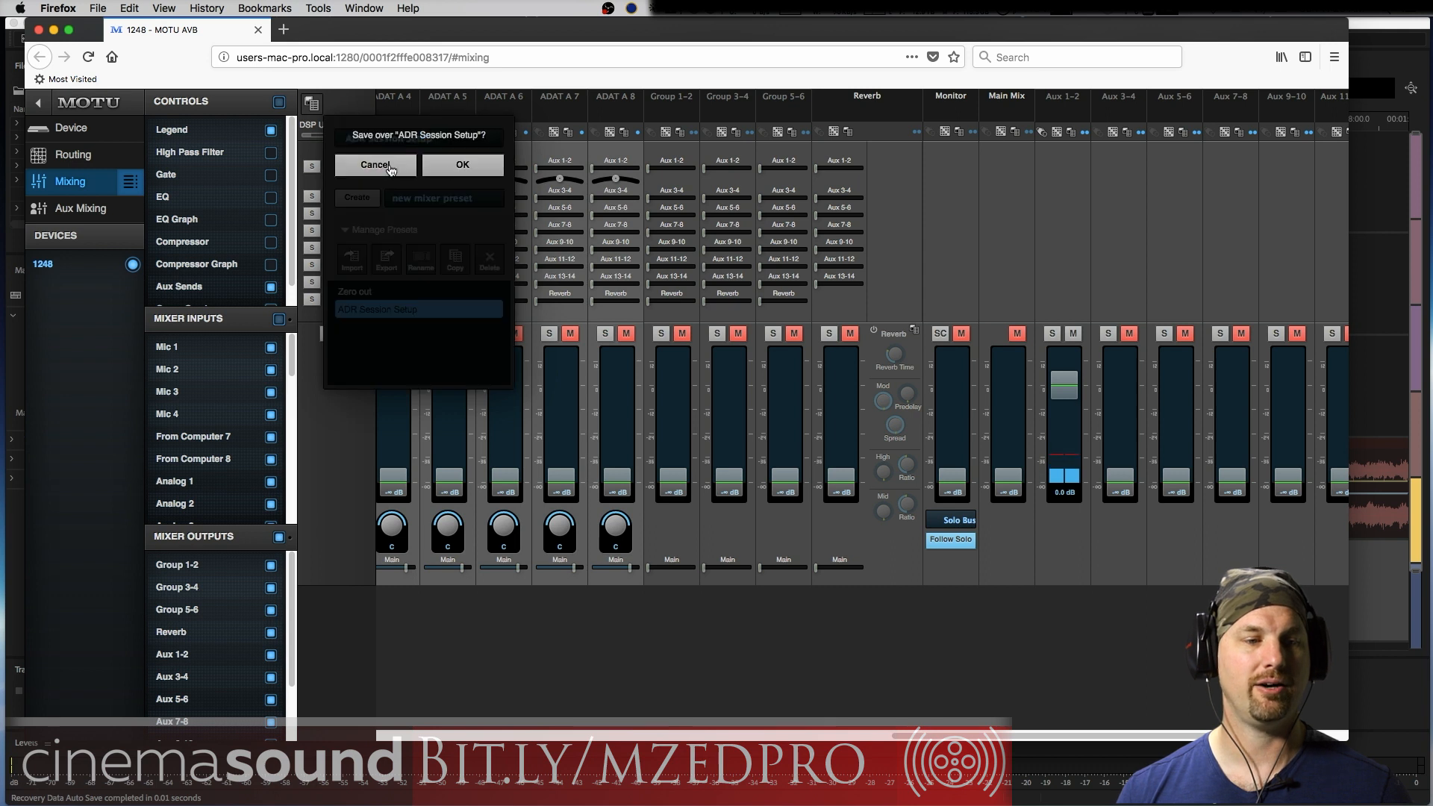
pyautogui.click(375, 164)
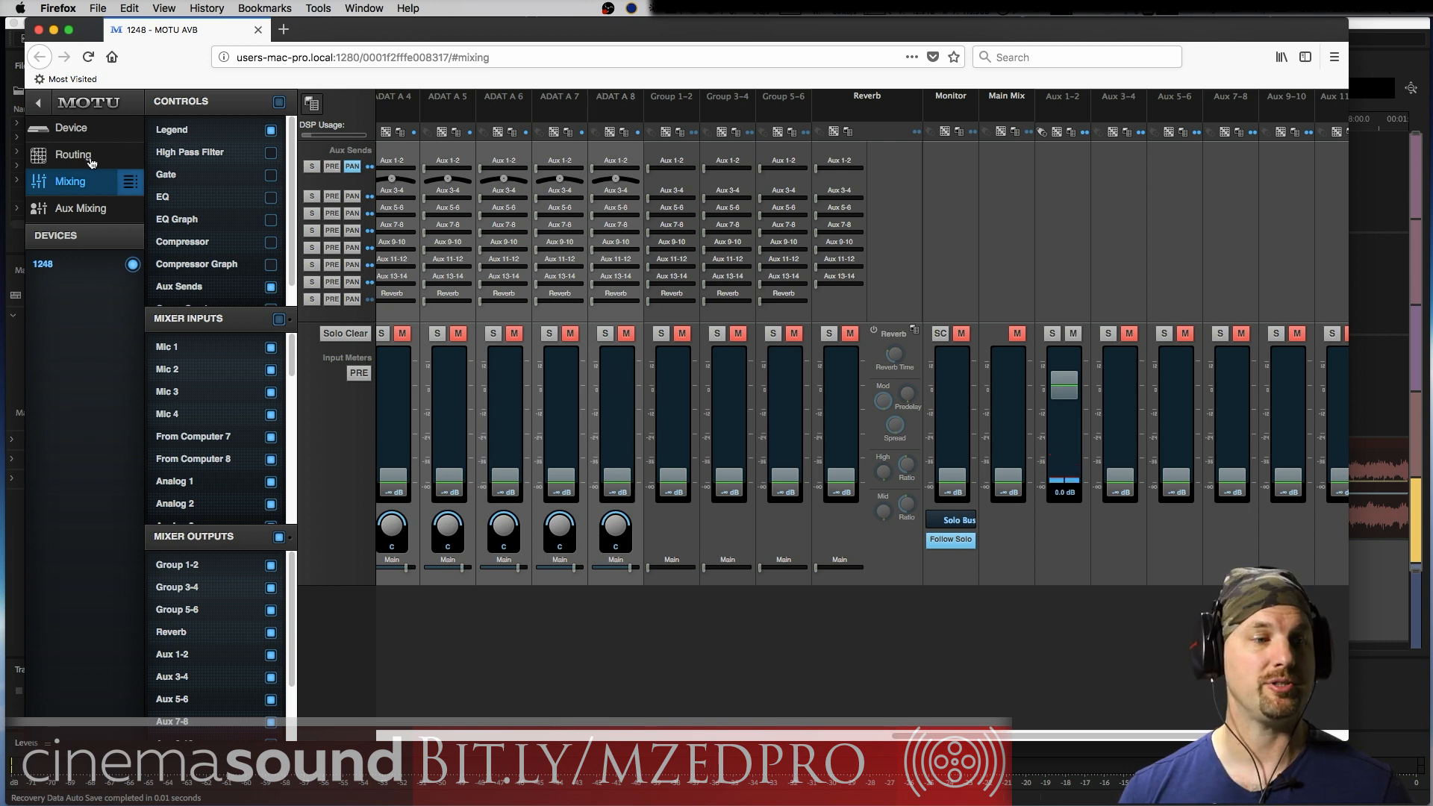
# Overwrite the 'ADR Session Setup' routing preset with the current routing grid, Phones 3–4 from Aux 1–2.
pyautogui.click(74, 154)
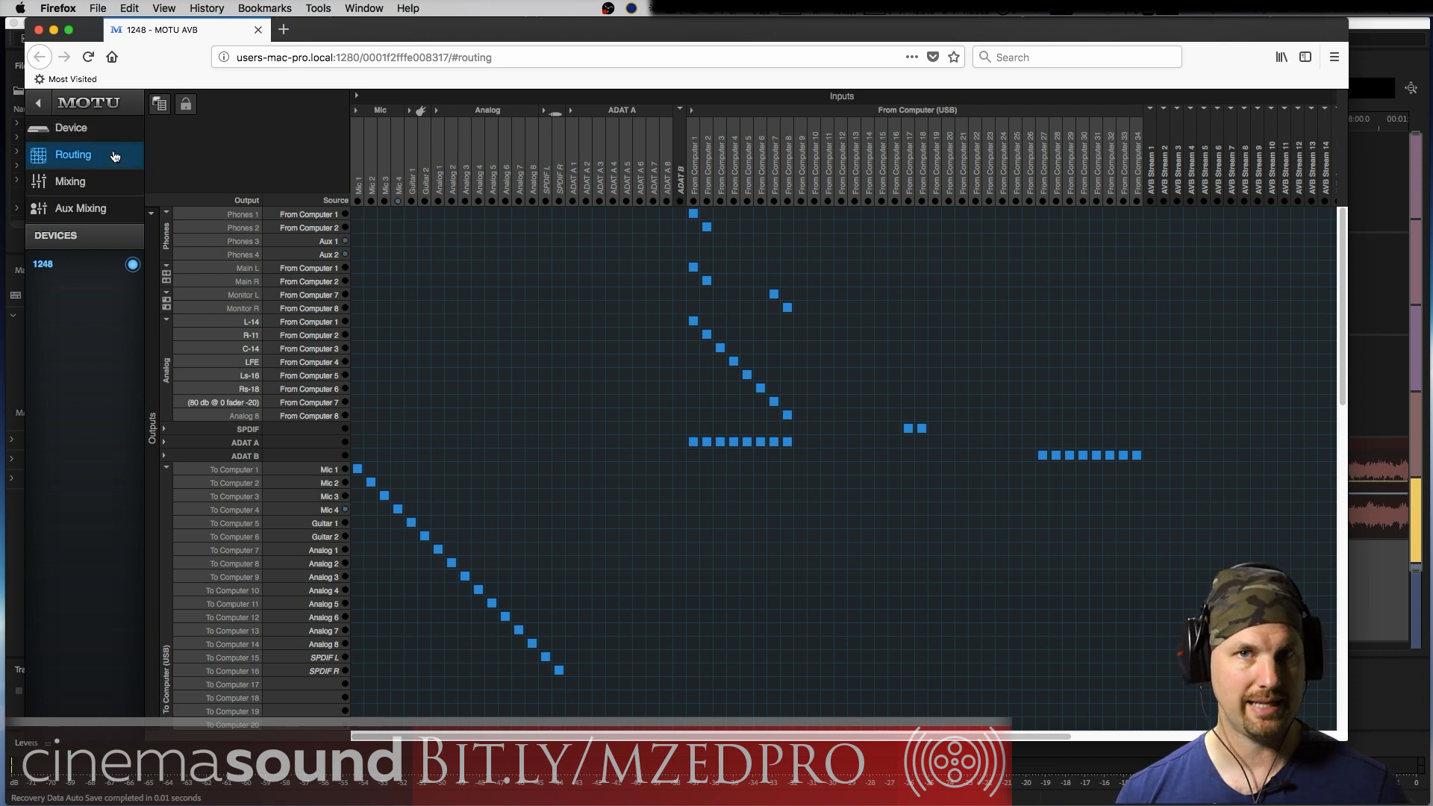
pyautogui.moveTo(175, 103)
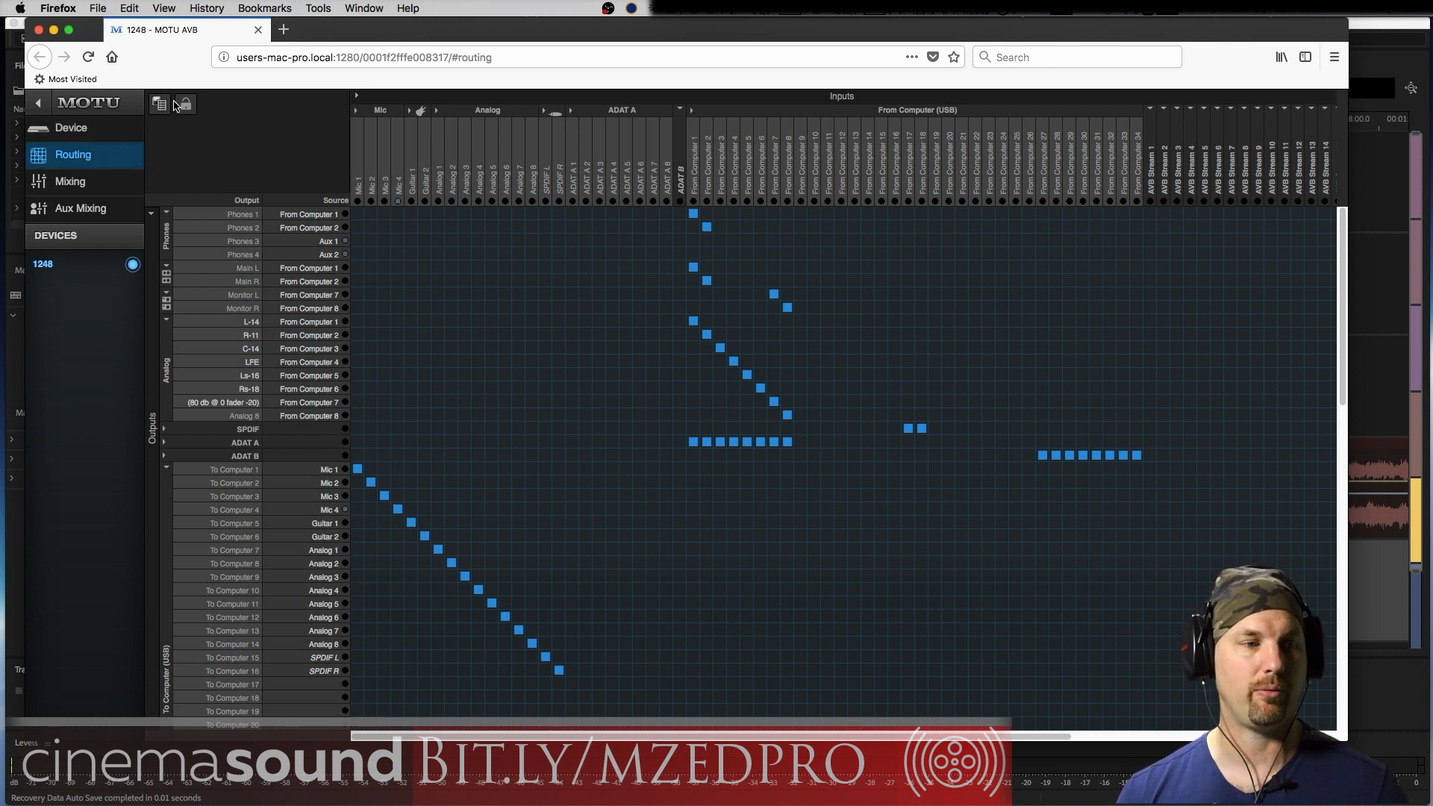
pyautogui.click(158, 104)
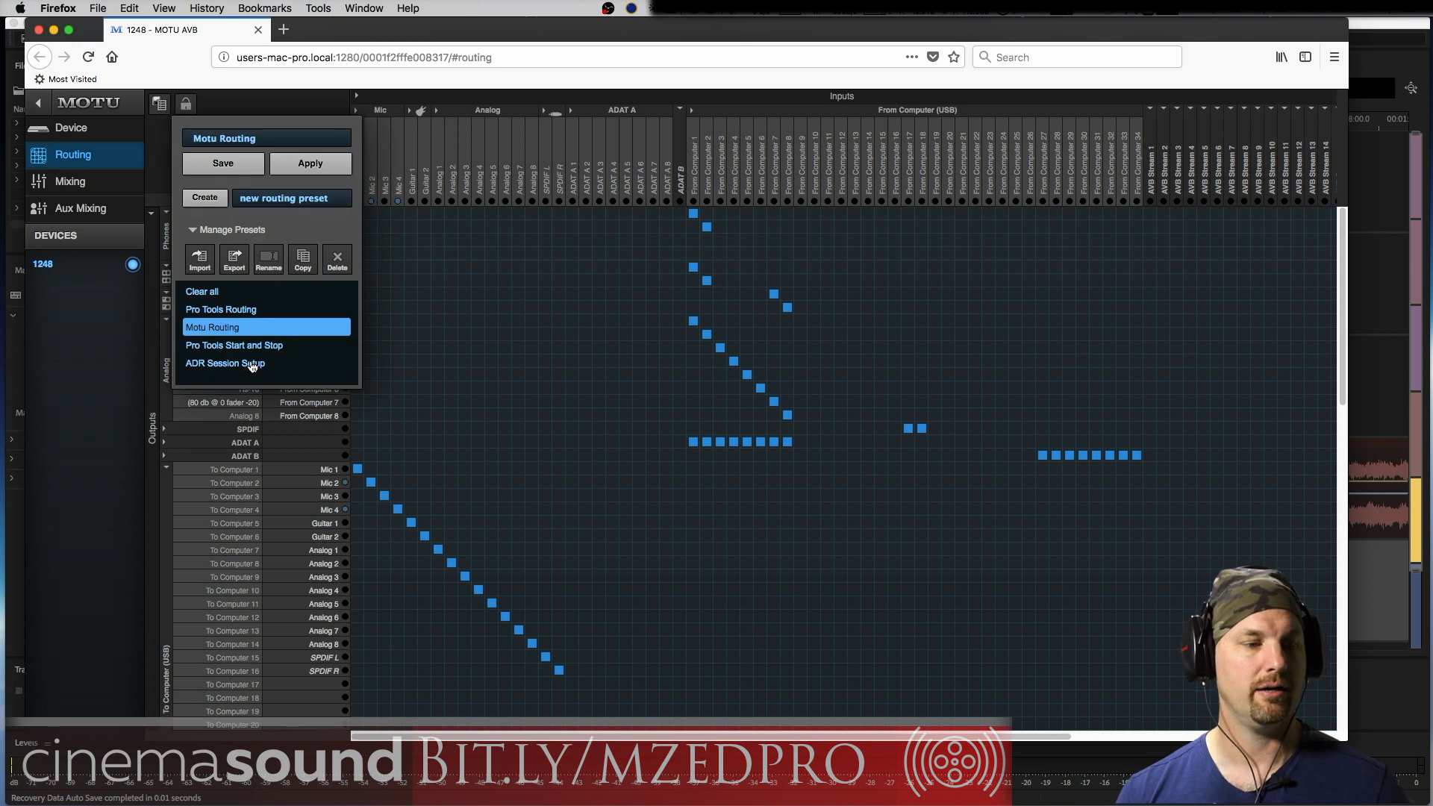
pyautogui.click(226, 363)
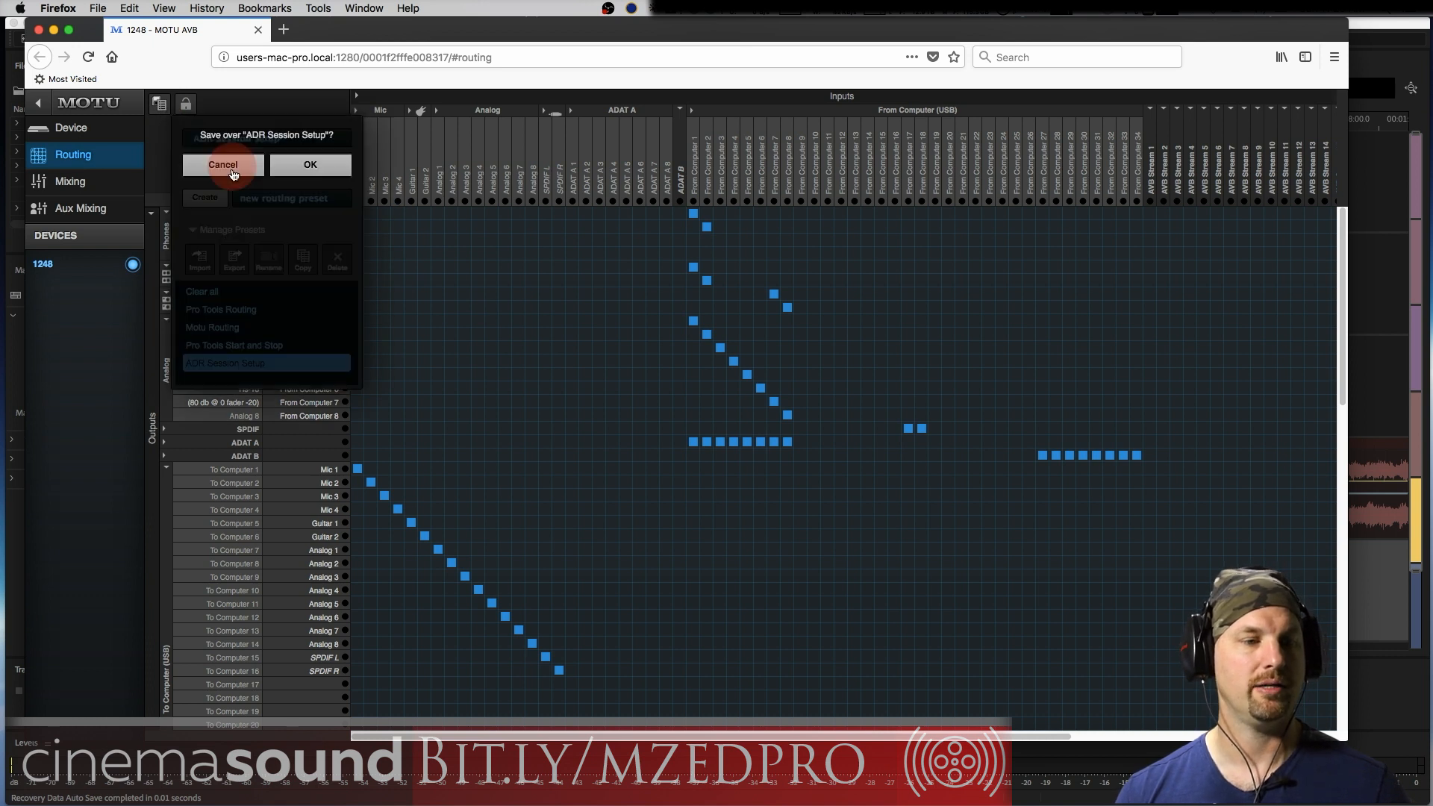
pyautogui.click(222, 165)
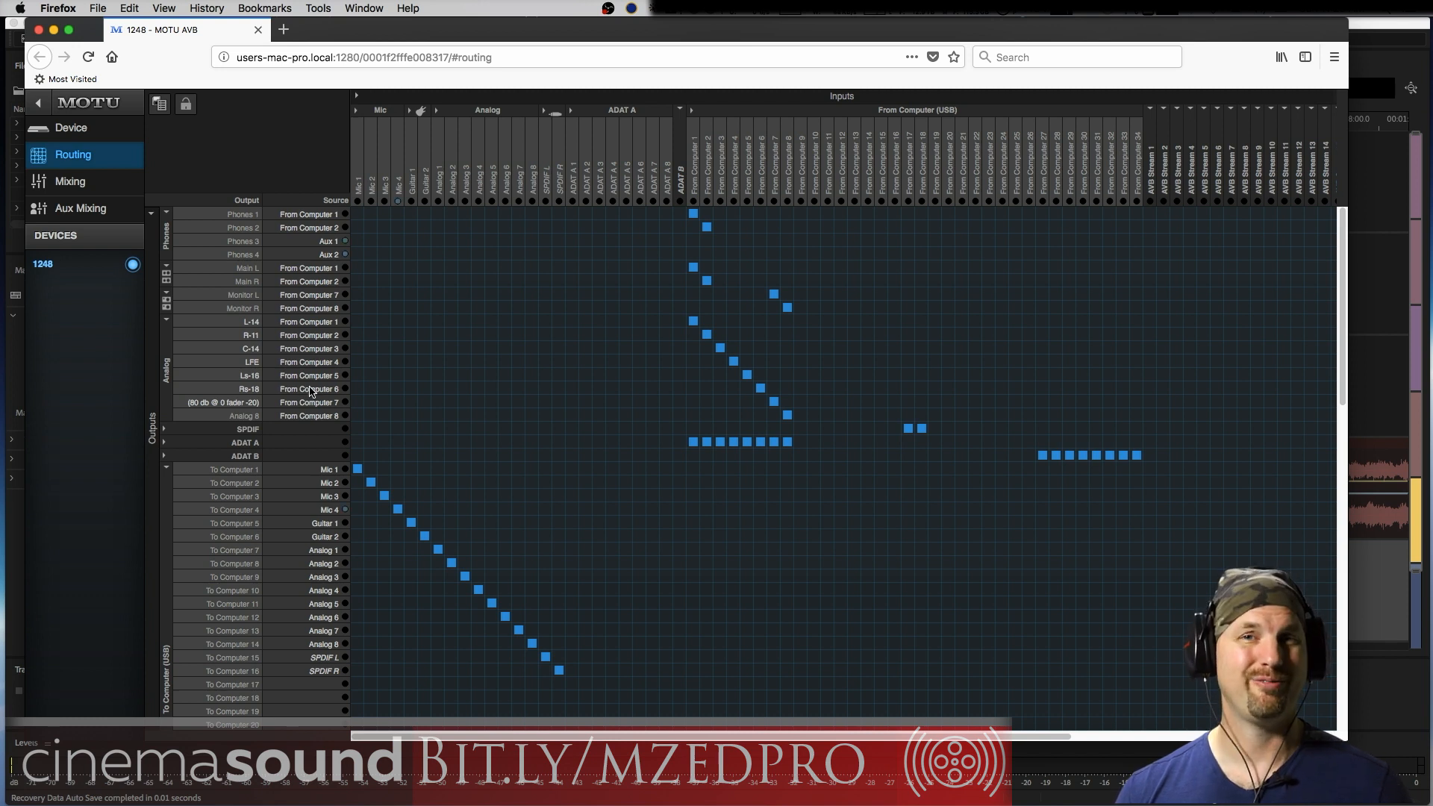
pyautogui.moveTo(317, 395)
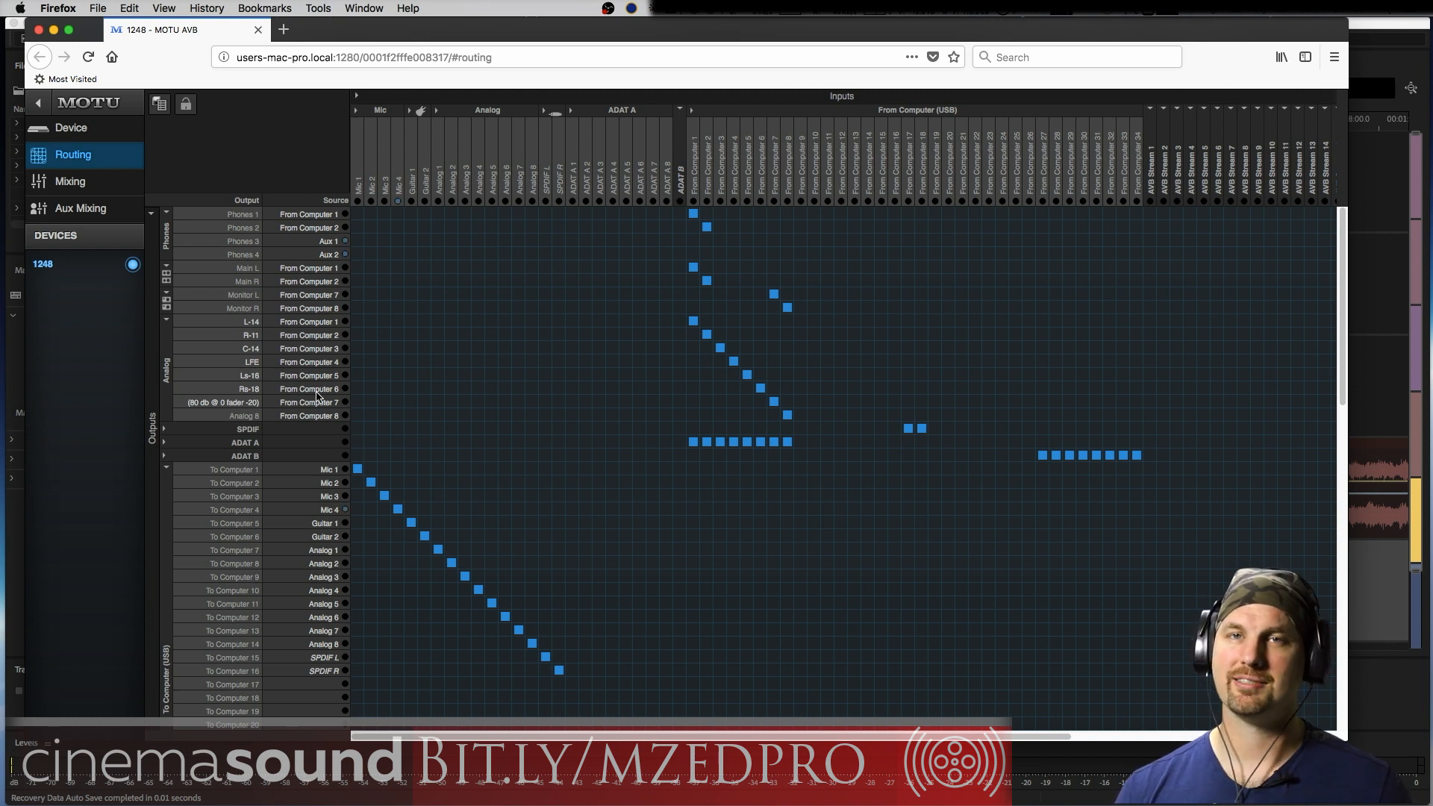